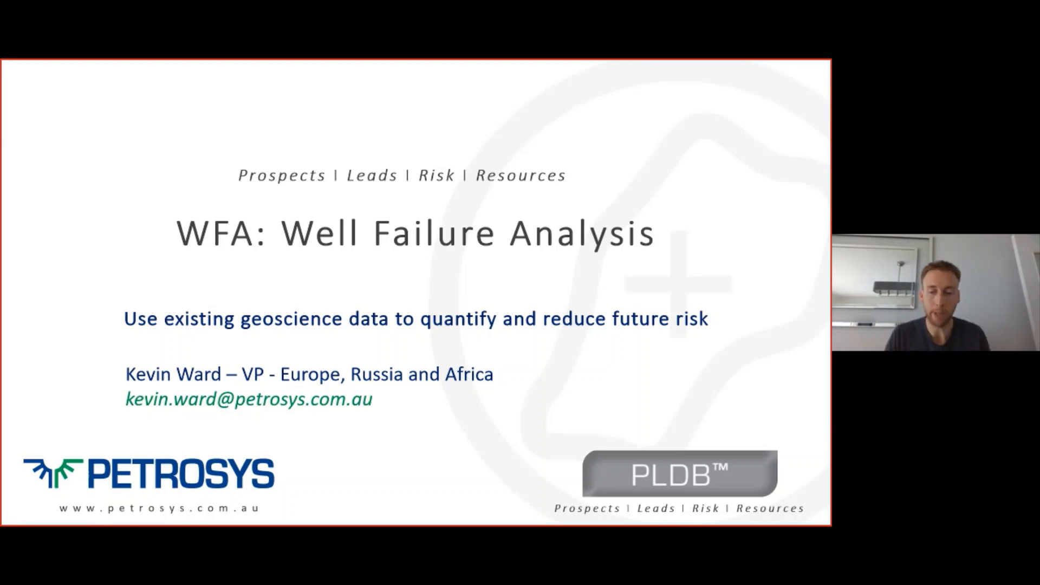
# Advance the slideshow from the WFA title slide to 'Play Risk and Human Bias'.
pyautogui.press('right')
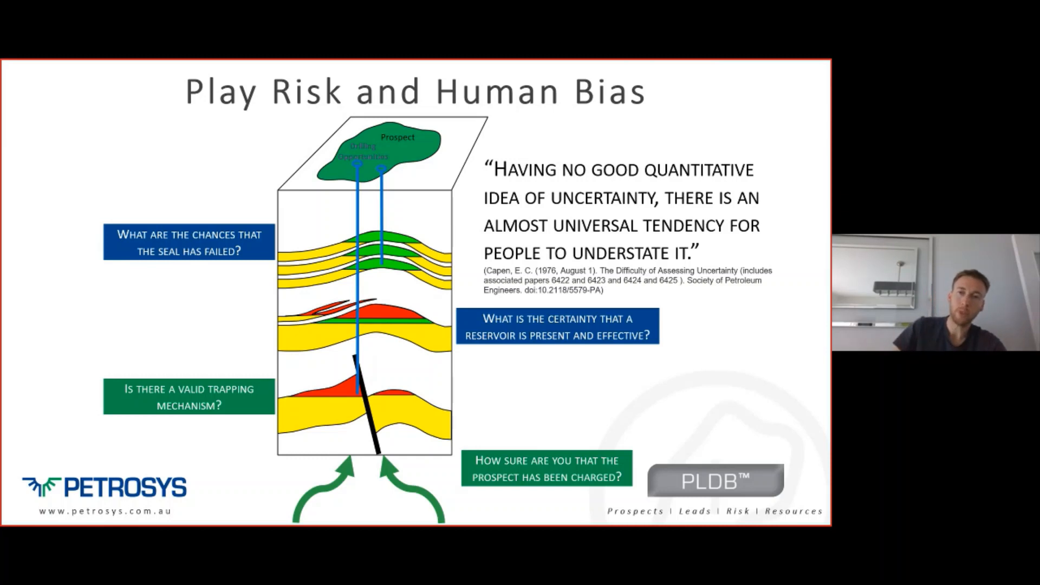
# Advance to the 'Why Use Existing Well Data' slide with its colour-coded well table.
pyautogui.press('Right')
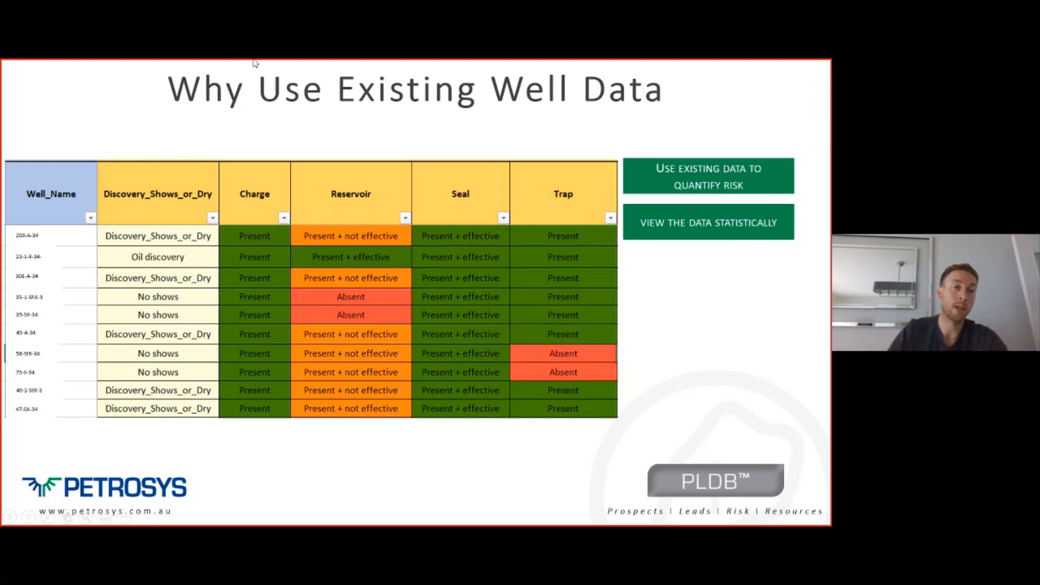
pyautogui.moveTo(276, 197)
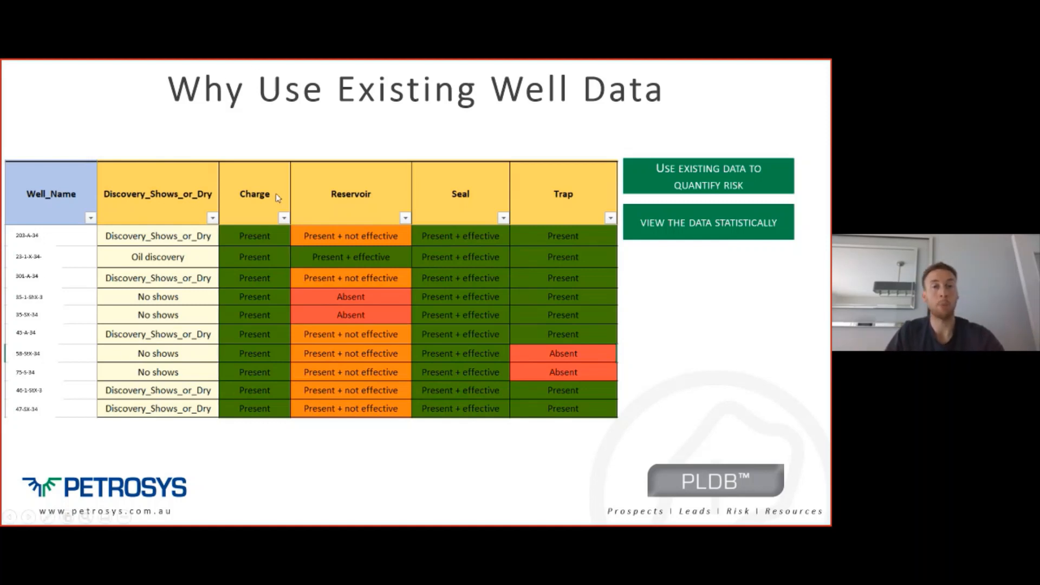
pyautogui.moveTo(300, 232)
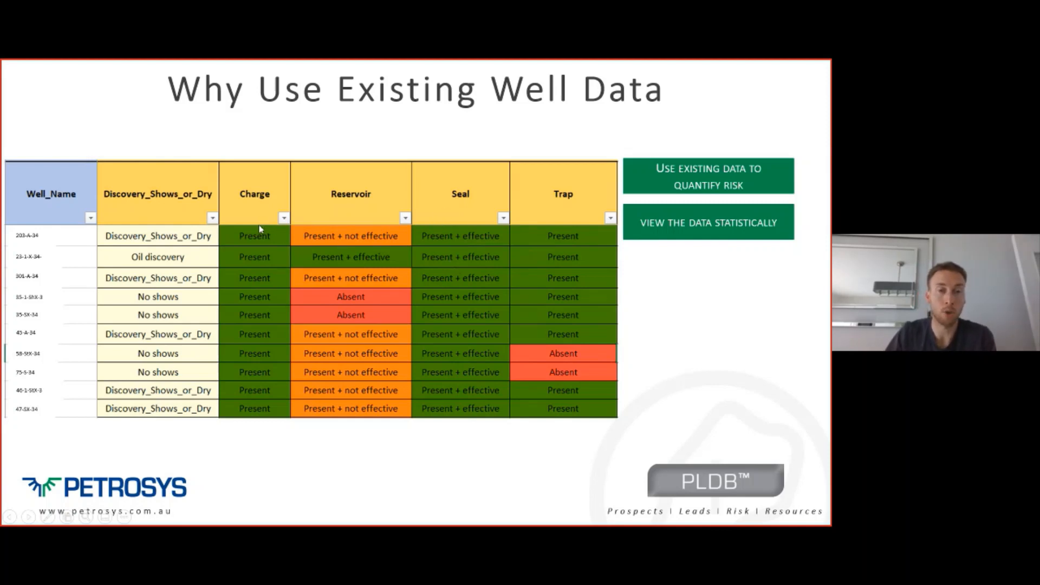
pyautogui.moveTo(461, 250)
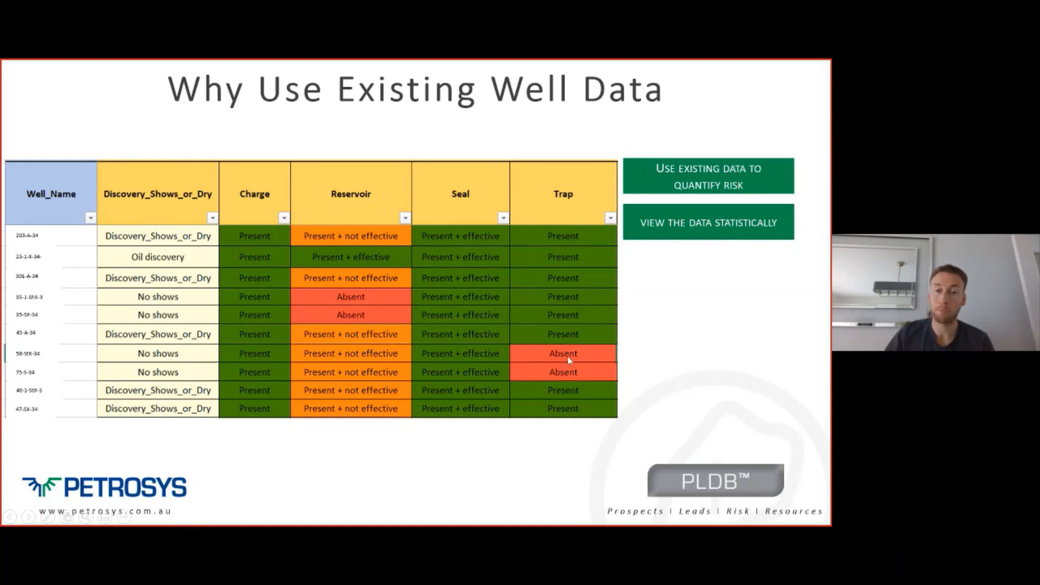
pyautogui.moveTo(584, 367)
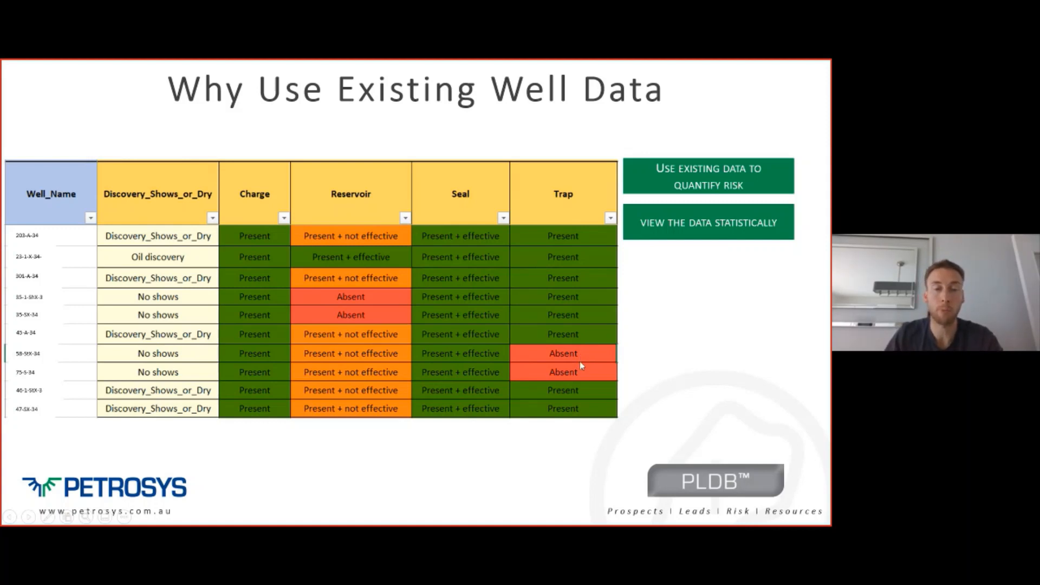
pyautogui.moveTo(361, 302)
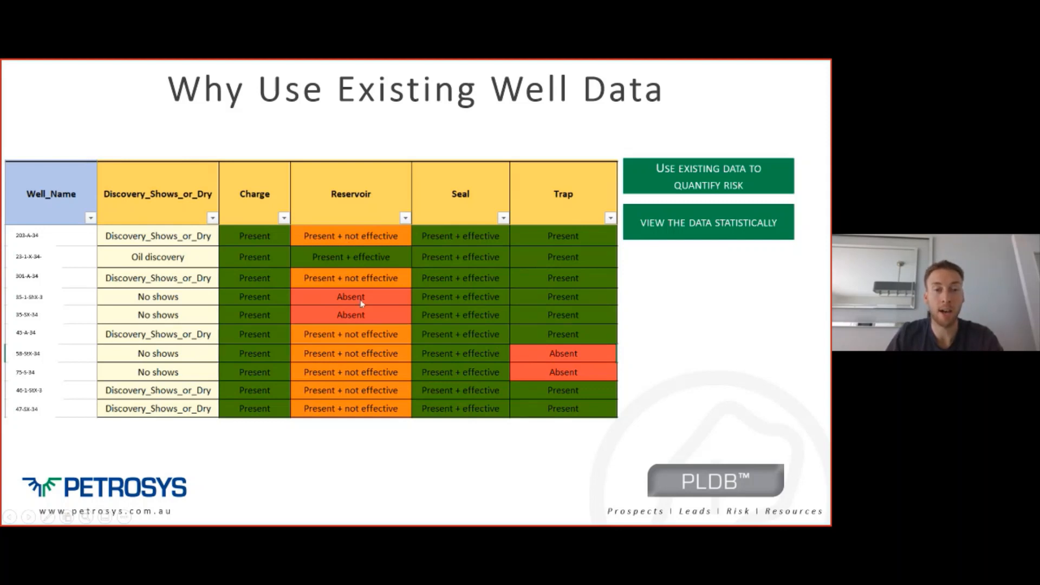
pyautogui.moveTo(387, 214)
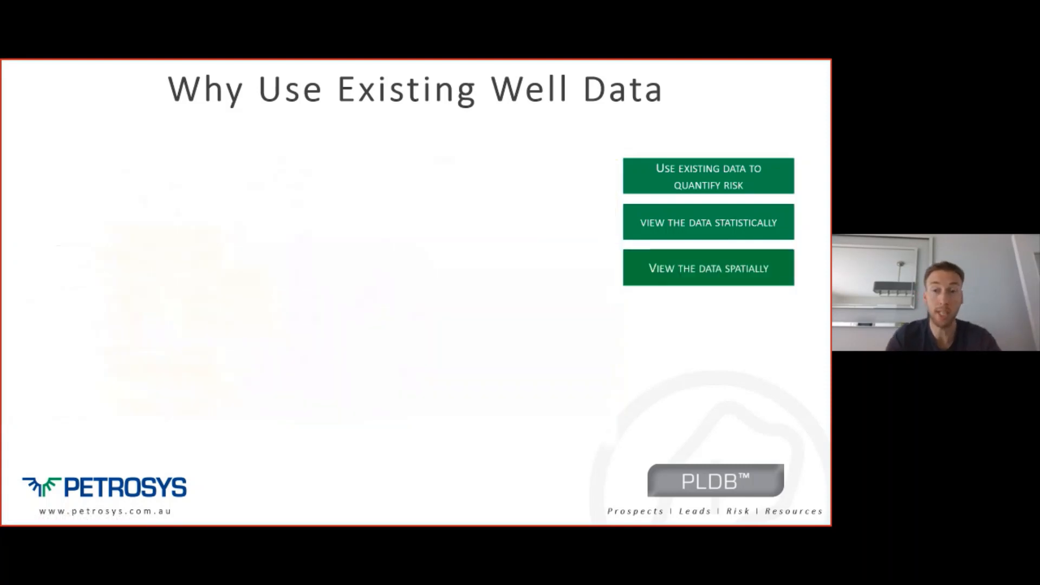
pyautogui.click(707, 268)
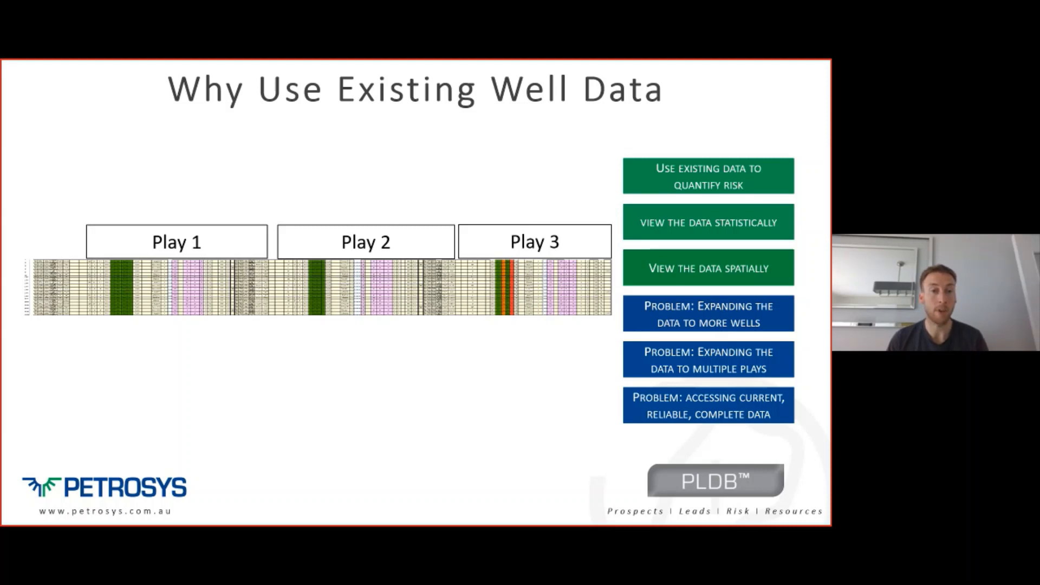
# Advance past the 'Why Use Existing Well Data' slide, ending the slideshow.
pyautogui.press('right')
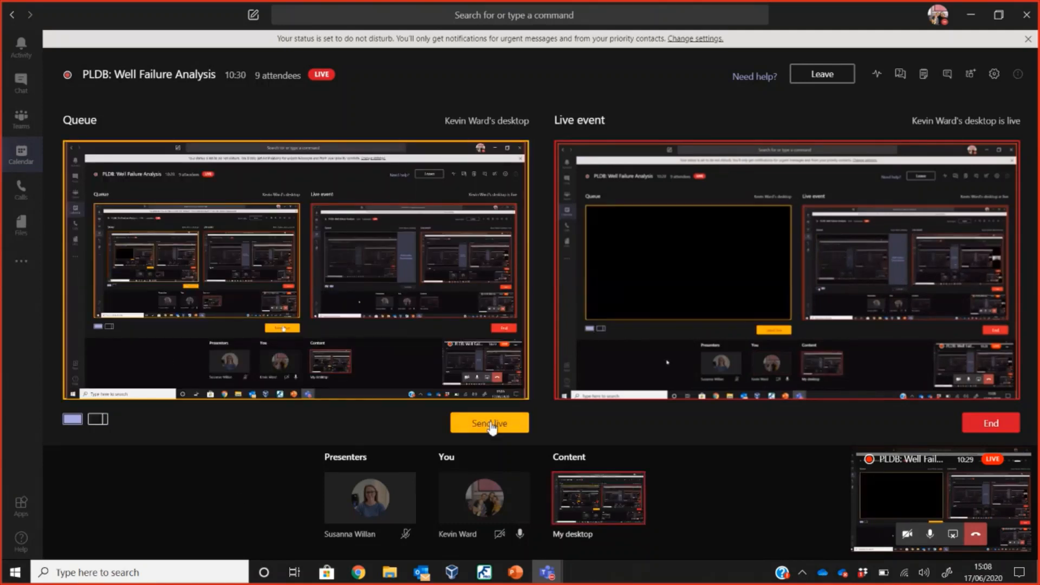
# Send the queued desktop share live to the Well Failure Analysis Teams event.
pyautogui.click(489, 423)
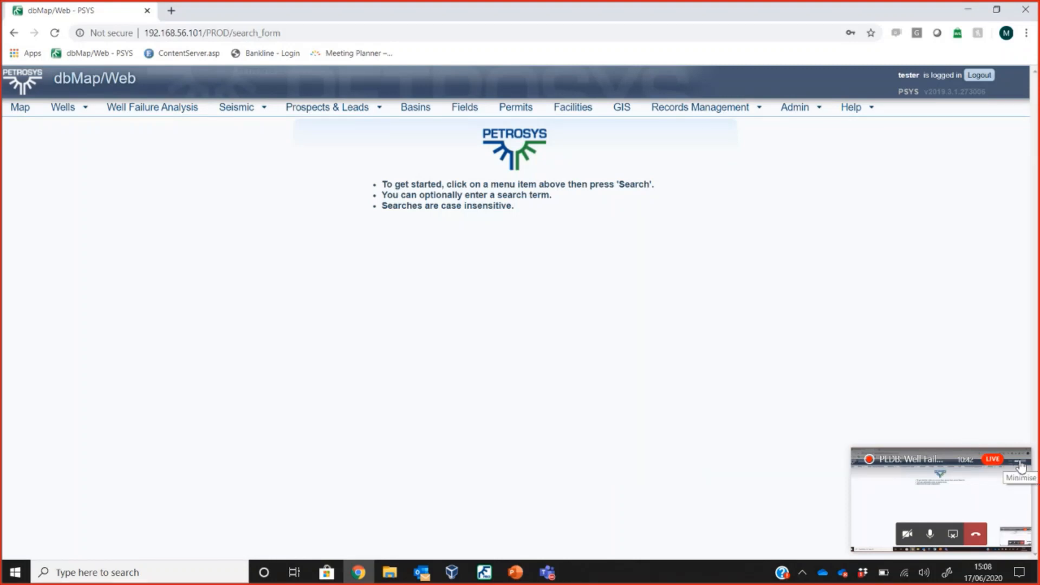
# Minimise the floating Teams meeting preview to reveal the dbMap/Web search page.
pyautogui.click(1020, 463)
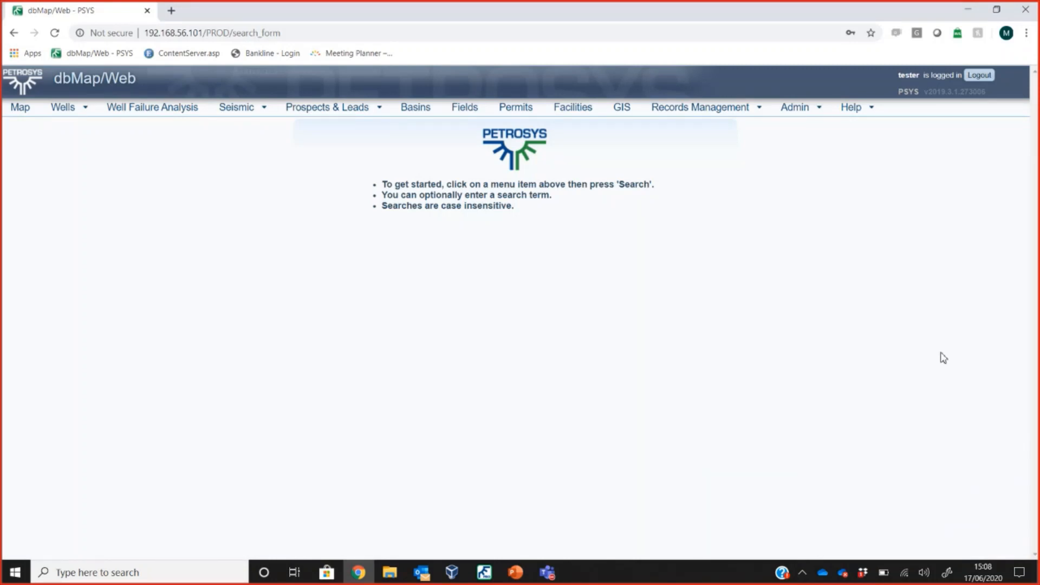
pyautogui.moveTo(955, 351)
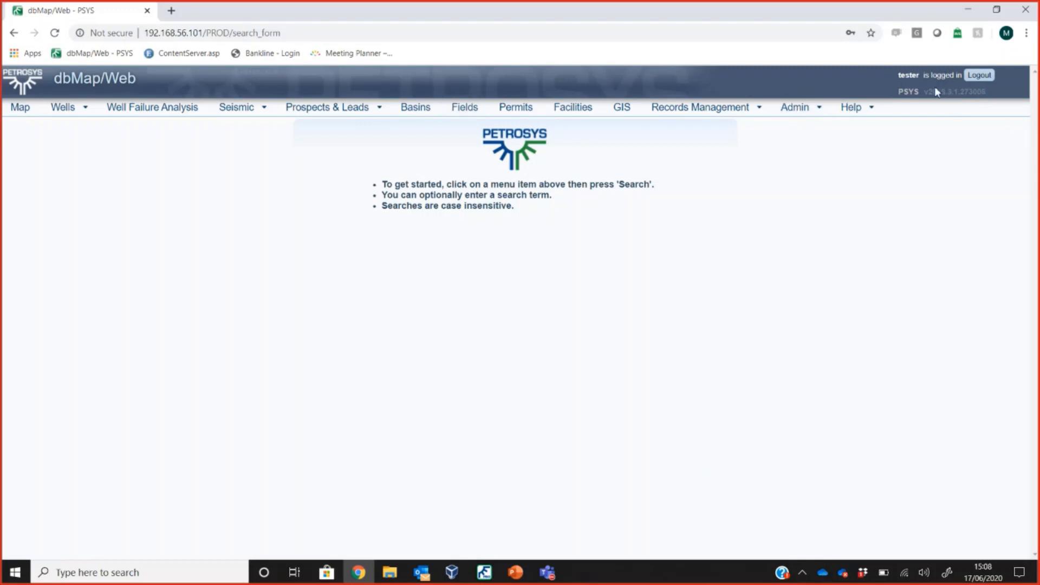
pyautogui.moveTo(935, 89)
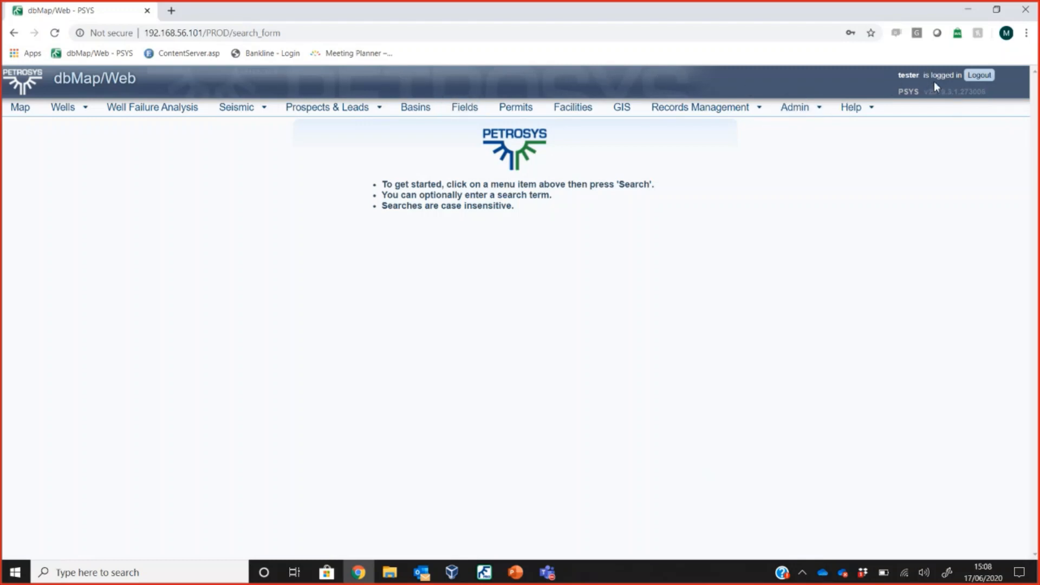
pyautogui.moveTo(931, 92)
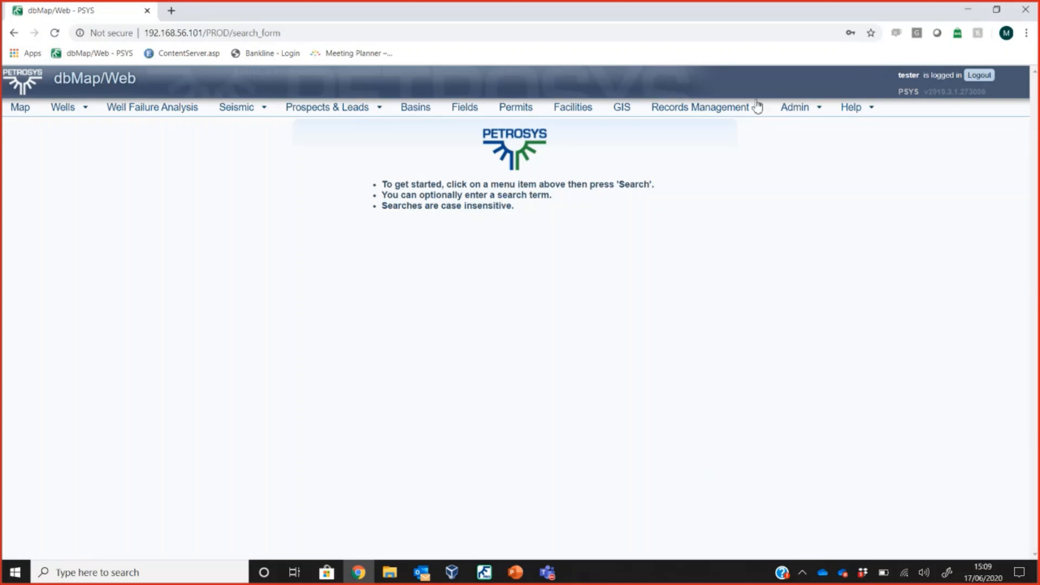
pyautogui.moveTo(73, 141)
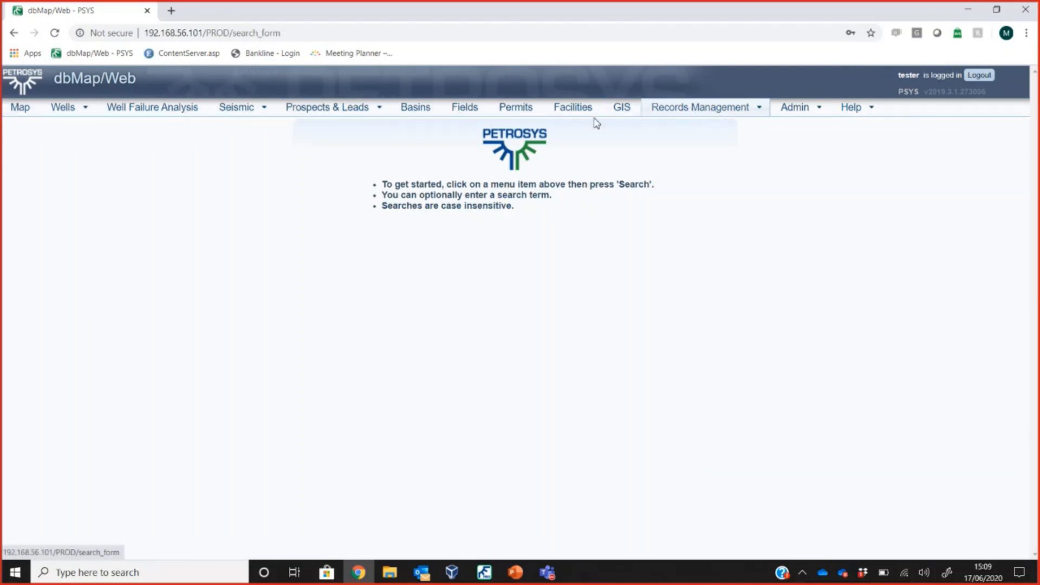
pyautogui.moveTo(64, 107)
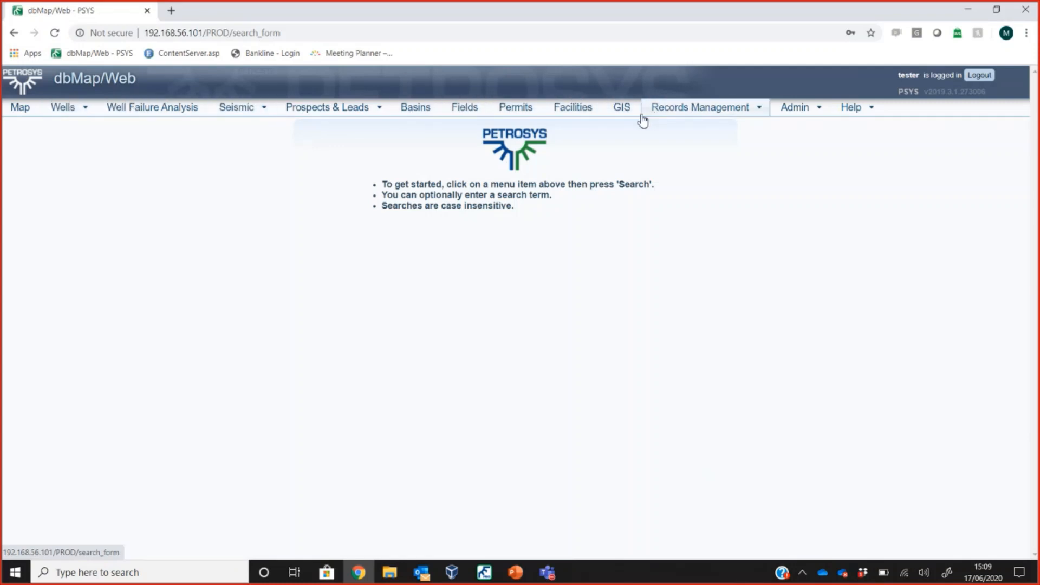
pyautogui.moveTo(579, 161)
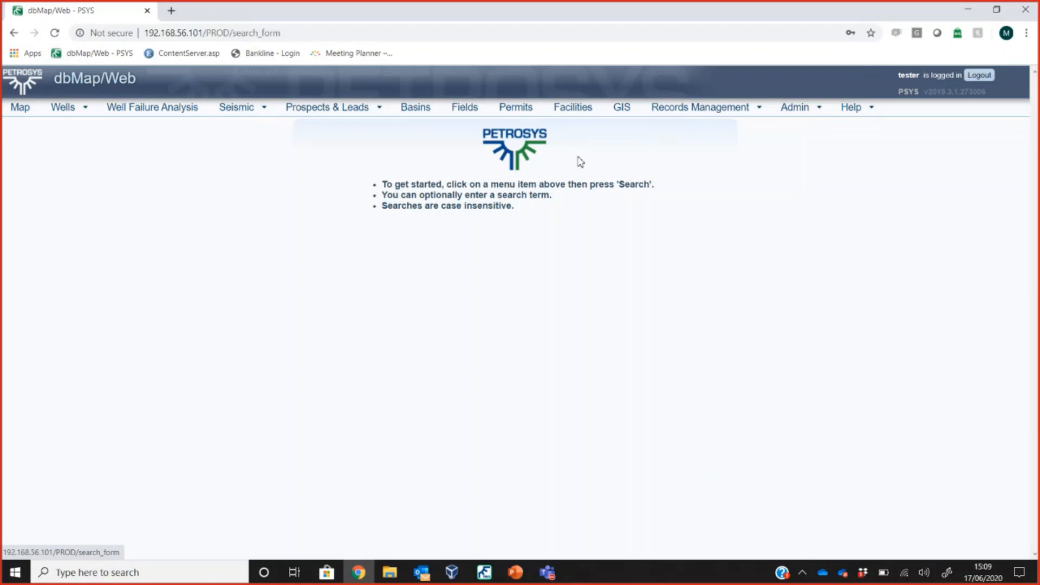
pyautogui.moveTo(152, 107)
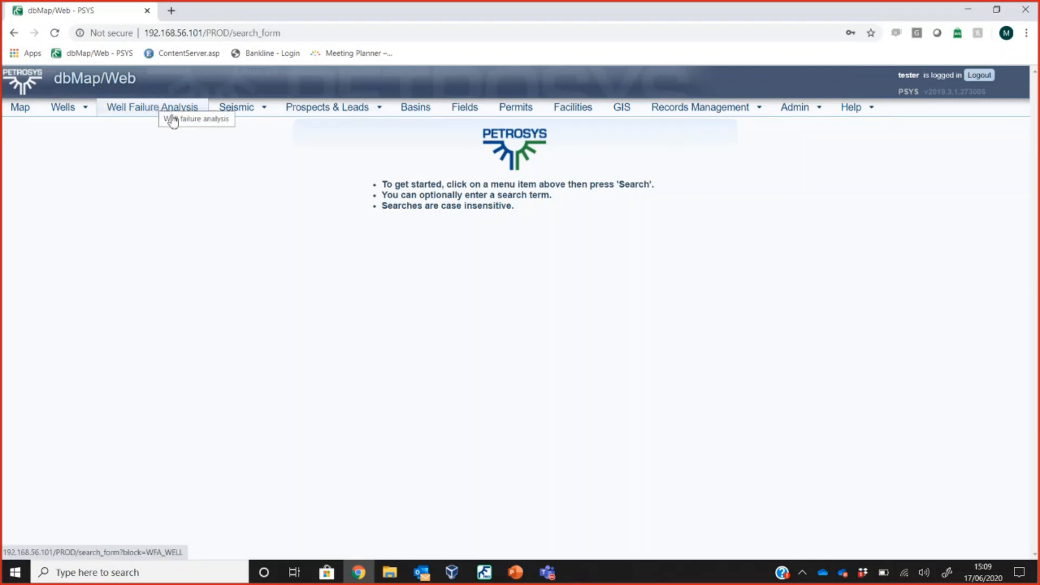
pyautogui.moveTo(331, 138)
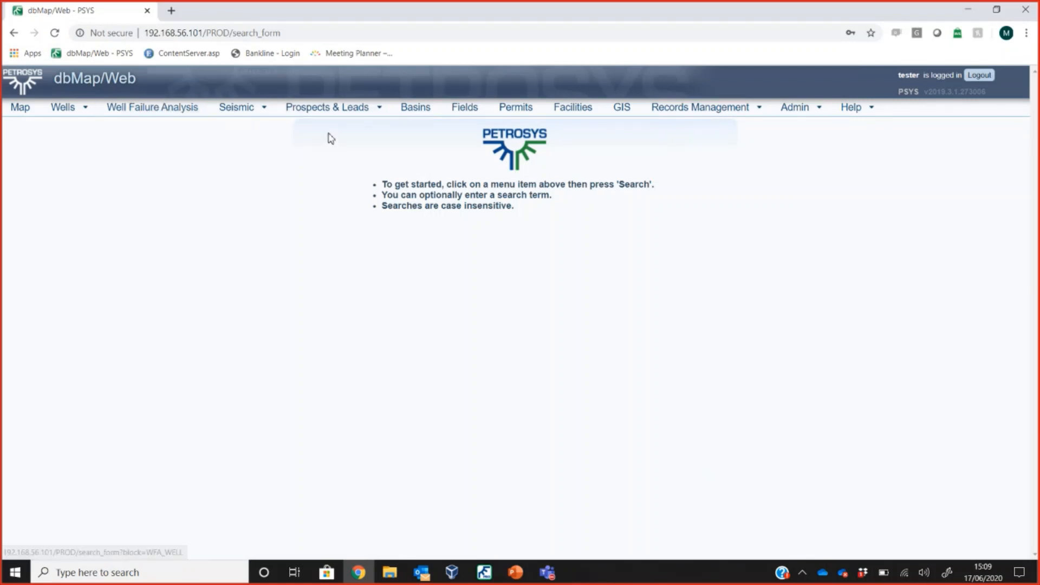
pyautogui.moveTo(325, 107)
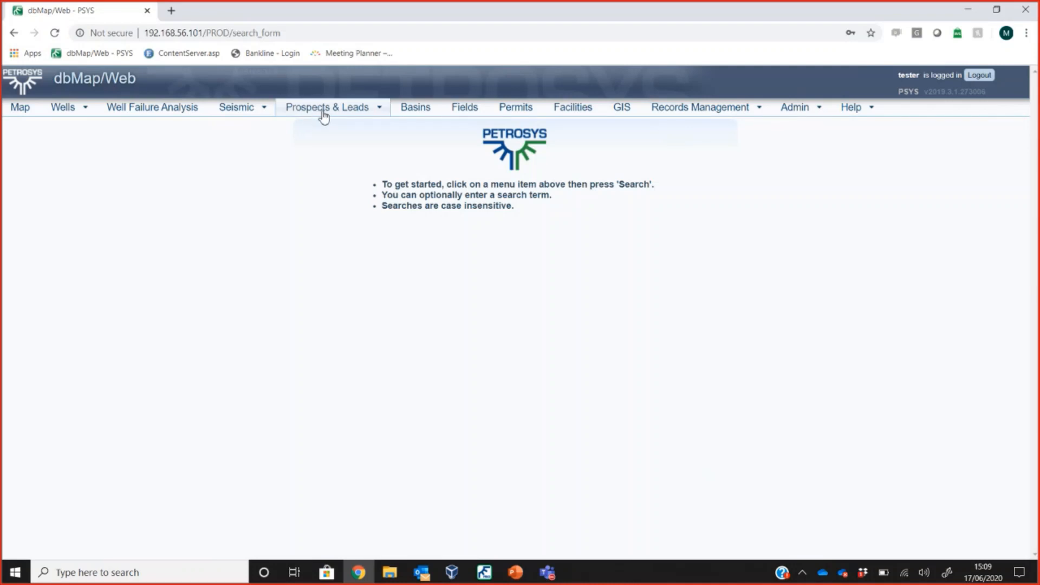
pyautogui.moveTo(311, 168)
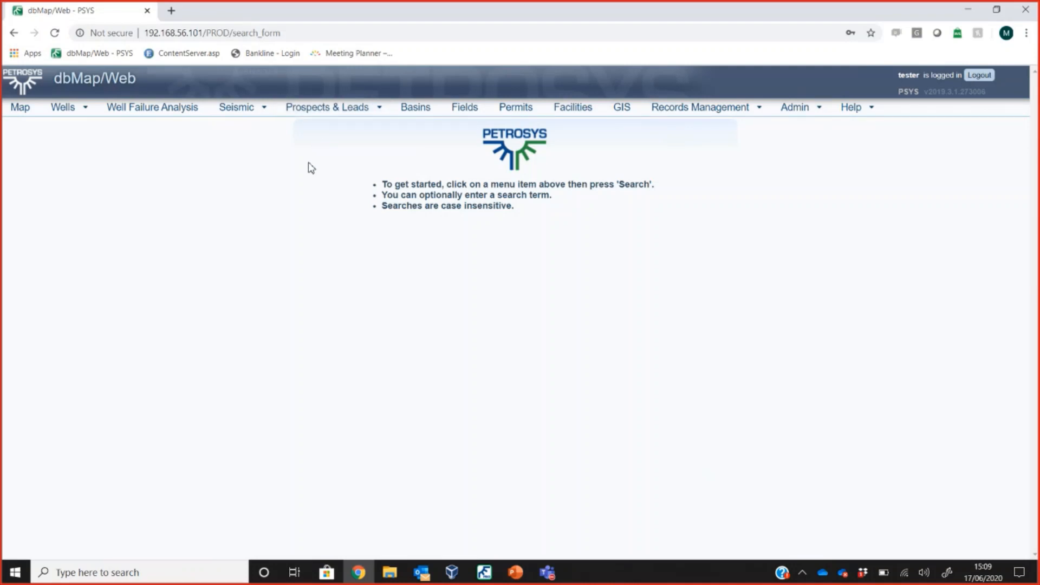
pyautogui.moveTo(152, 106)
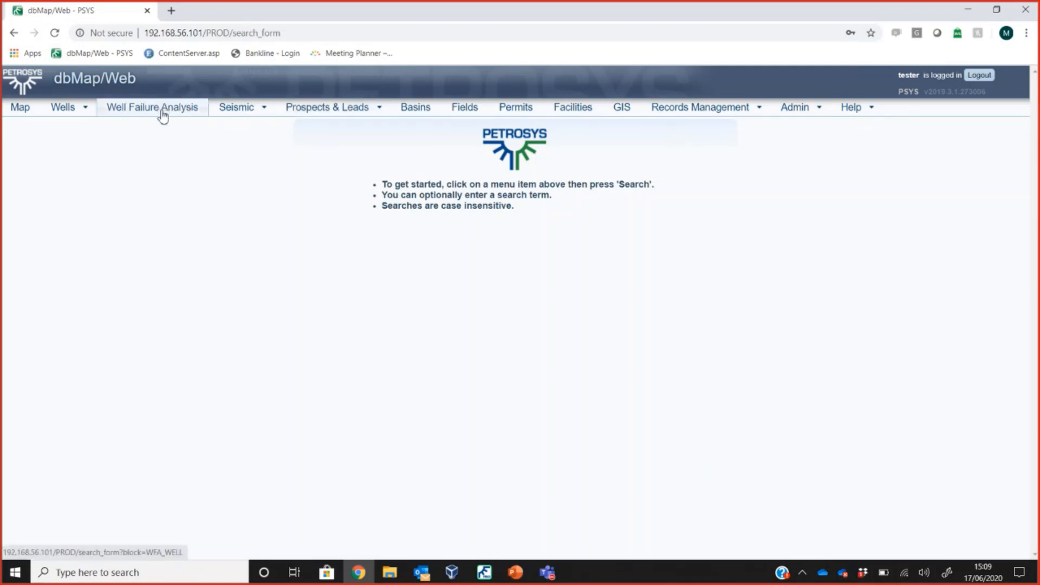
# Open the Prospects table and load the Challenger1 prospect's details.
pyautogui.click(328, 107)
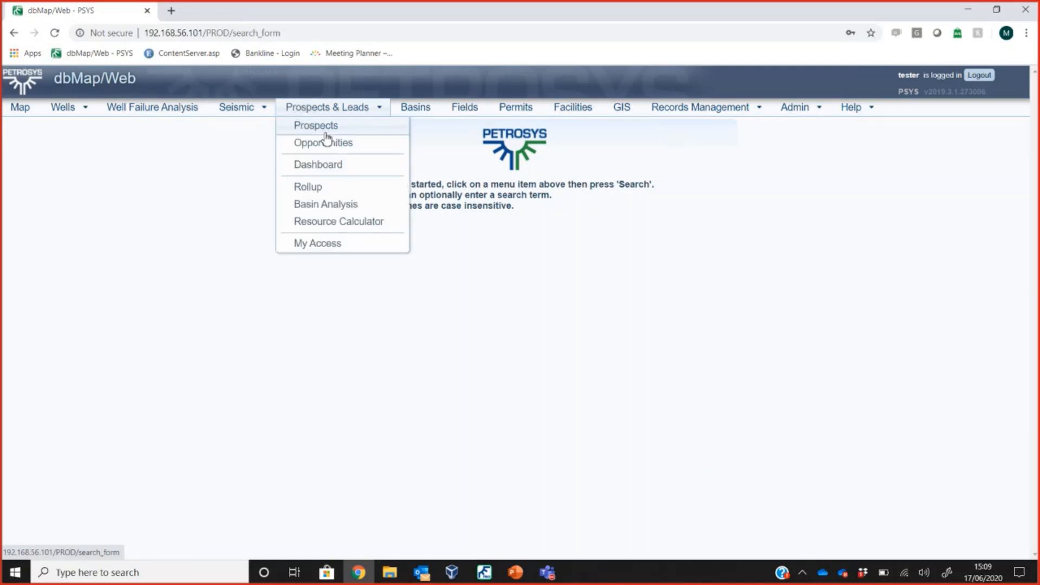
pyautogui.click(316, 125)
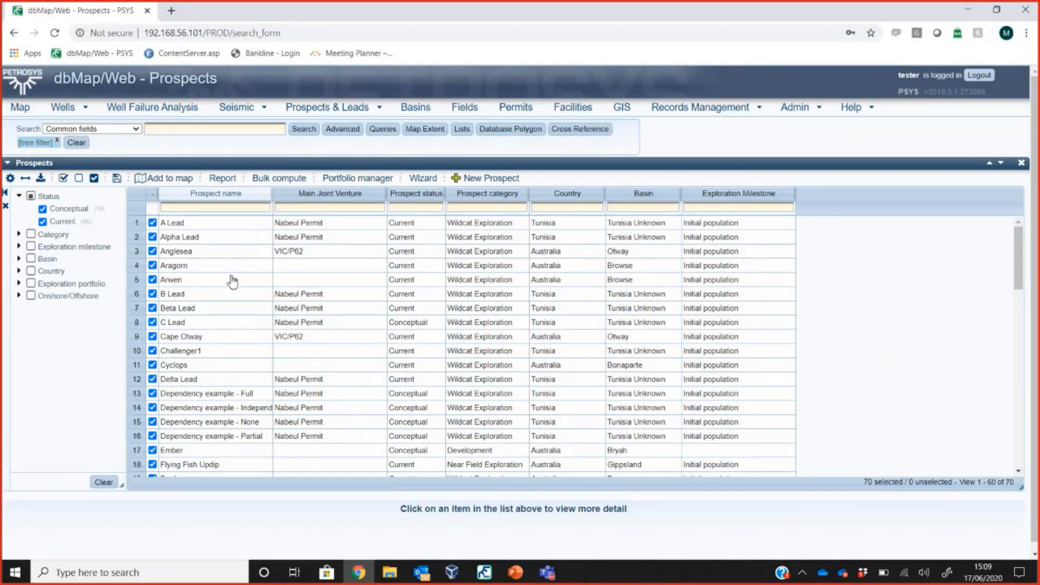
pyautogui.click(180, 351)
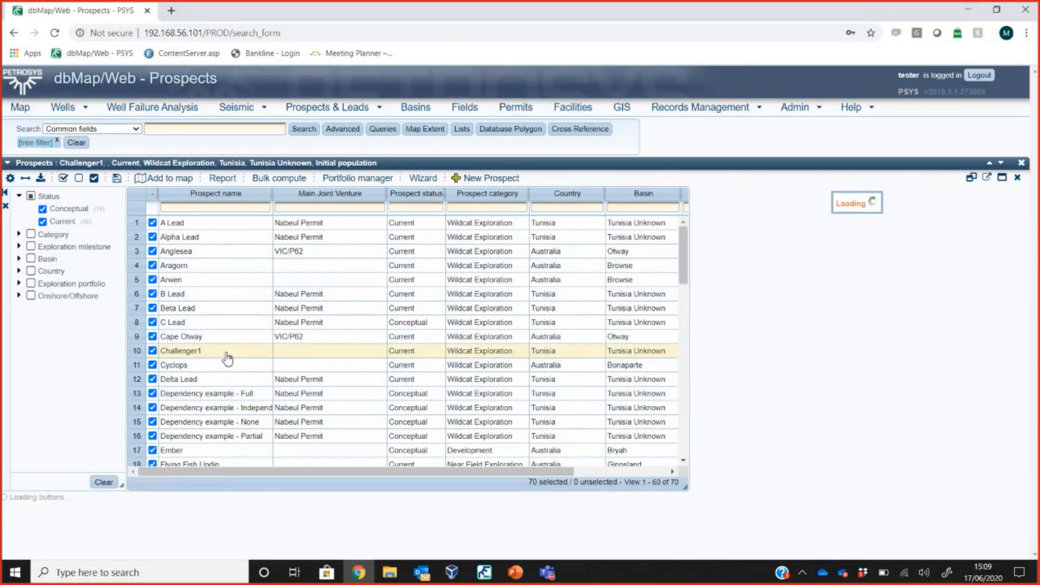
pyautogui.click(174, 364)
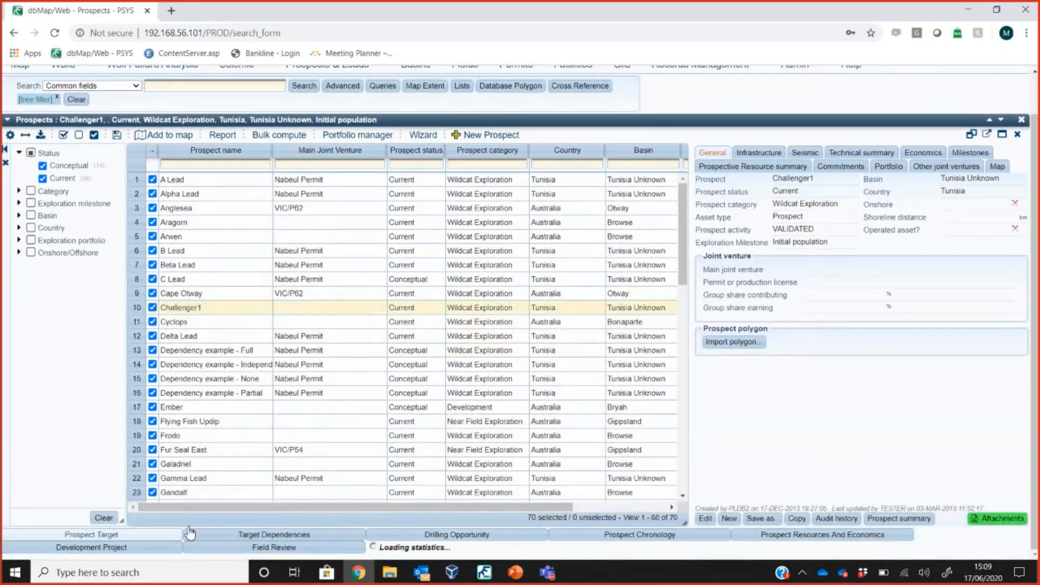
pyautogui.moveTo(312, 544)
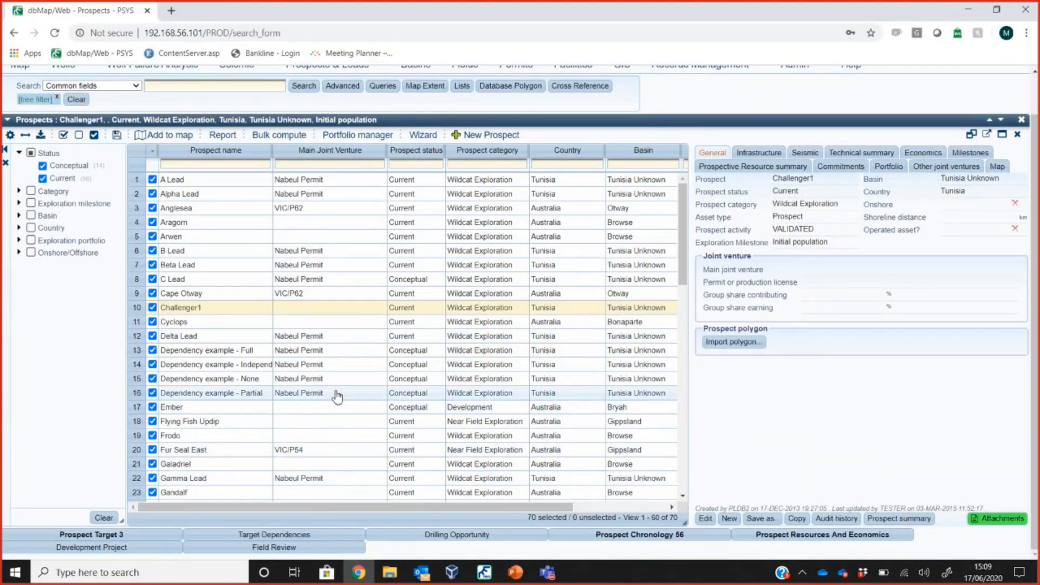
# Show Challenger1's targets and open Trap A's prospective resources.
pyautogui.click(91, 534)
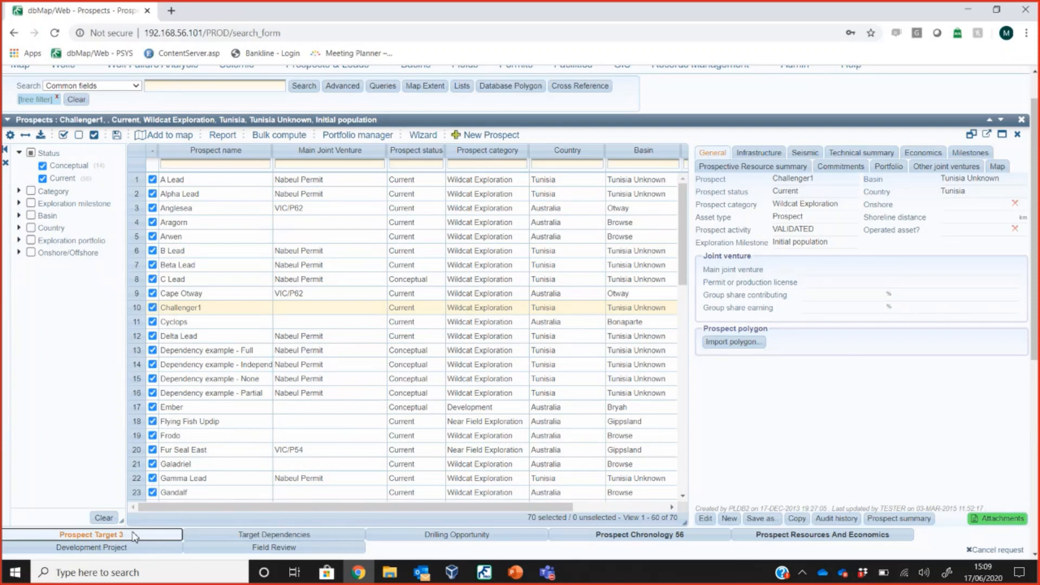
pyautogui.click(91, 535)
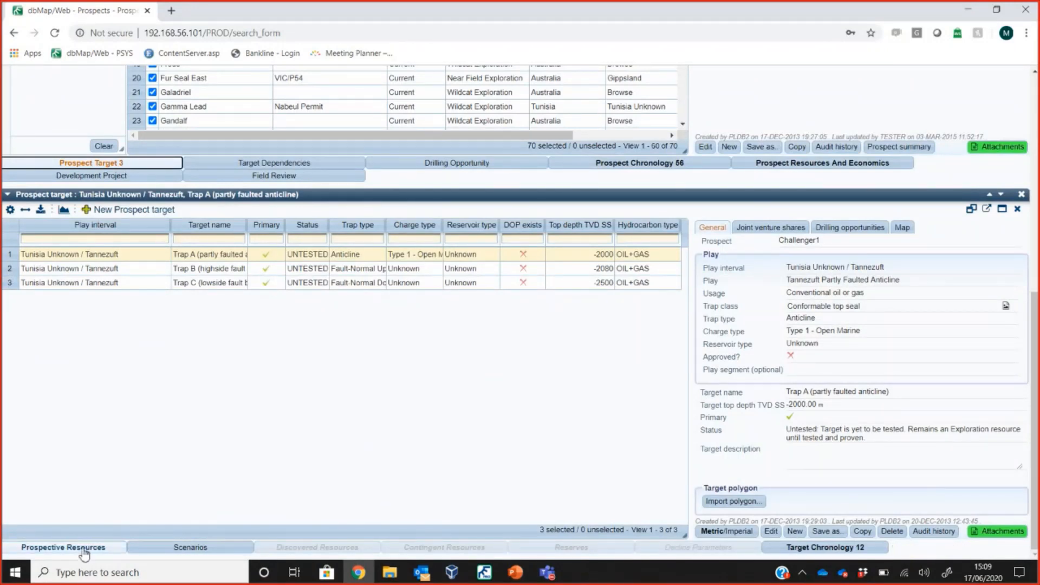
pyautogui.click(63, 546)
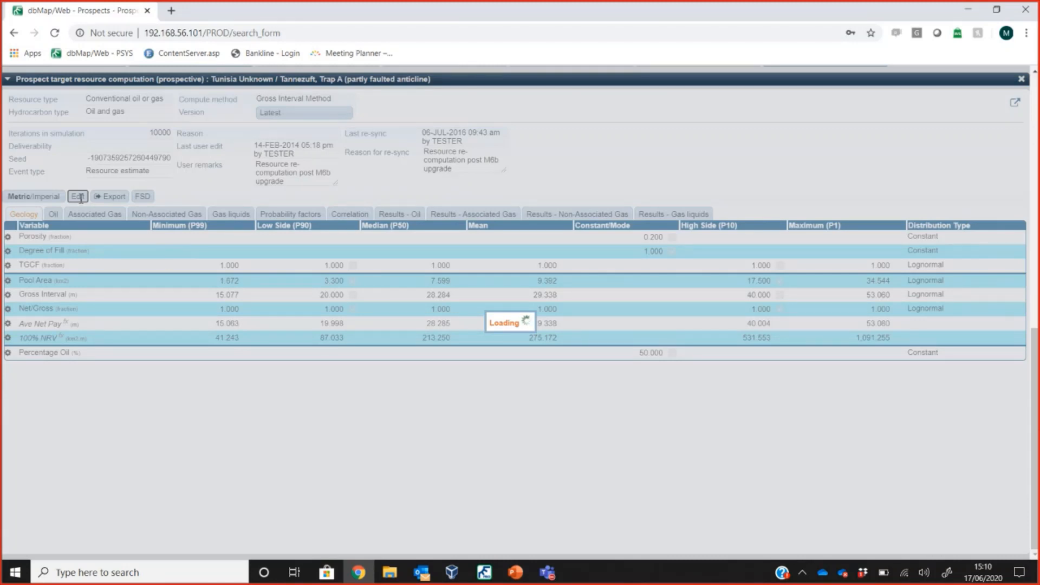
# Try local reservoir and seal chances of 0.5 for Trap A, then cancel the edit.
pyautogui.click(77, 196)
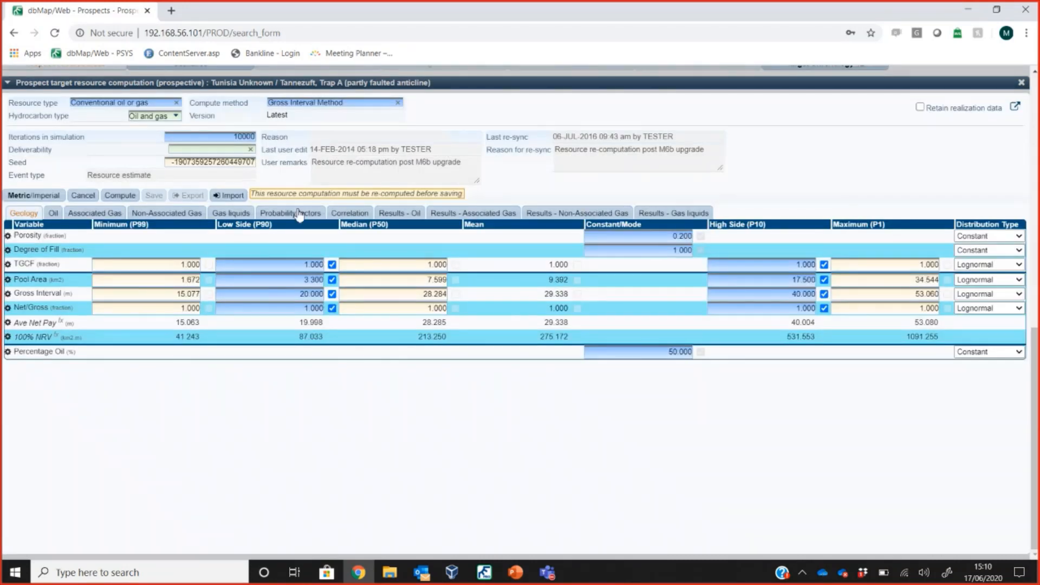
pyautogui.click(290, 213)
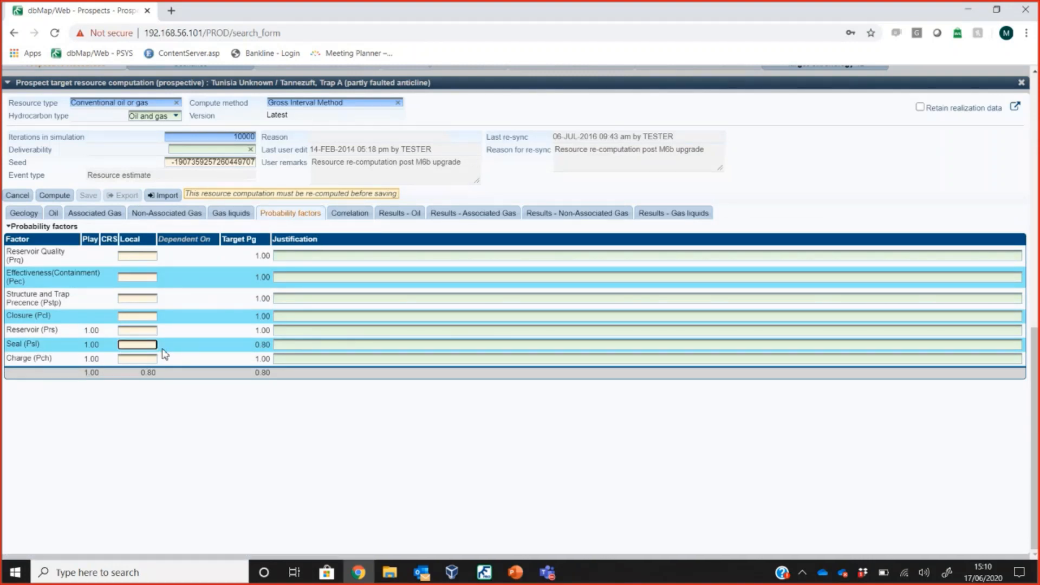
pyautogui.moveTo(25, 348)
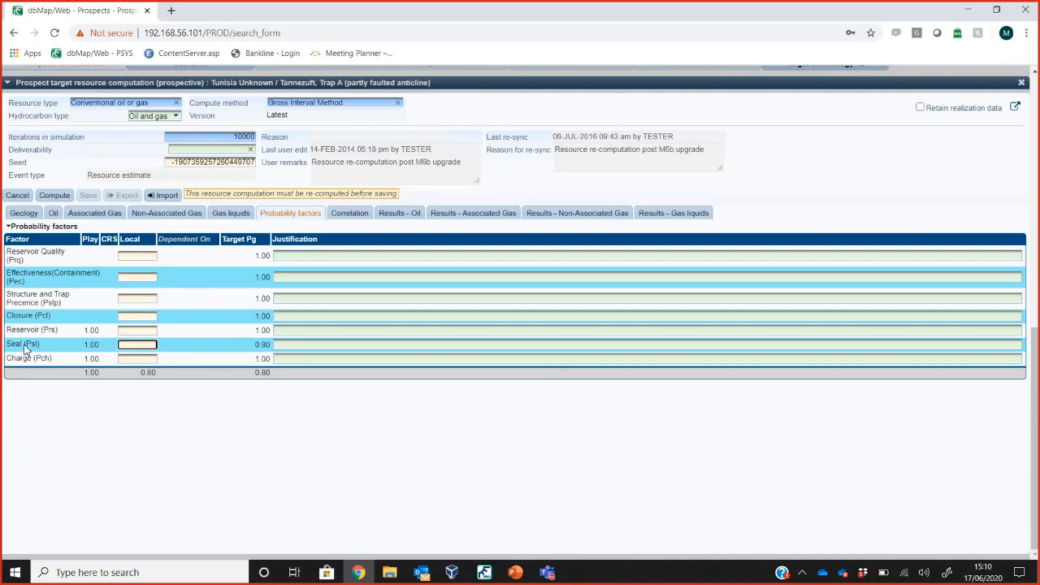
pyautogui.moveTo(29, 323)
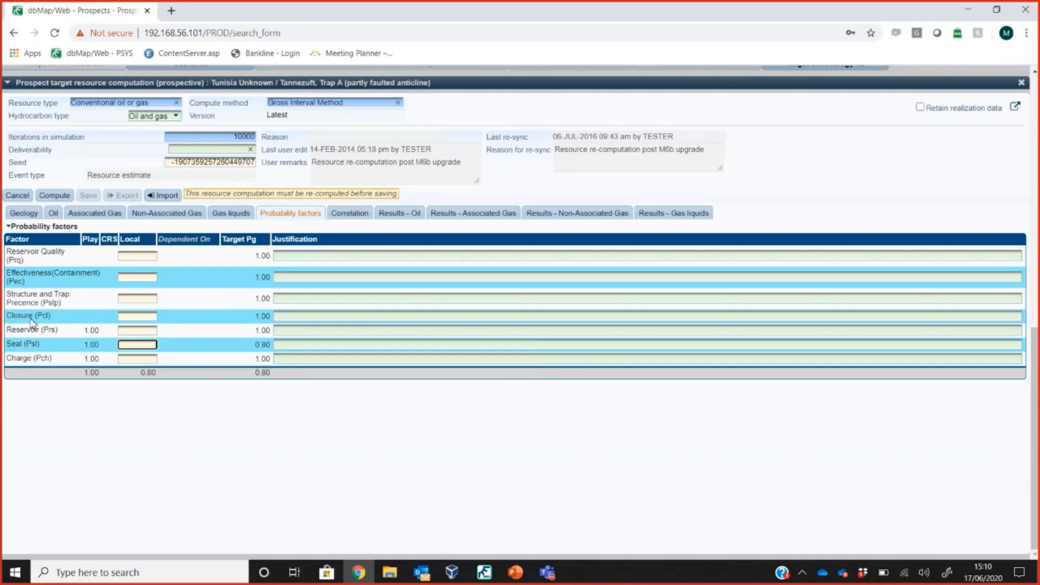
pyautogui.moveTo(28, 316)
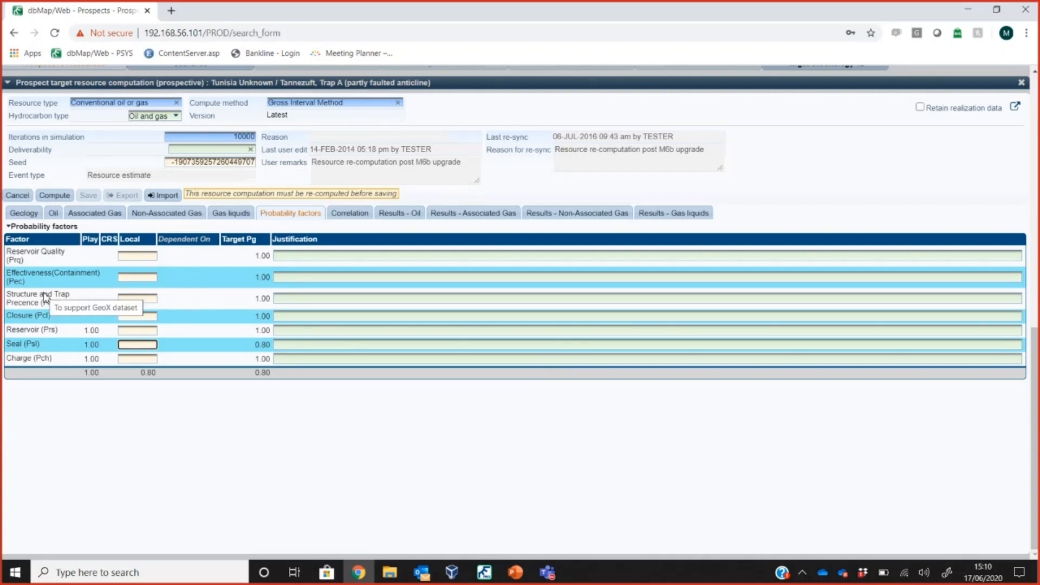
pyautogui.moveTo(45, 278)
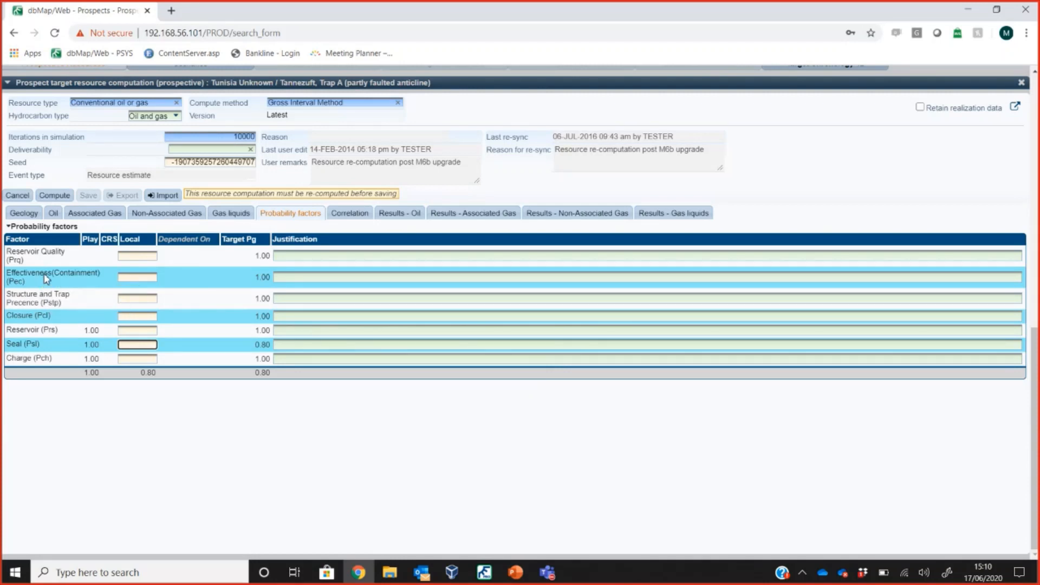
pyautogui.moveTo(42, 259)
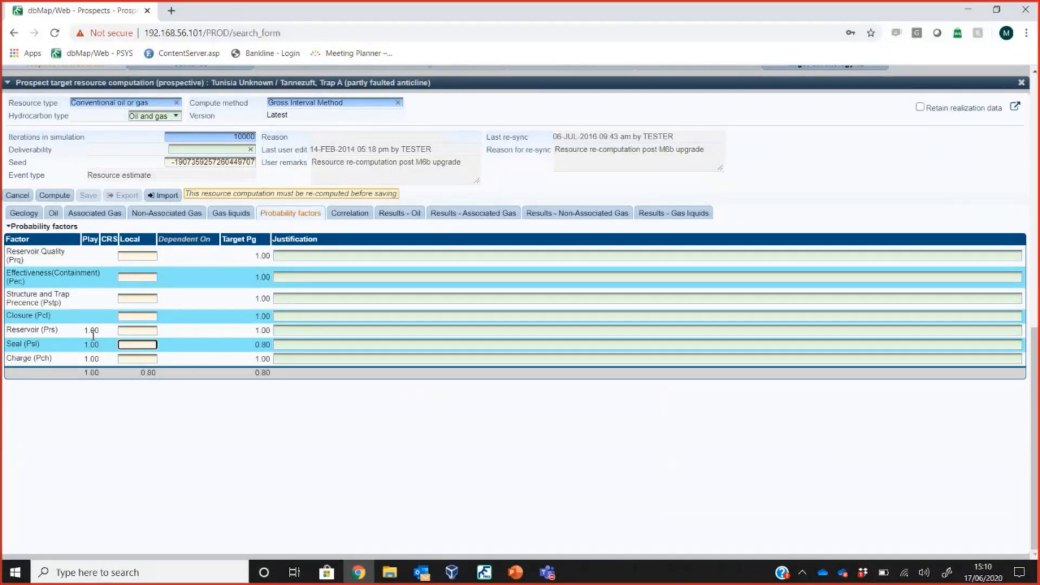
pyautogui.moveTo(93, 342)
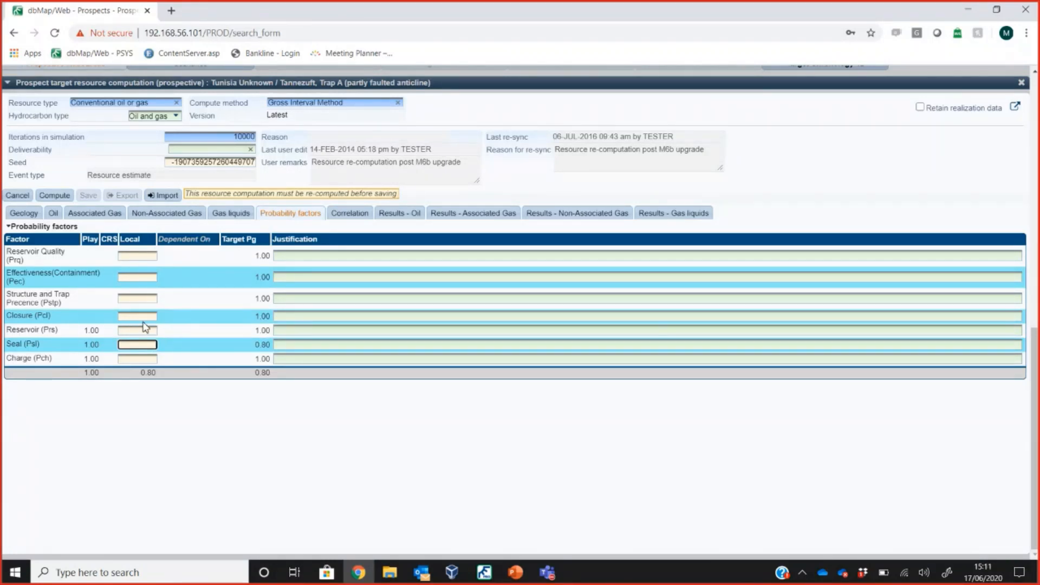
pyautogui.moveTo(137, 312)
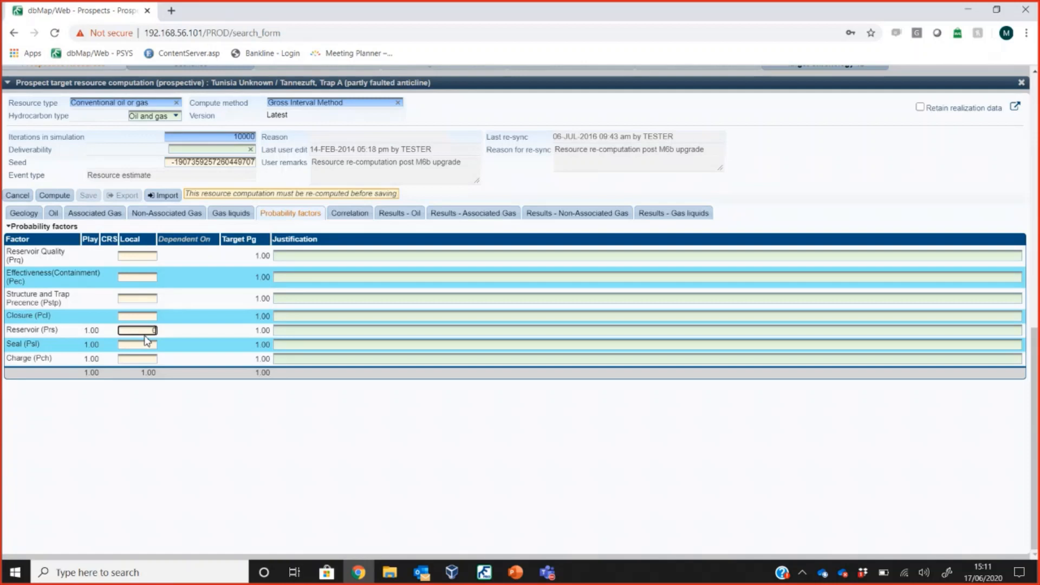
pyautogui.write('0.5')
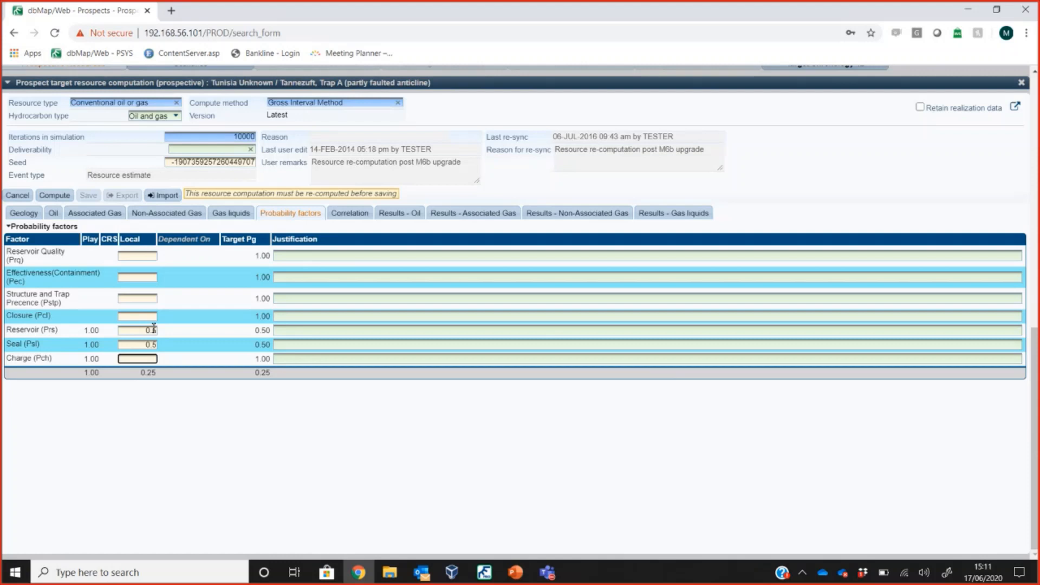
pyautogui.moveTo(137, 344)
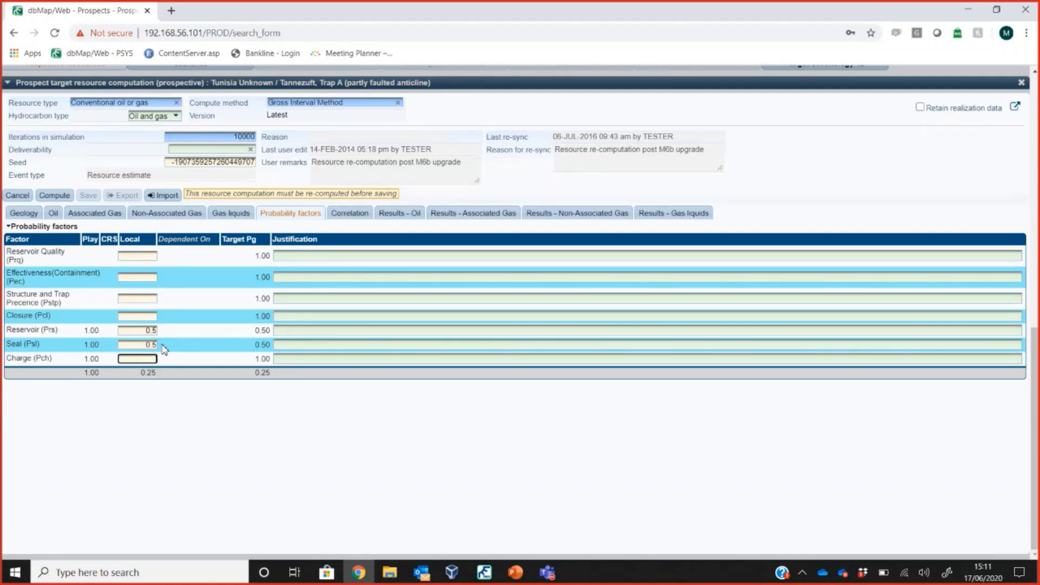
pyautogui.moveTo(156, 344)
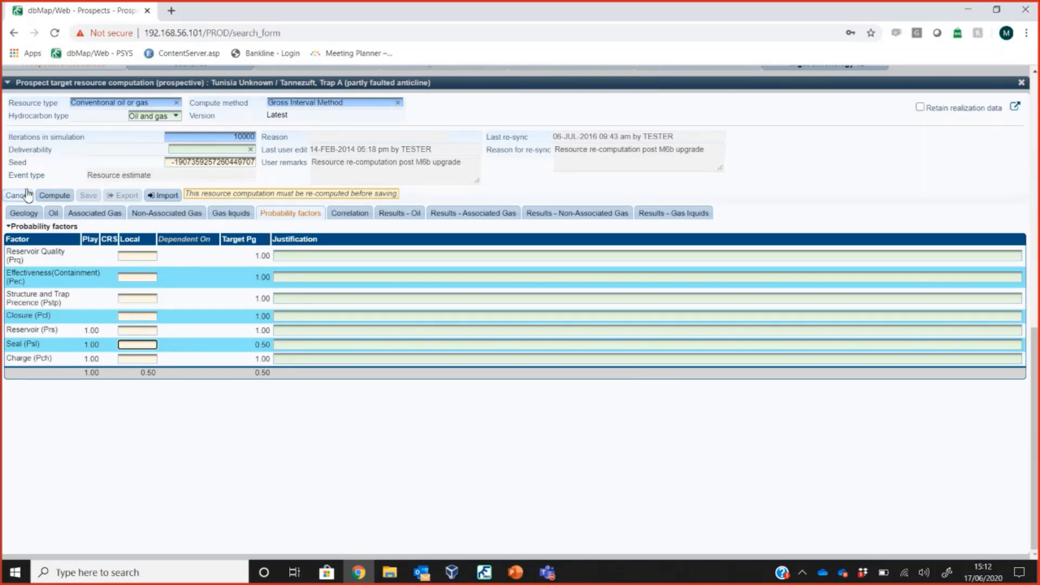
pyautogui.click(17, 195)
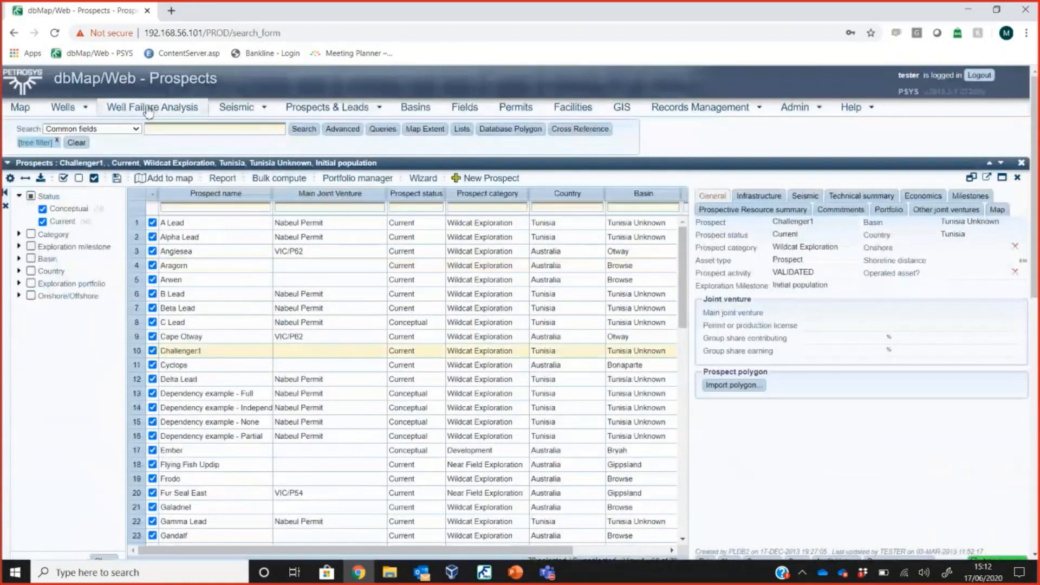
# List all 1,339 wells with WFA data in Well Failure Analysis and expand Plays.
pyautogui.click(152, 107)
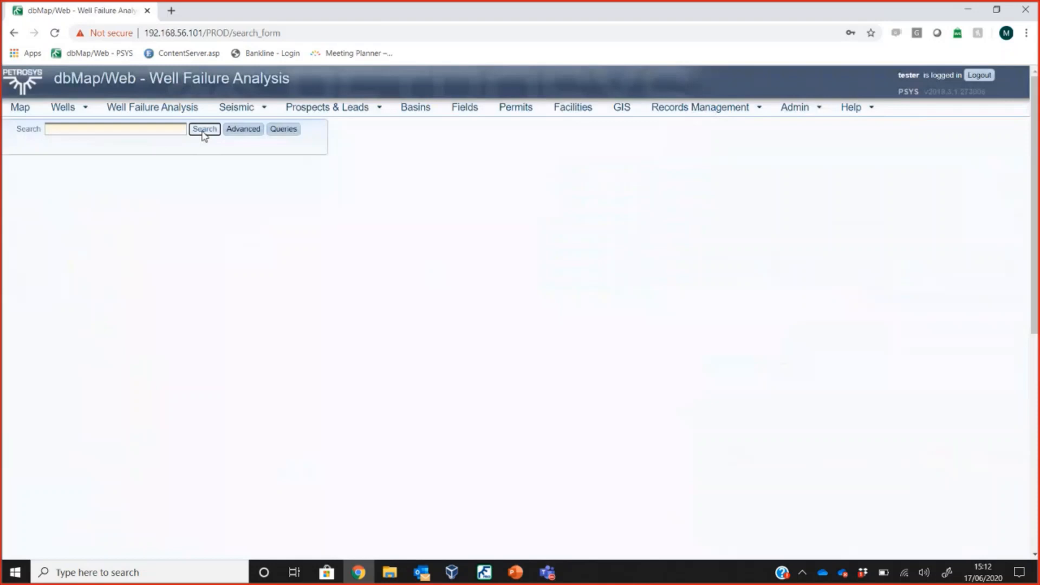
pyautogui.click(205, 129)
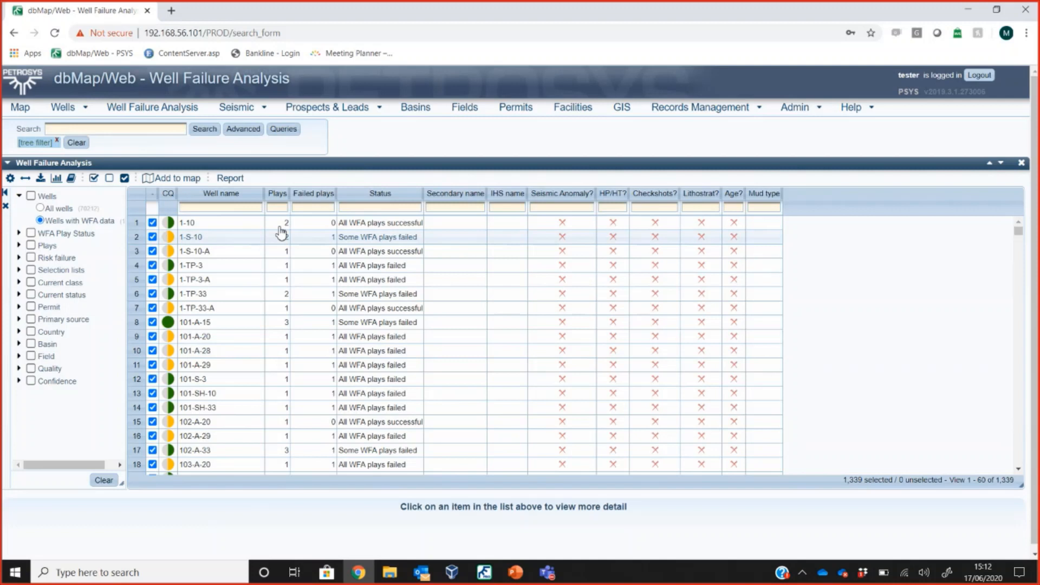
pyautogui.moveTo(255, 312)
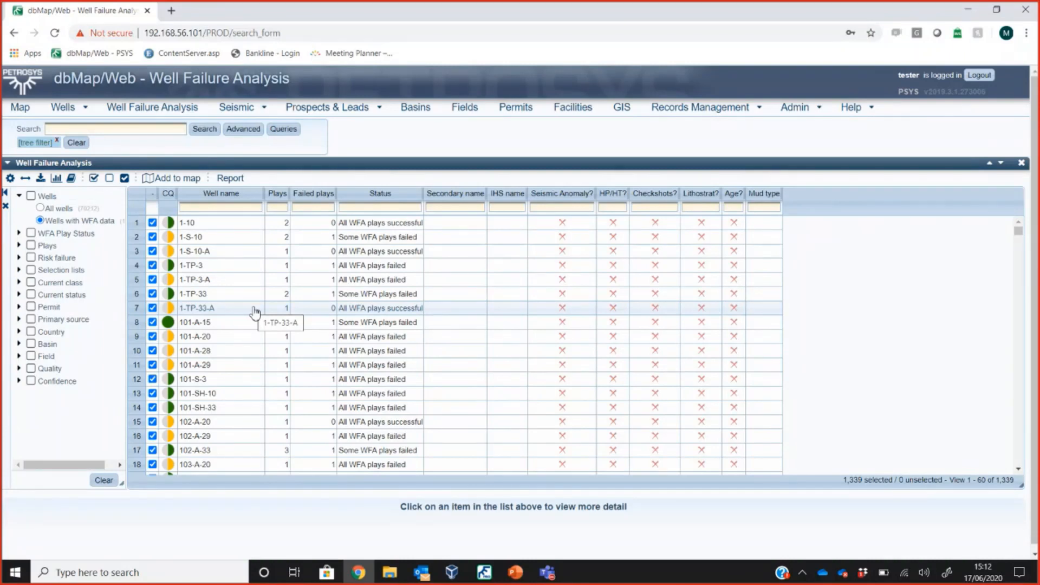
pyautogui.moveTo(119, 282)
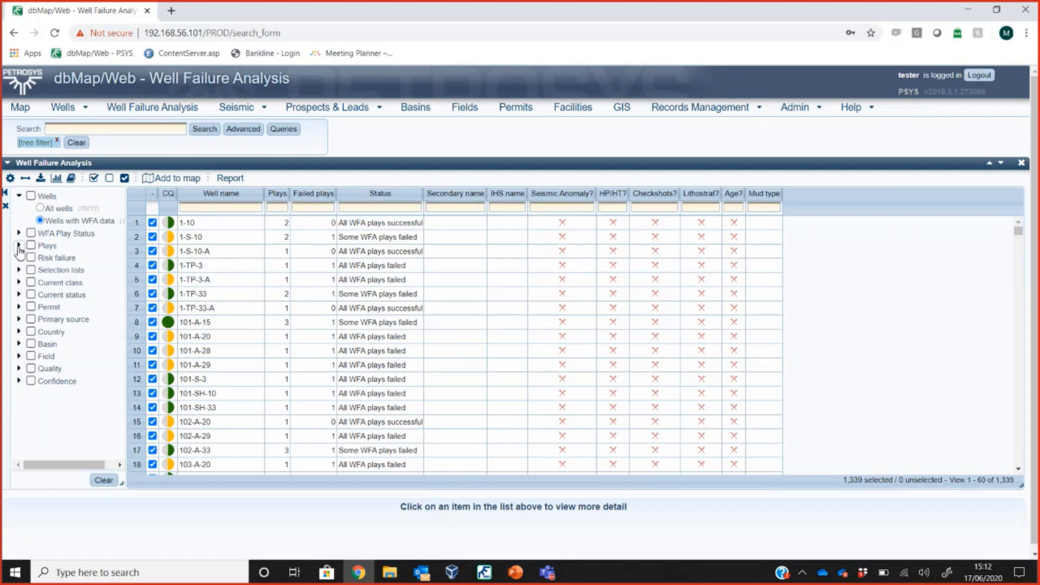
pyautogui.click(19, 245)
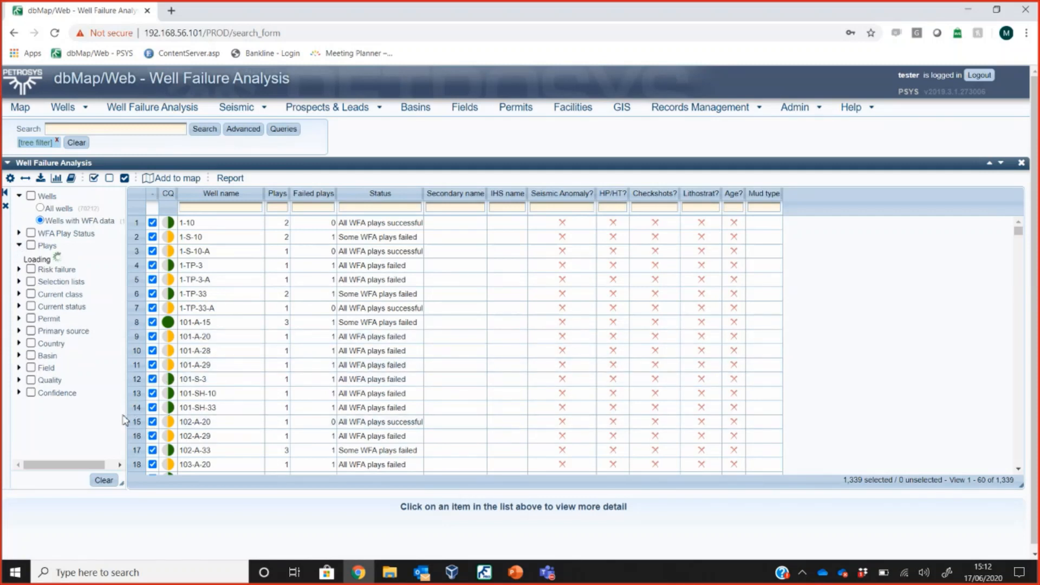
# Filter to the Maastrichtian Niobara play (246 wells) and enter a '15' well-name filter.
pyautogui.click(20, 245)
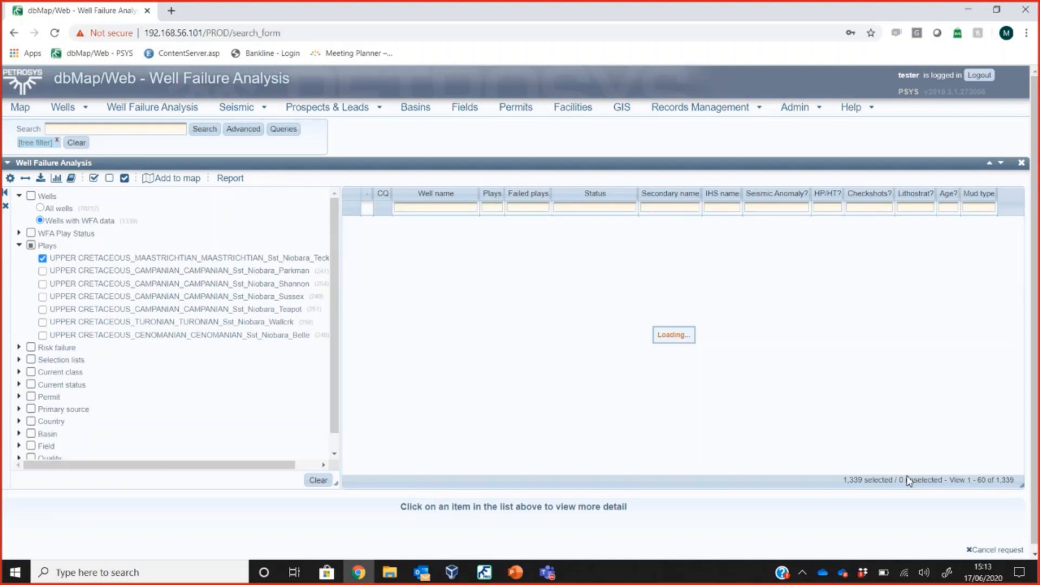
pyautogui.moveTo(871, 491)
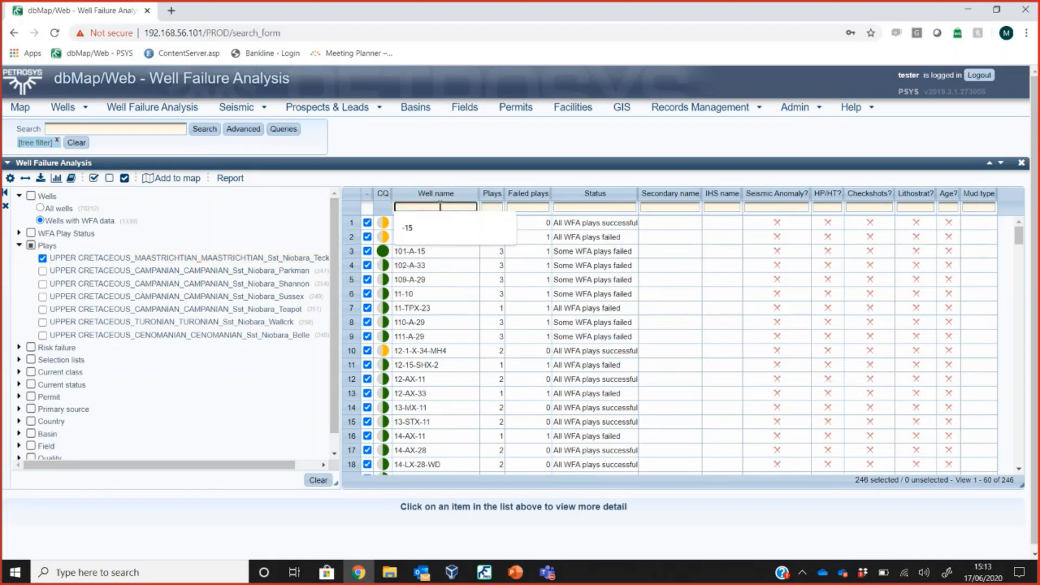
pyautogui.write('15')
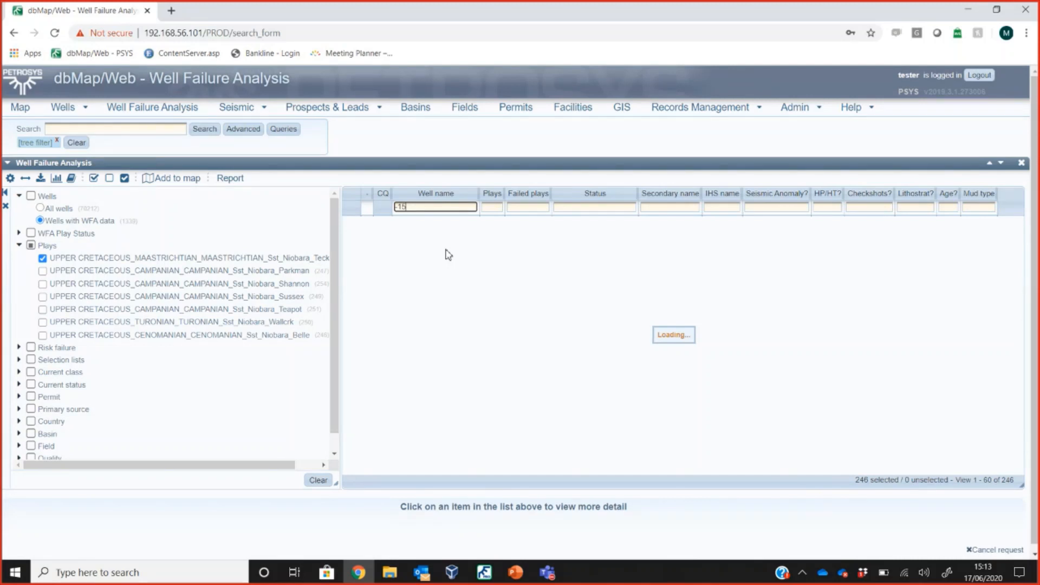
pyautogui.moveTo(516, 163)
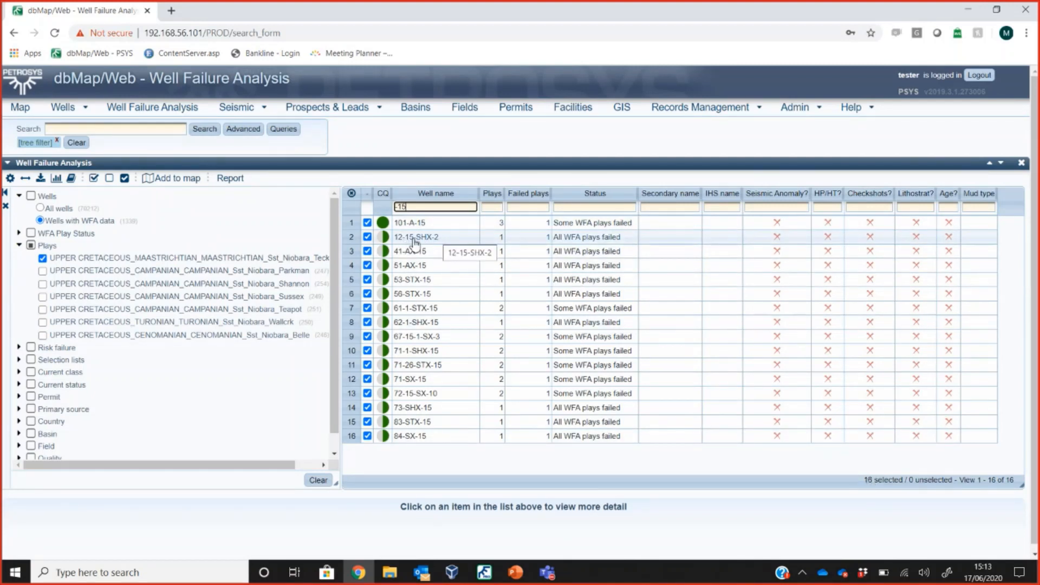
pyautogui.moveTo(437, 237)
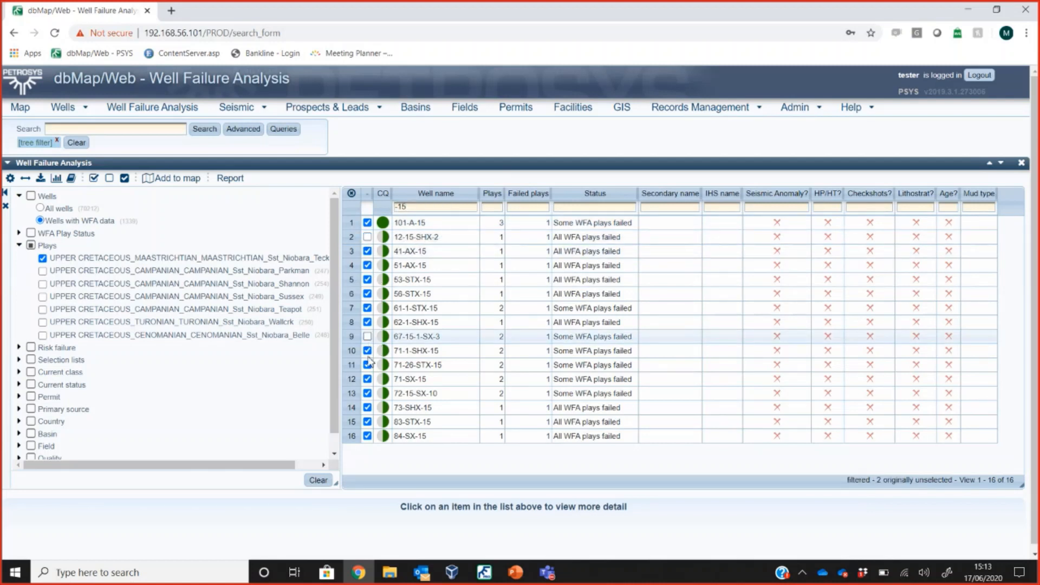
# Untick well 72-15-SX-10 in the filtered well grid.
pyautogui.click(367, 393)
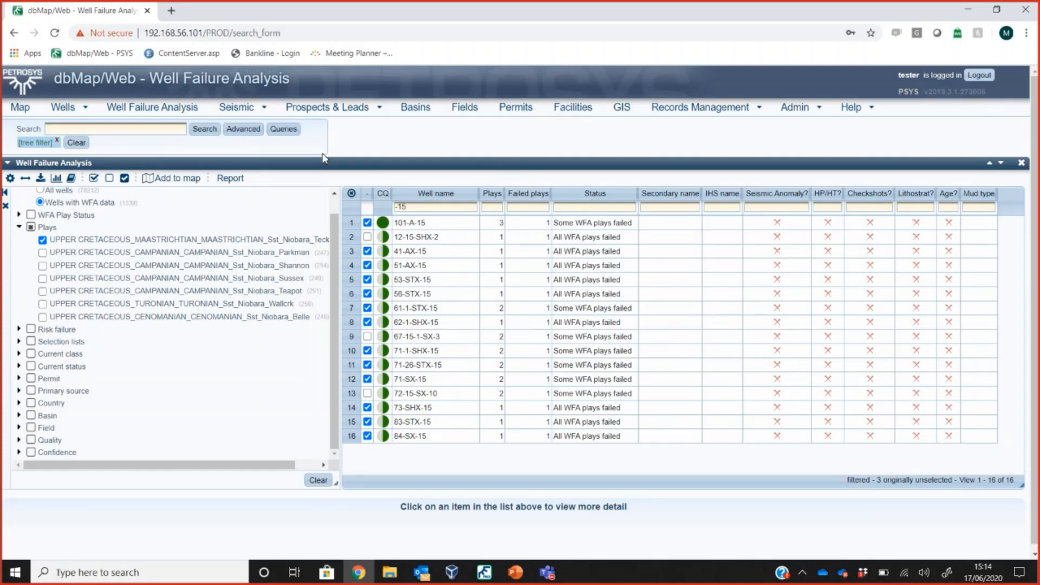
pyautogui.moveTo(349, 179)
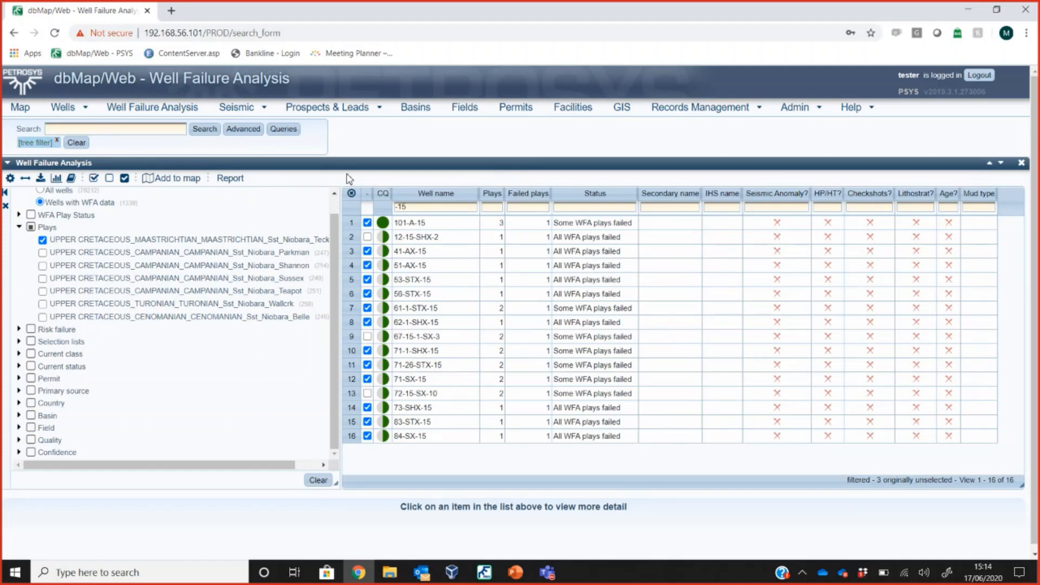
# Generate the PDF Well Failure Analysis report for well 101-A-15 and maximize its viewer.
pyautogui.click(410, 222)
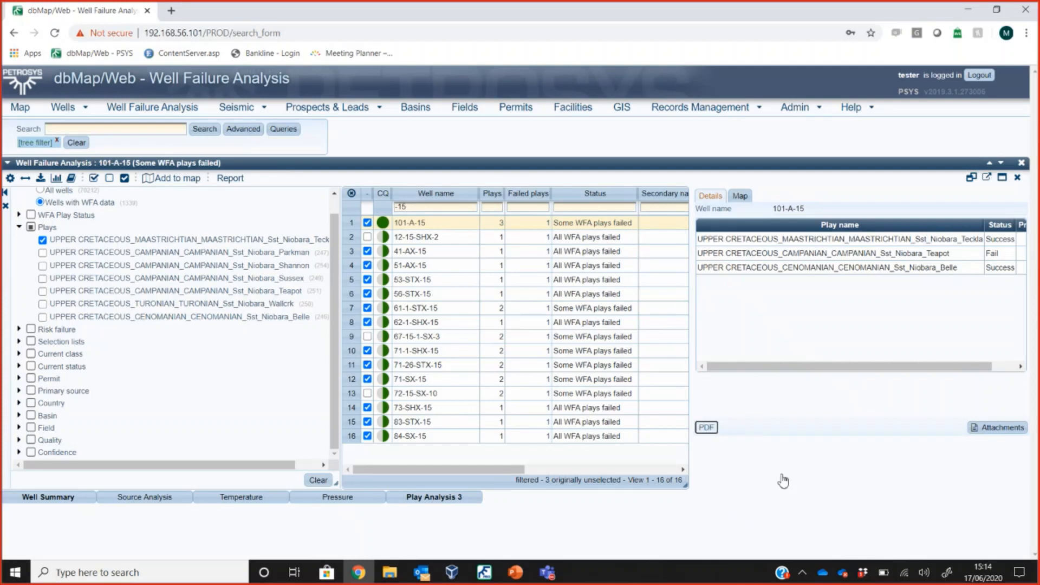
pyautogui.click(705, 428)
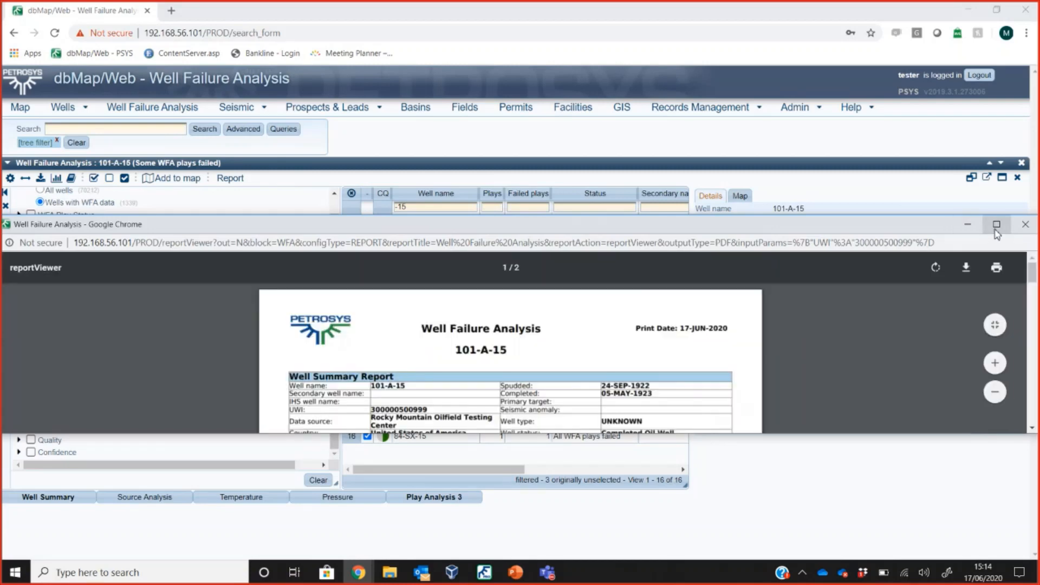
pyautogui.click(995, 225)
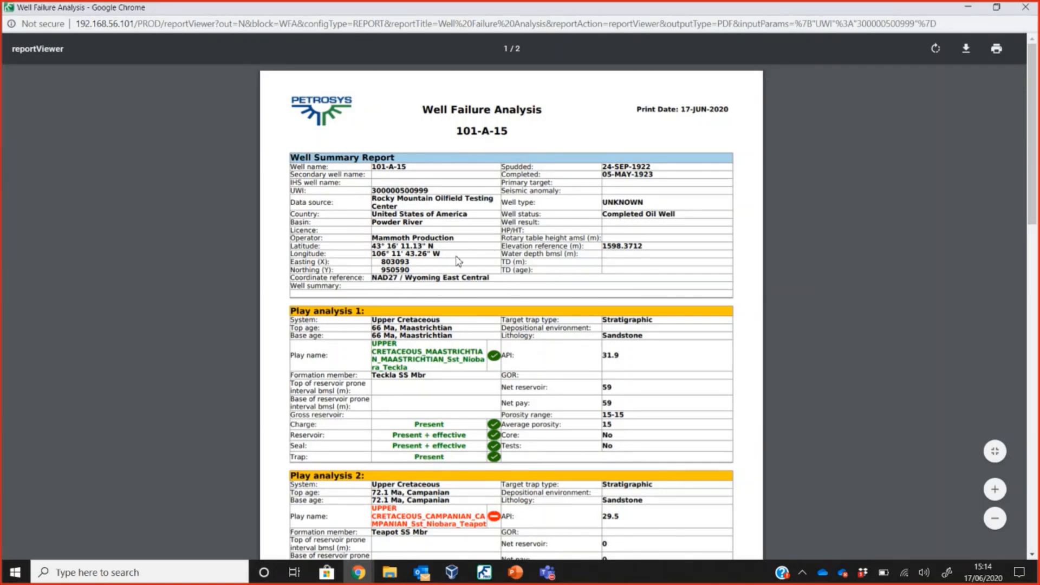
pyautogui.moveTo(481, 218)
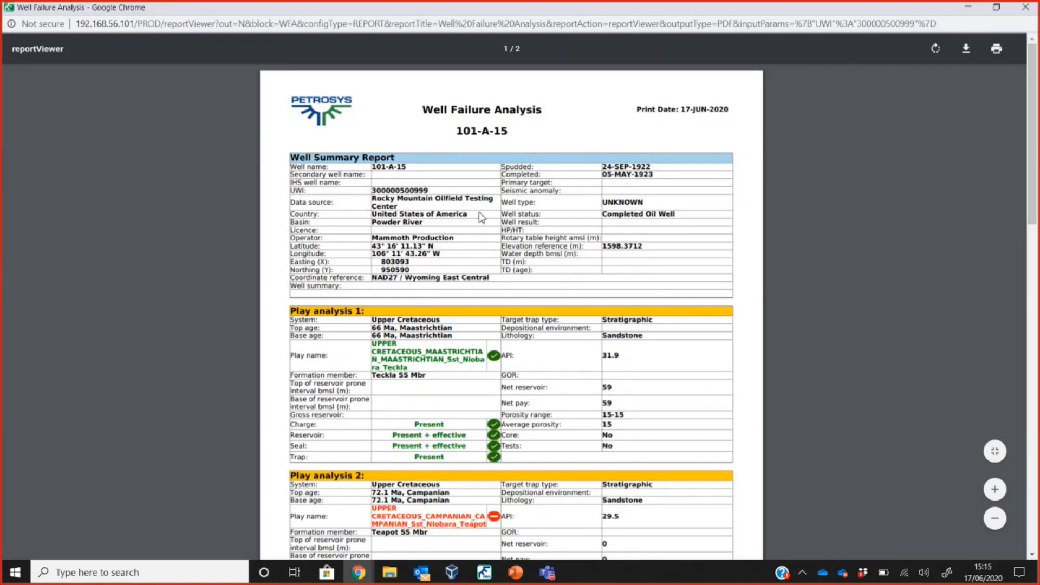
# Scroll the report through Play analyses 1–3, then open 101-A-15's Well Summary in dbMap/Web.
pyautogui.scroll(-3)
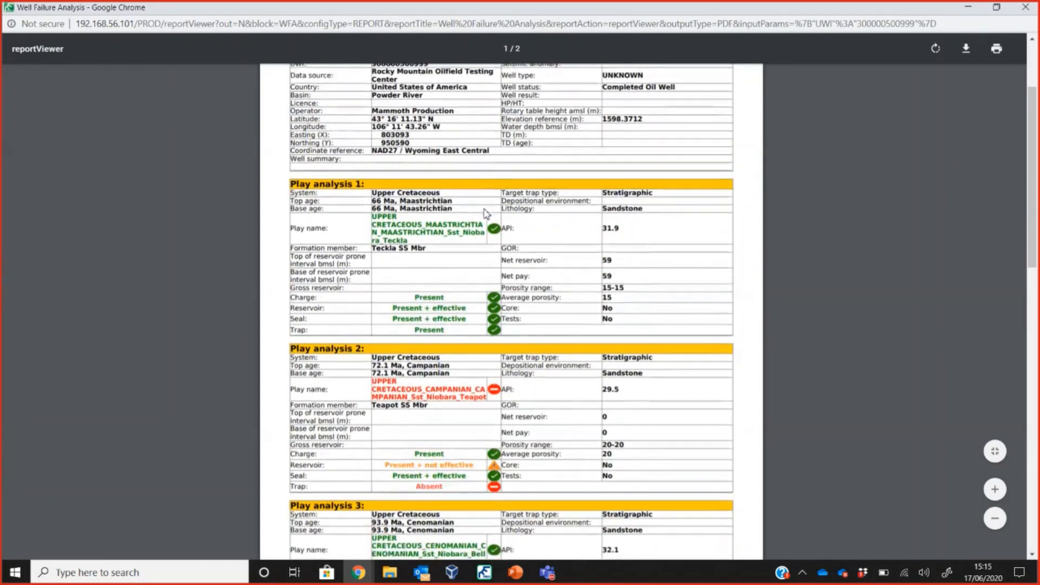
pyautogui.scroll(-3)
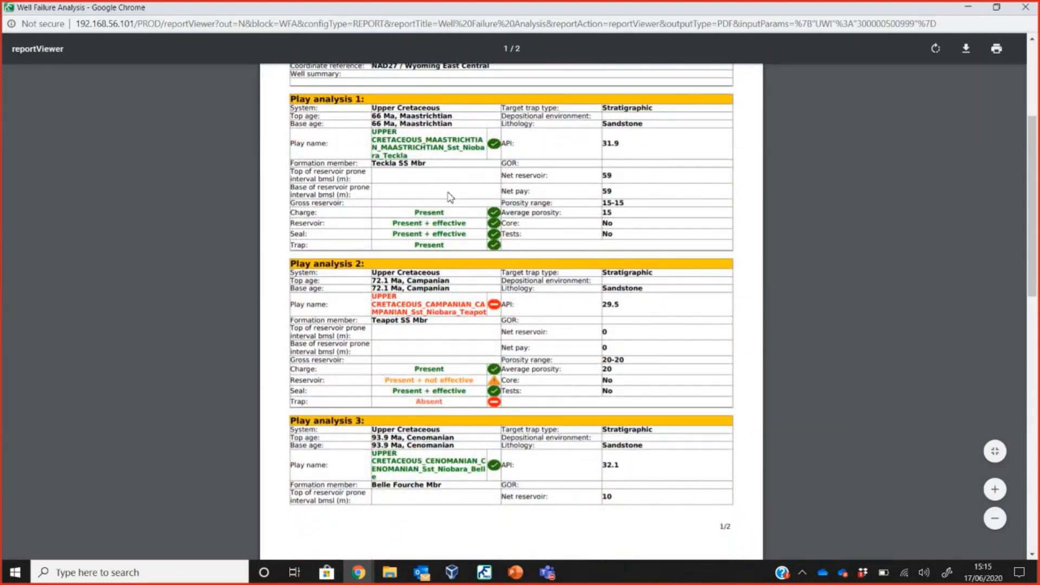
pyautogui.scroll(-3)
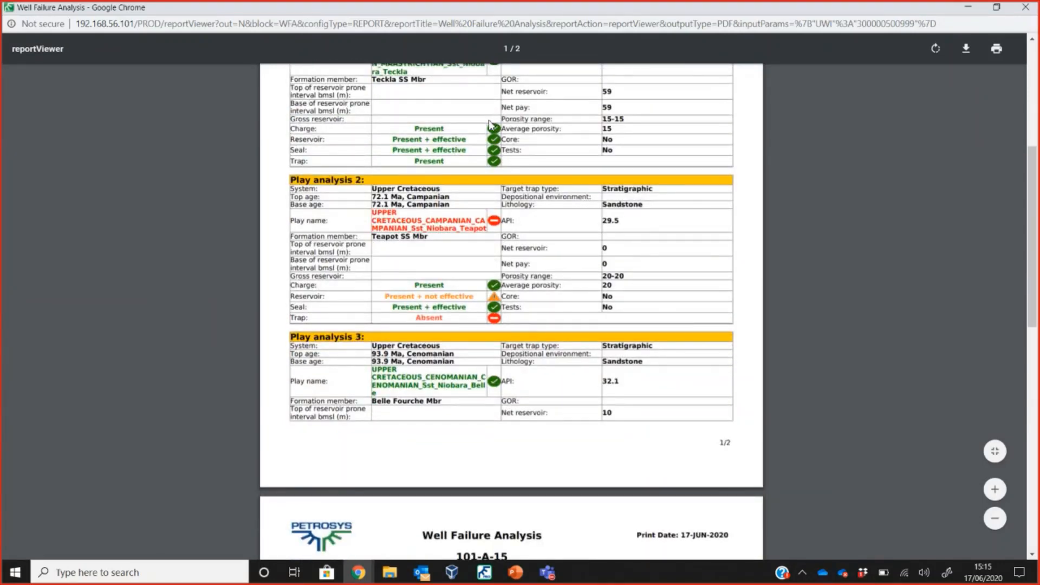
pyautogui.scroll(-3)
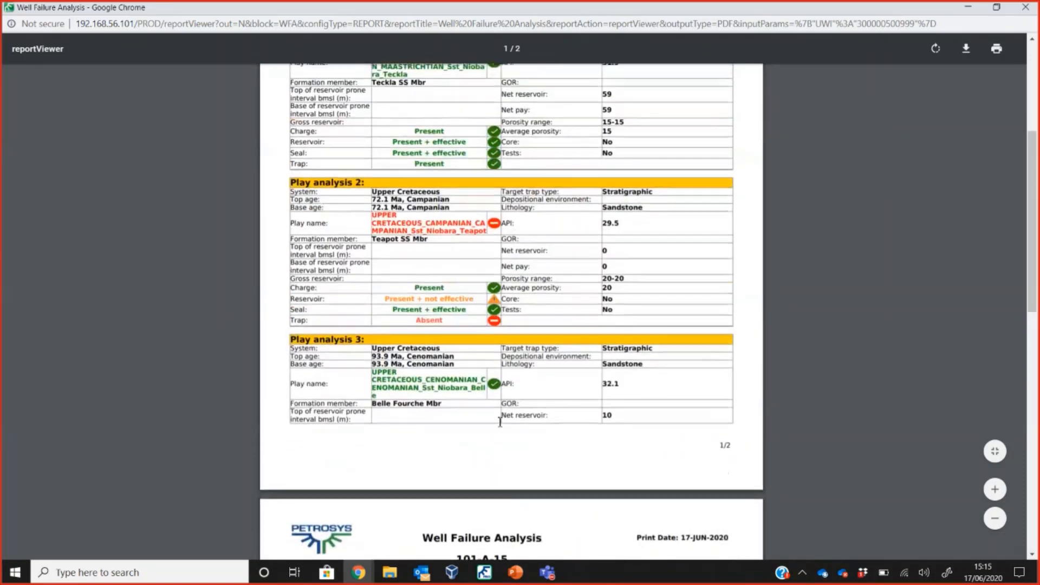
pyautogui.scroll(-3)
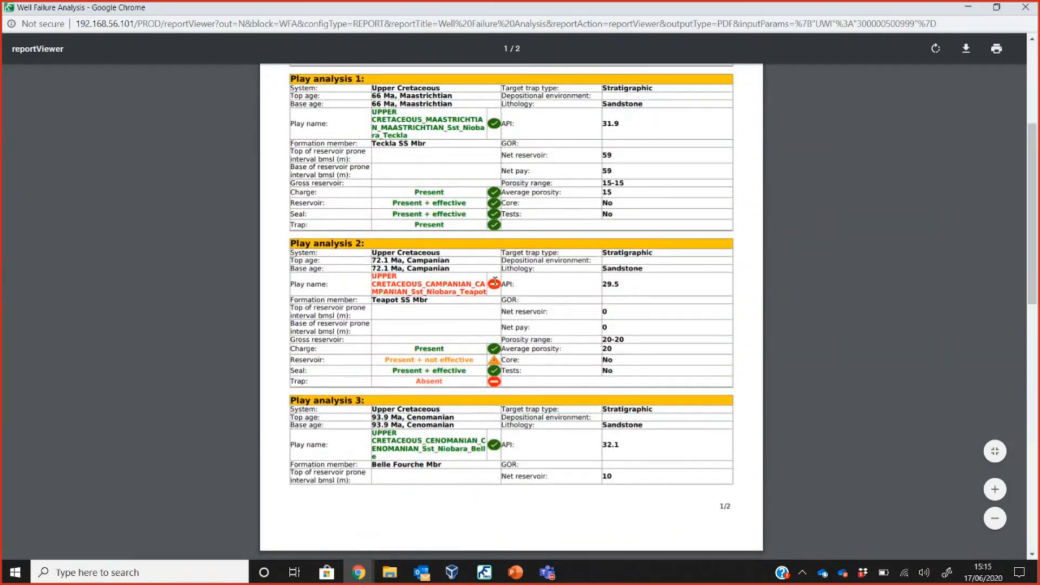
pyautogui.moveTo(491, 325)
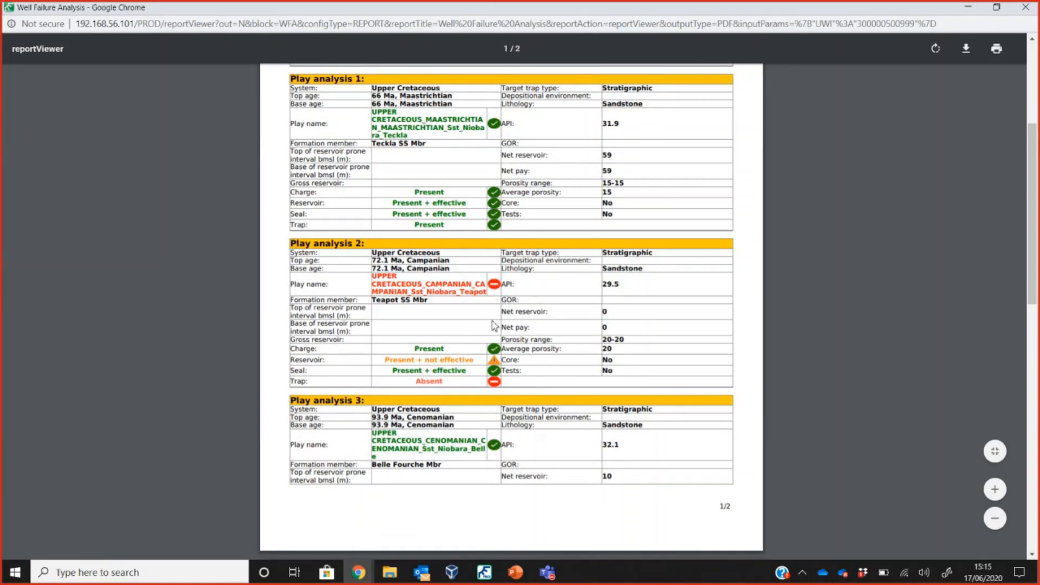
pyautogui.moveTo(463, 380)
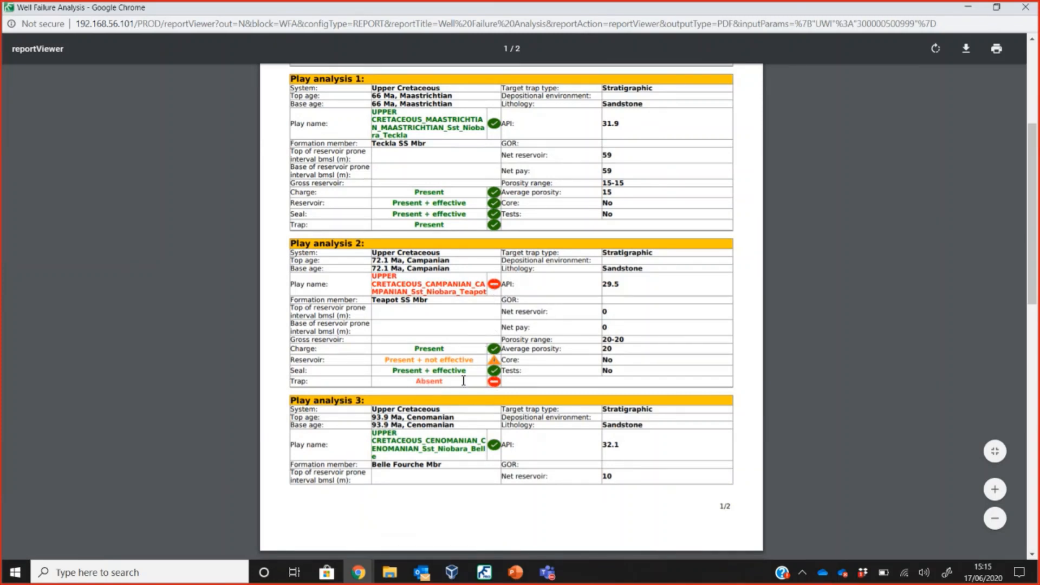
pyautogui.moveTo(483, 390)
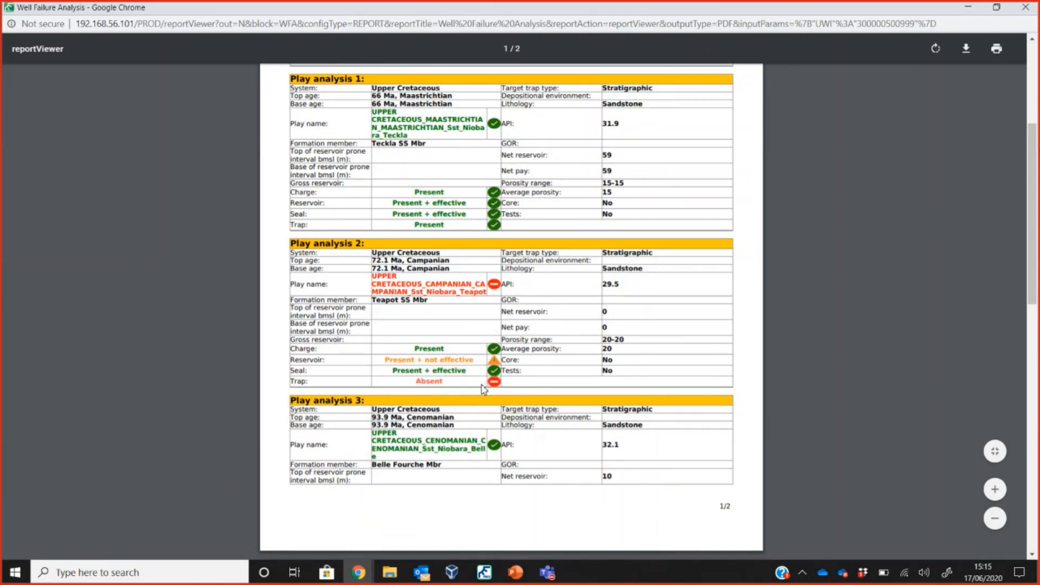
pyautogui.moveTo(635, 260)
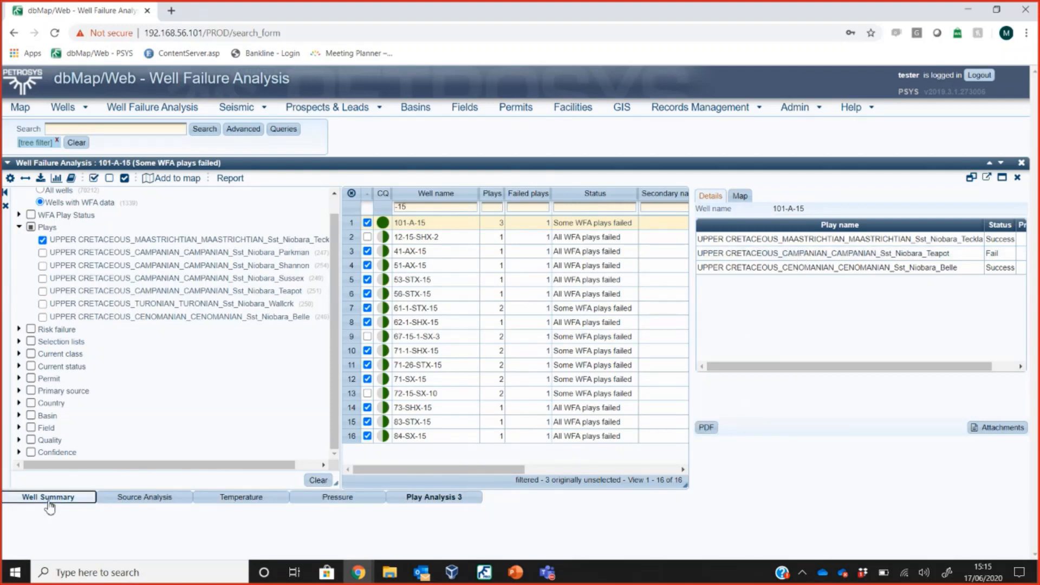
pyautogui.click(48, 496)
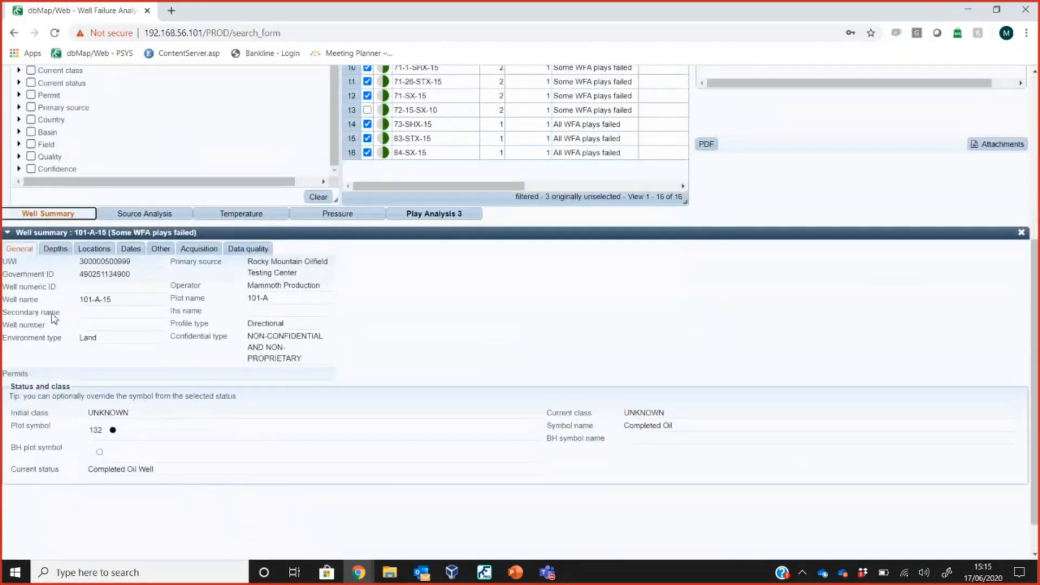
pyautogui.moveTo(55, 248)
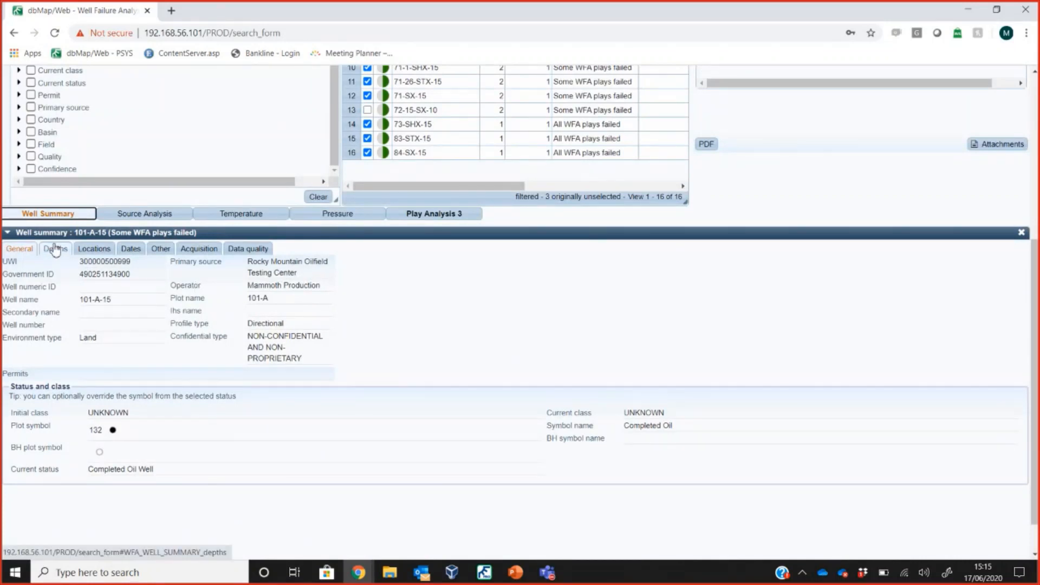
# View the Depths, Other and Data quality tabs, showing a GOLD rolled-up rating.
pyautogui.click(56, 249)
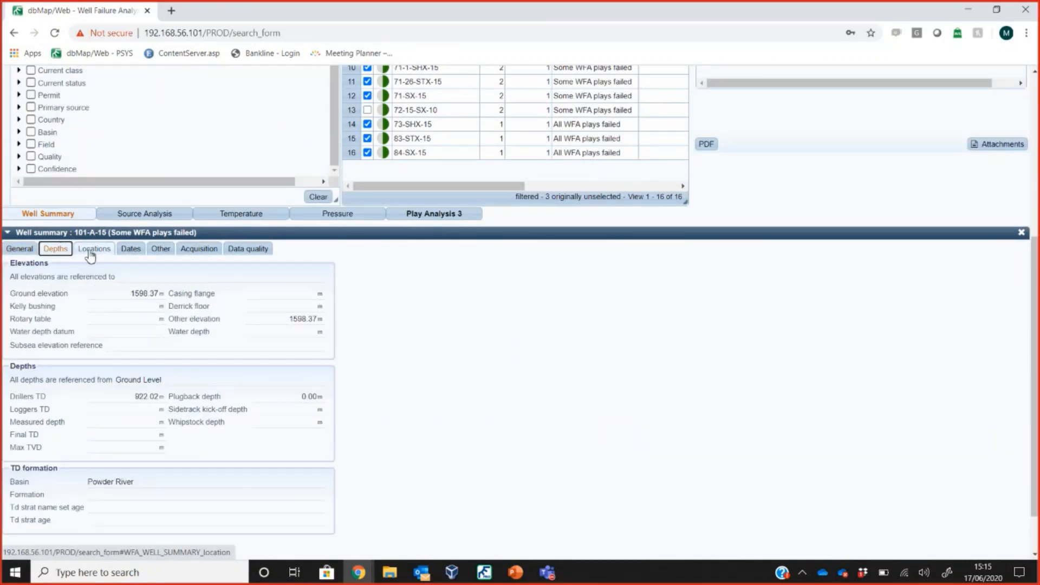
pyautogui.click(160, 248)
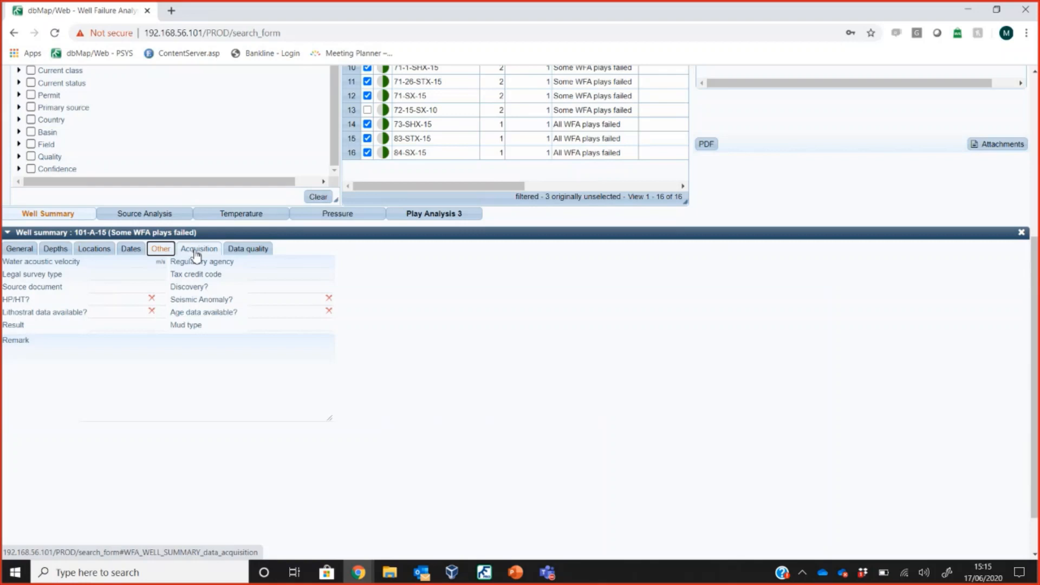
pyautogui.click(247, 249)
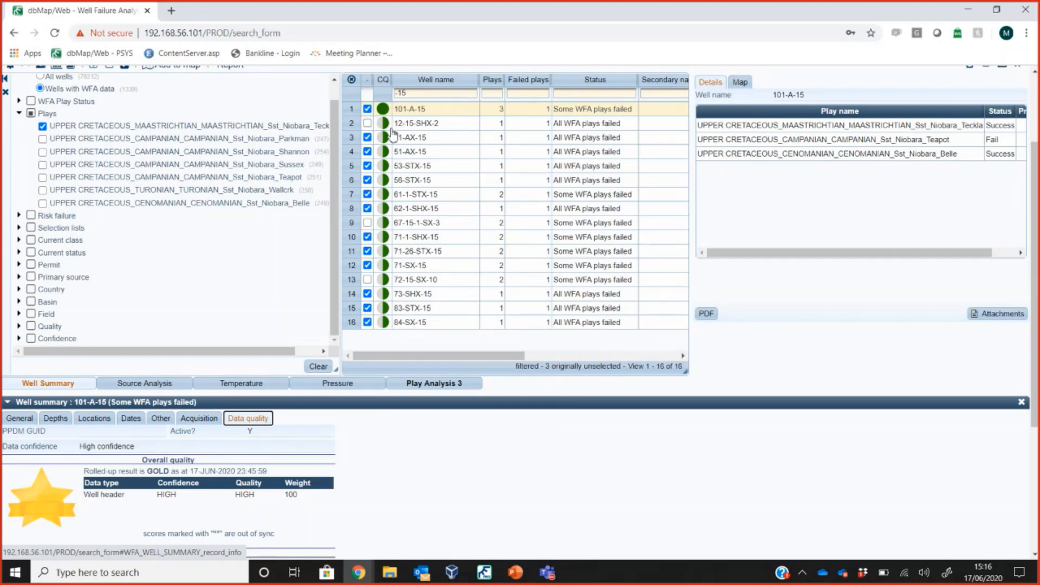
pyautogui.moveTo(390, 133)
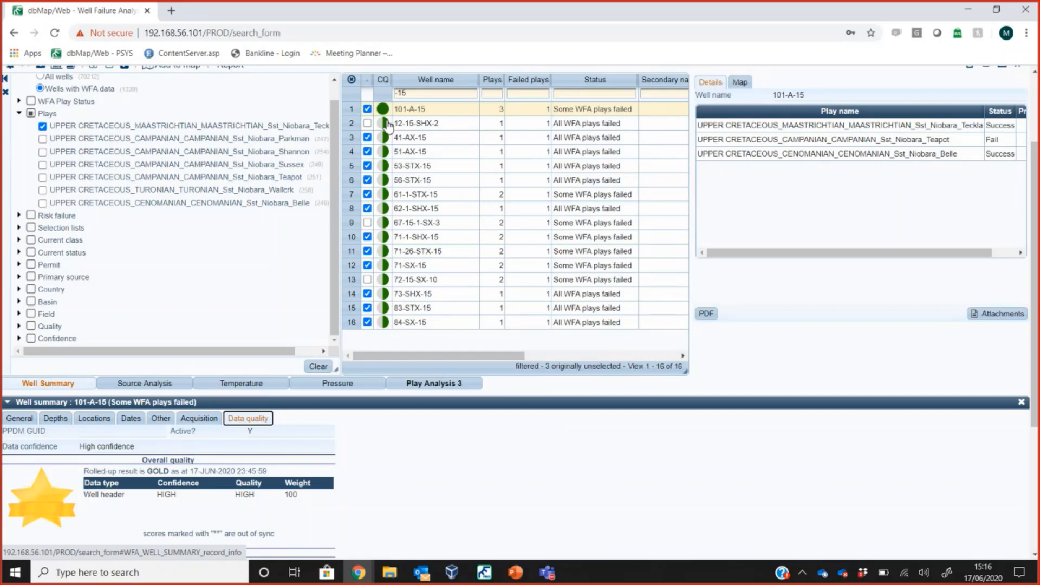
pyautogui.scroll(-3)
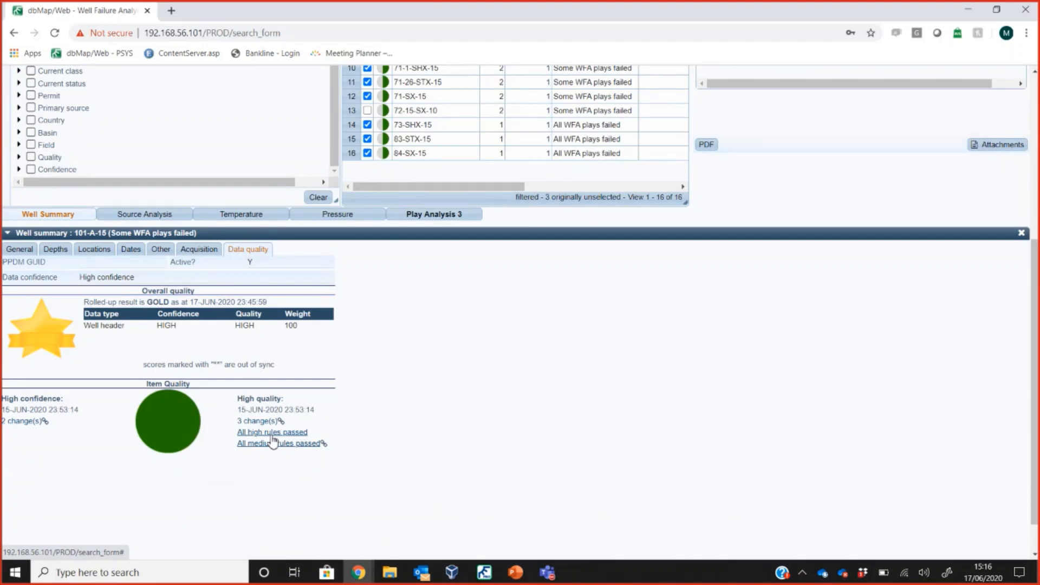
# Open the Quality Rules Summary showing all 15 high and medium rules passed, then close it.
pyautogui.click(272, 432)
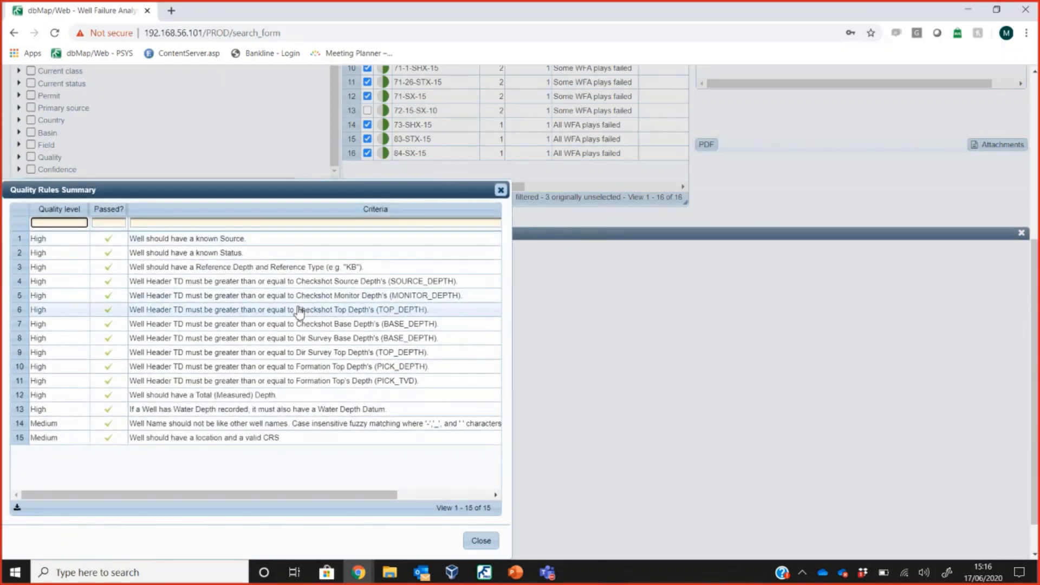
pyautogui.moveTo(299, 361)
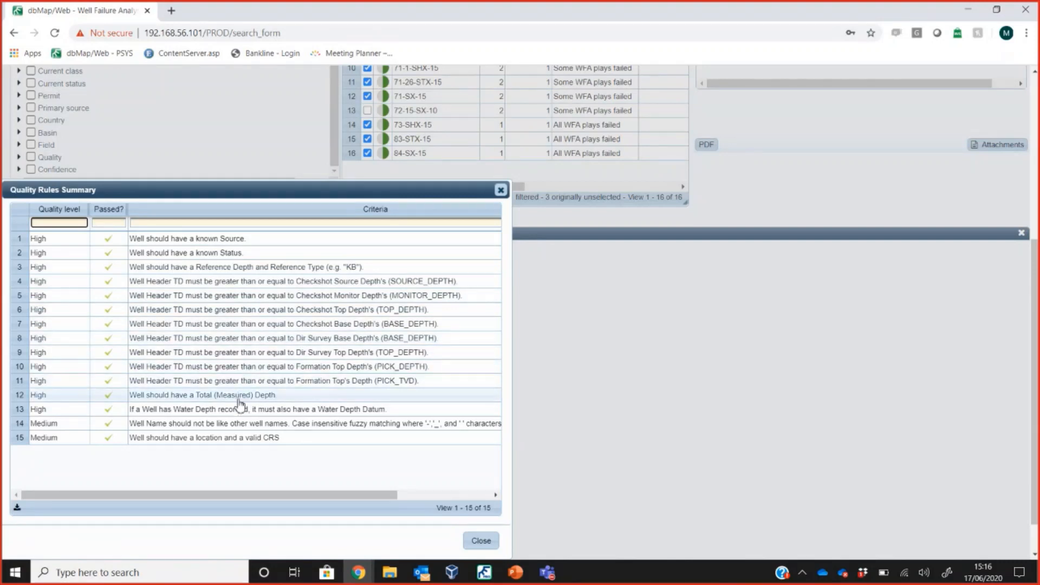
pyautogui.moveTo(263, 433)
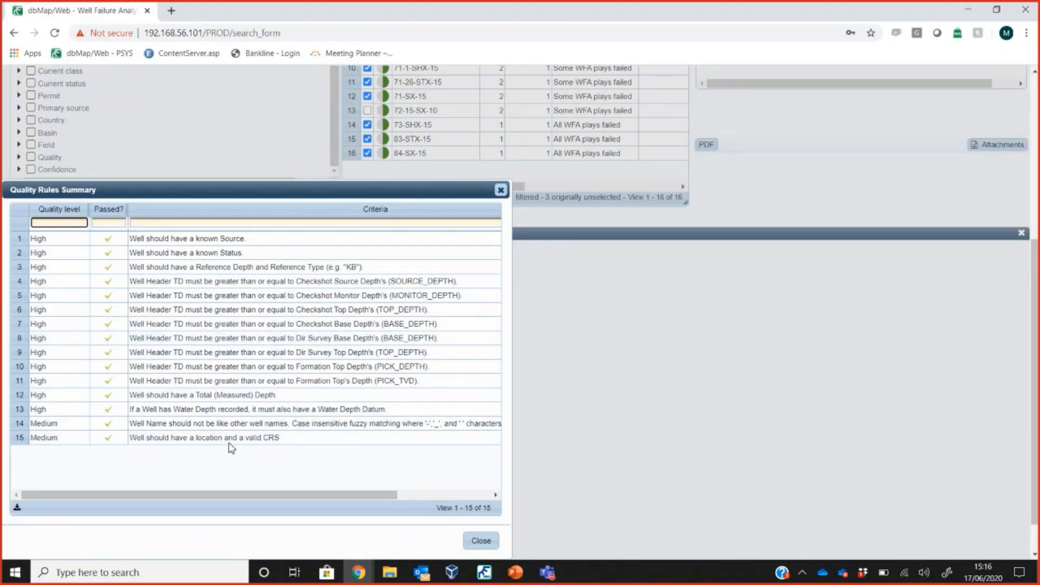
pyautogui.moveTo(267, 453)
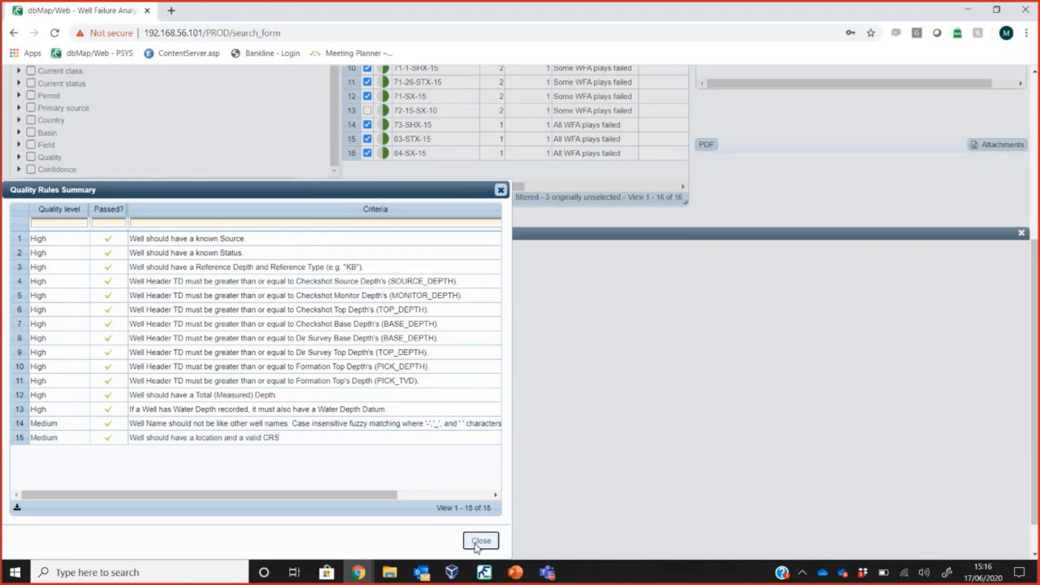
pyautogui.click(480, 540)
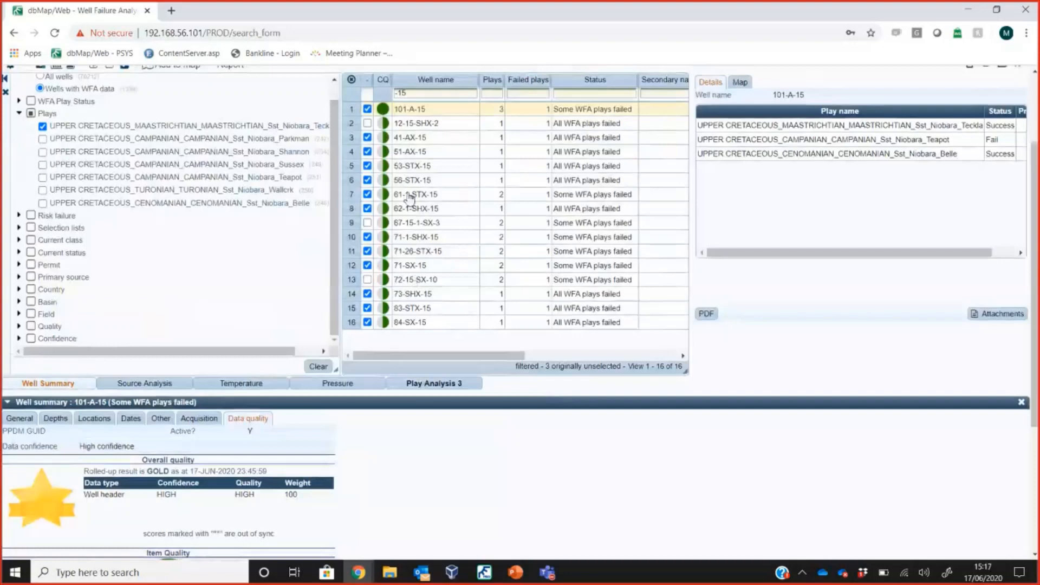
pyautogui.moveTo(383, 222)
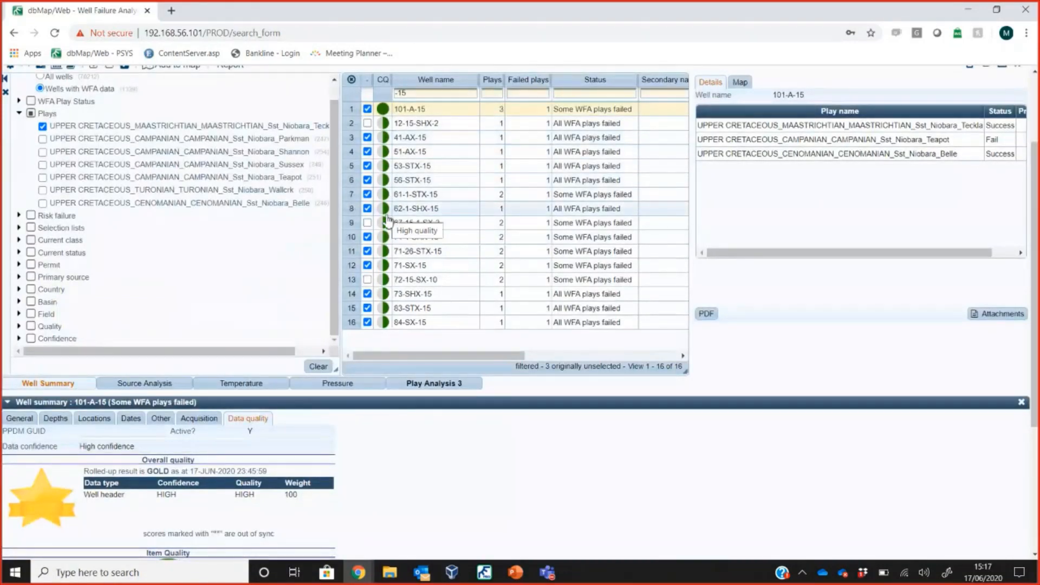
# Scroll to Item Quality and open the confidence history showing Unknown to High by TESTER.
pyautogui.scroll(-3)
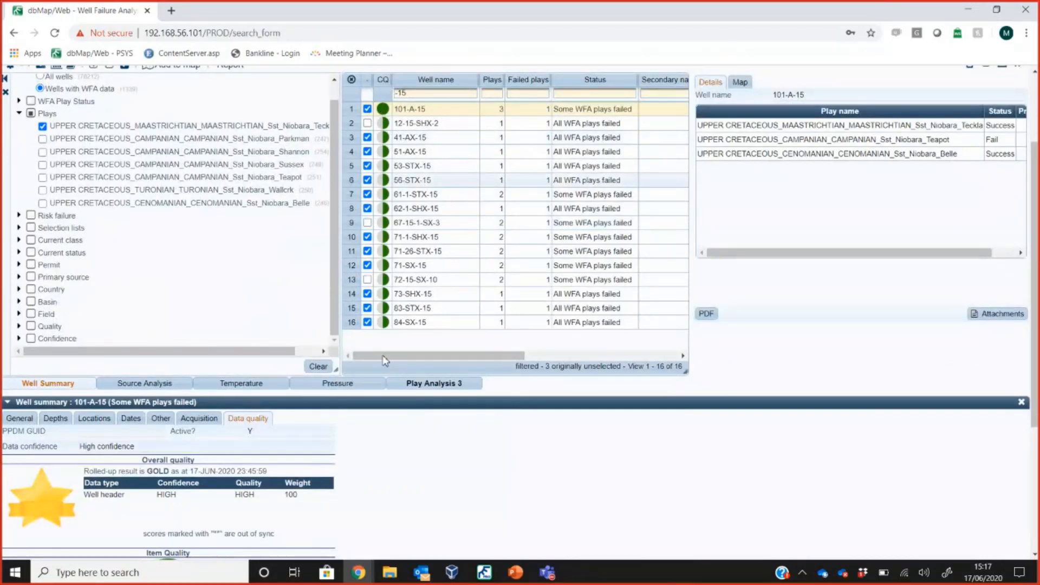
pyautogui.scroll(-3)
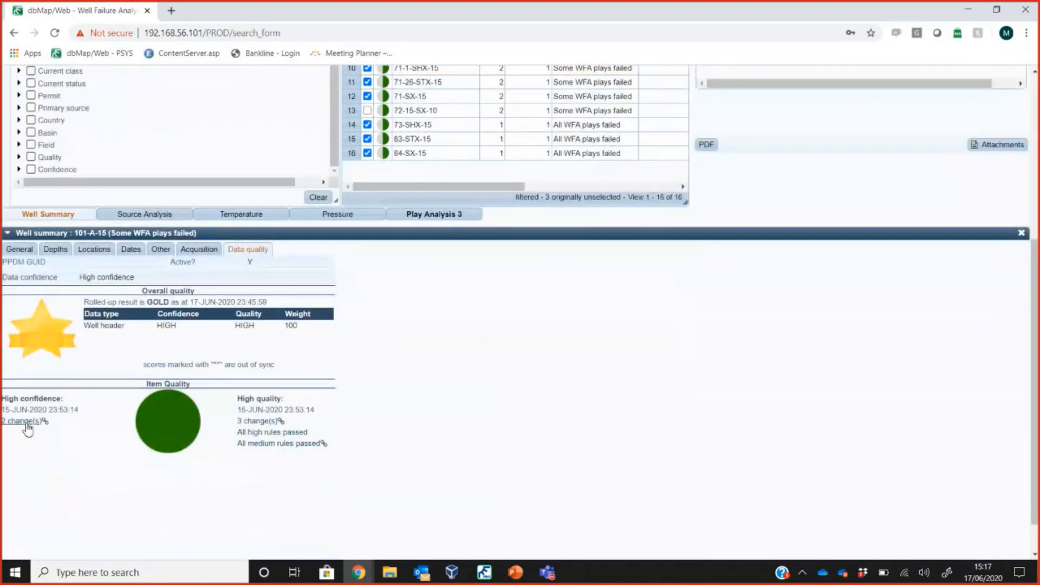
pyautogui.click(24, 421)
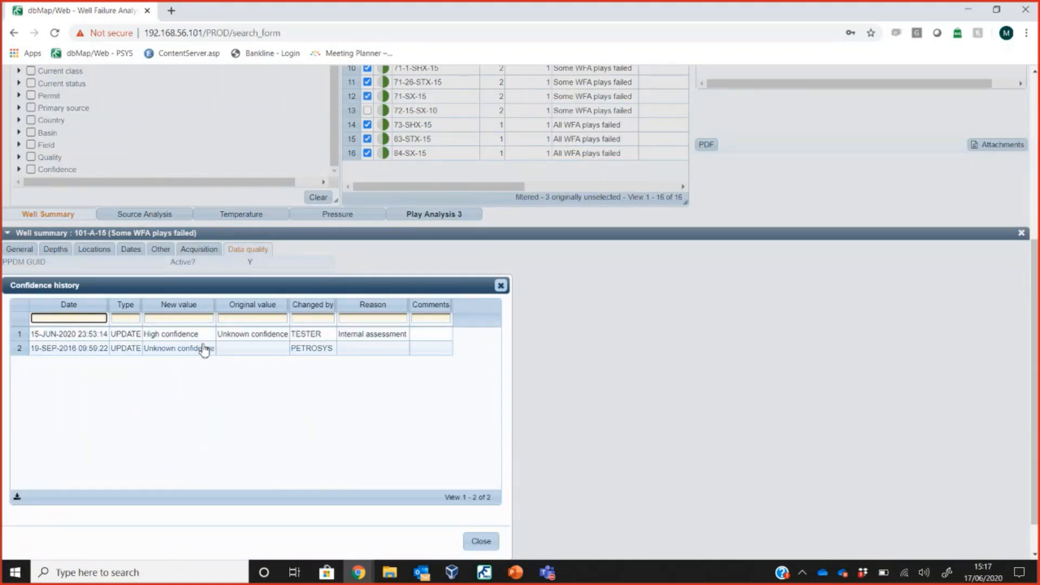
pyautogui.moveTo(179, 348)
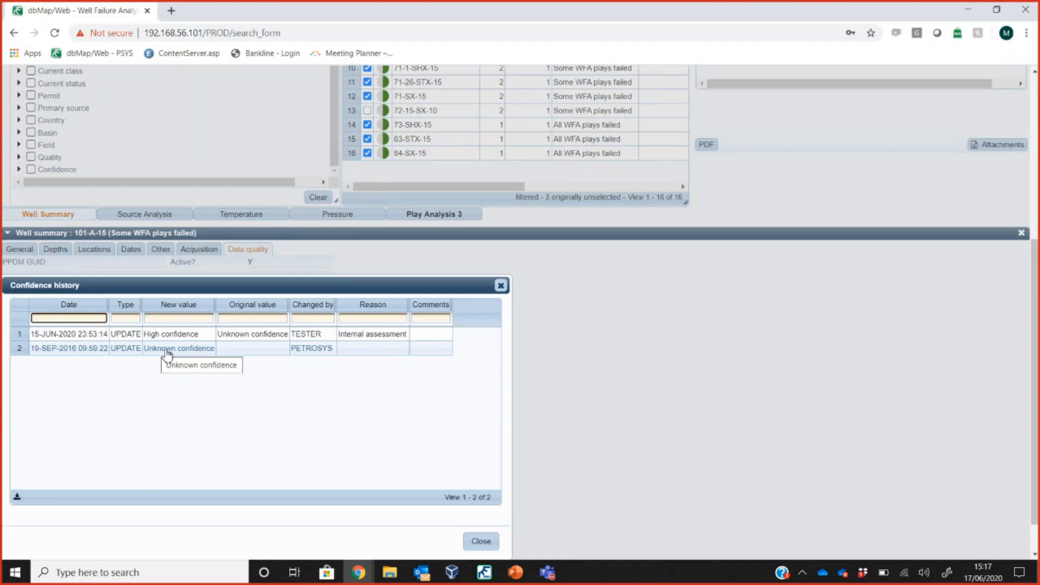
pyautogui.moveTo(75, 348)
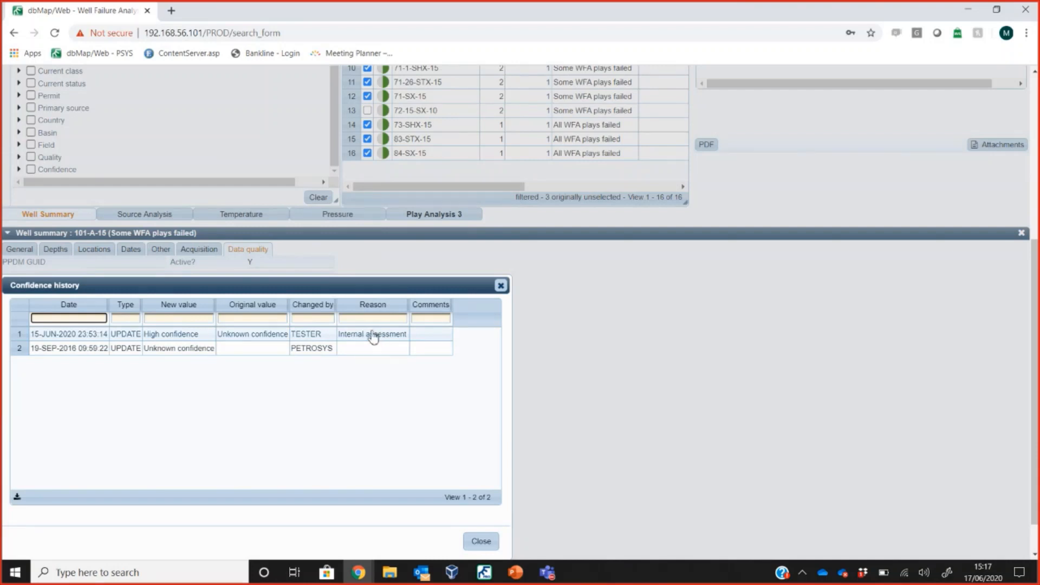
pyautogui.moveTo(373, 333)
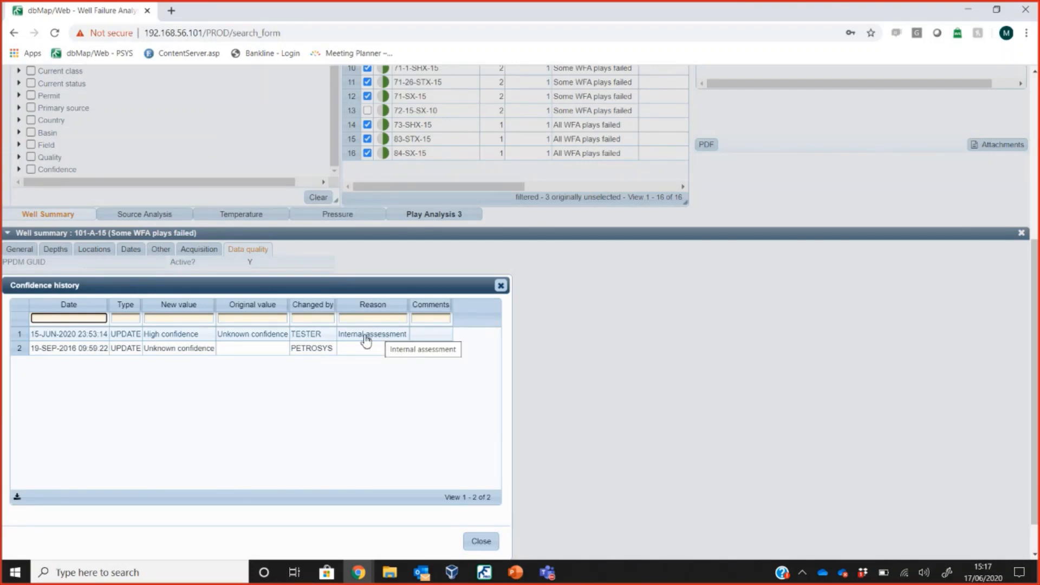
pyautogui.moveTo(350, 344)
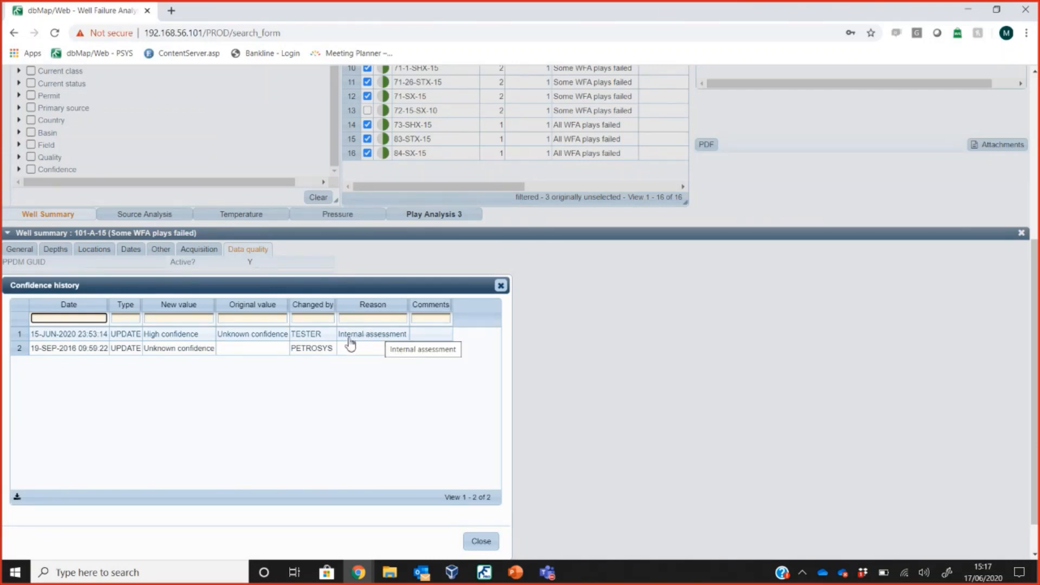
pyautogui.moveTo(310, 335)
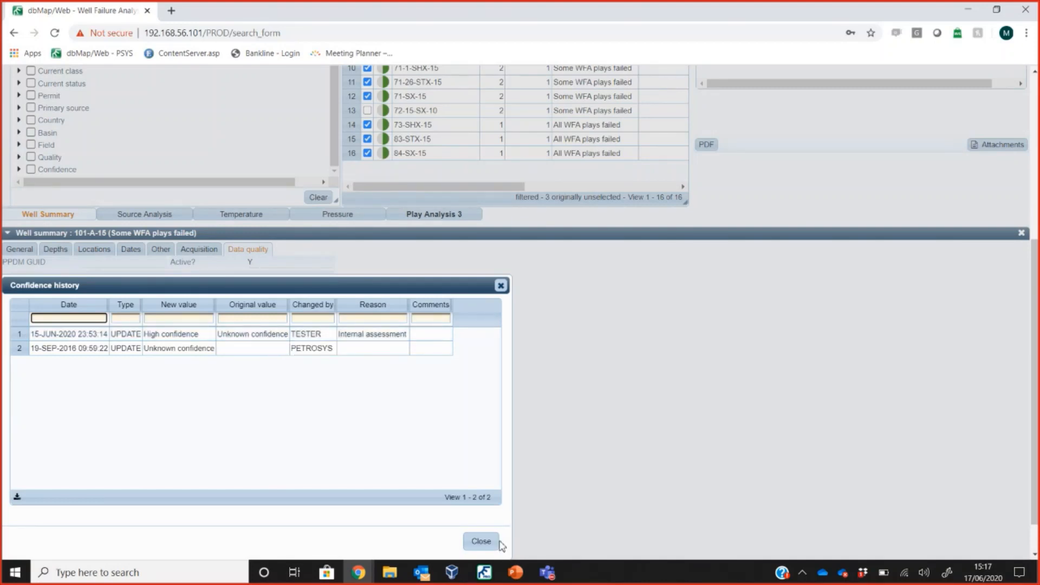
pyautogui.click(480, 541)
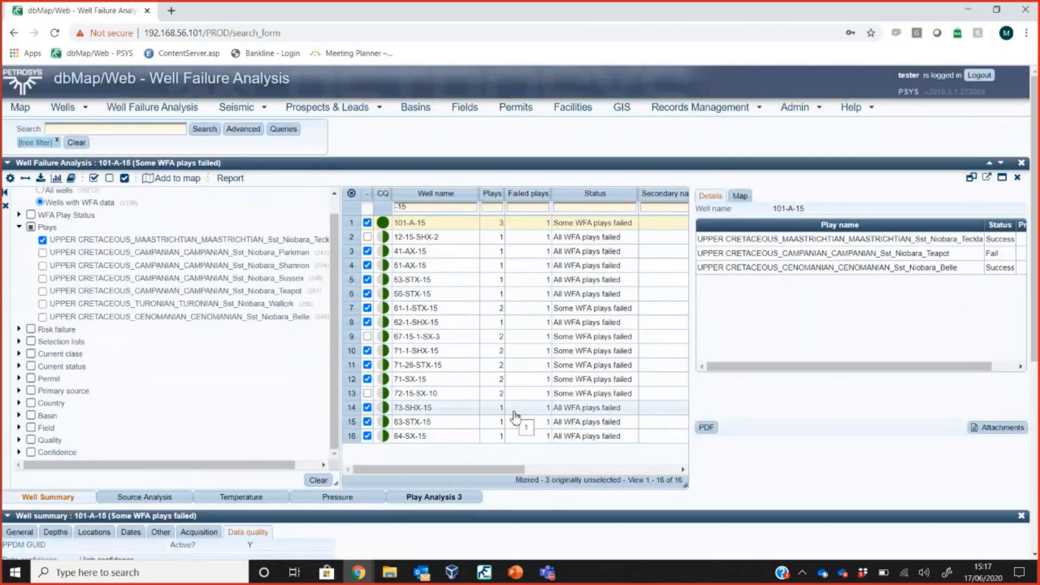
pyautogui.moveTo(579, 402)
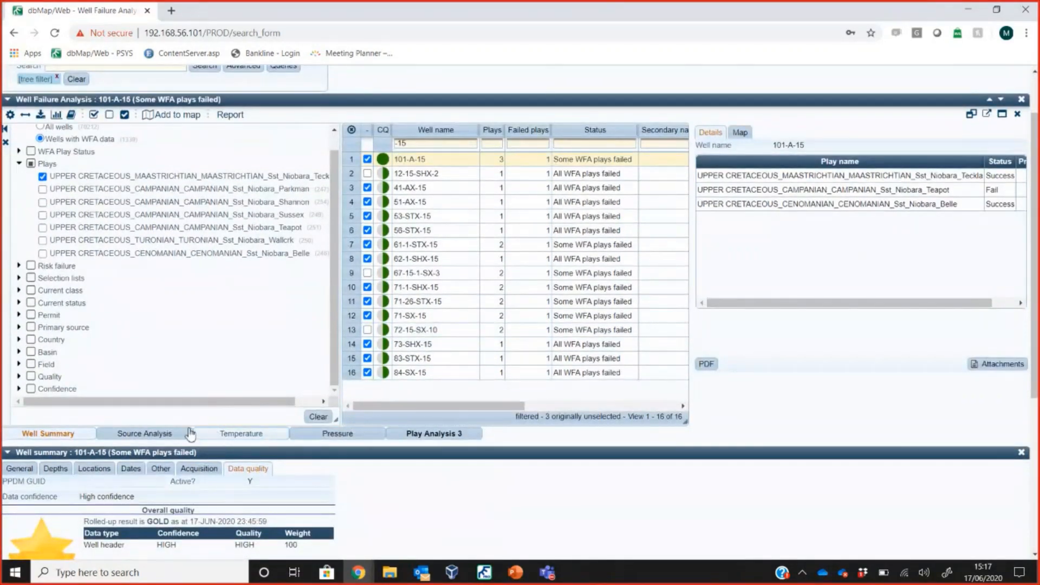
# View well 101-A-15's Source Analysis, Temperature and Pressure tabs, each with no records.
pyautogui.click(143, 434)
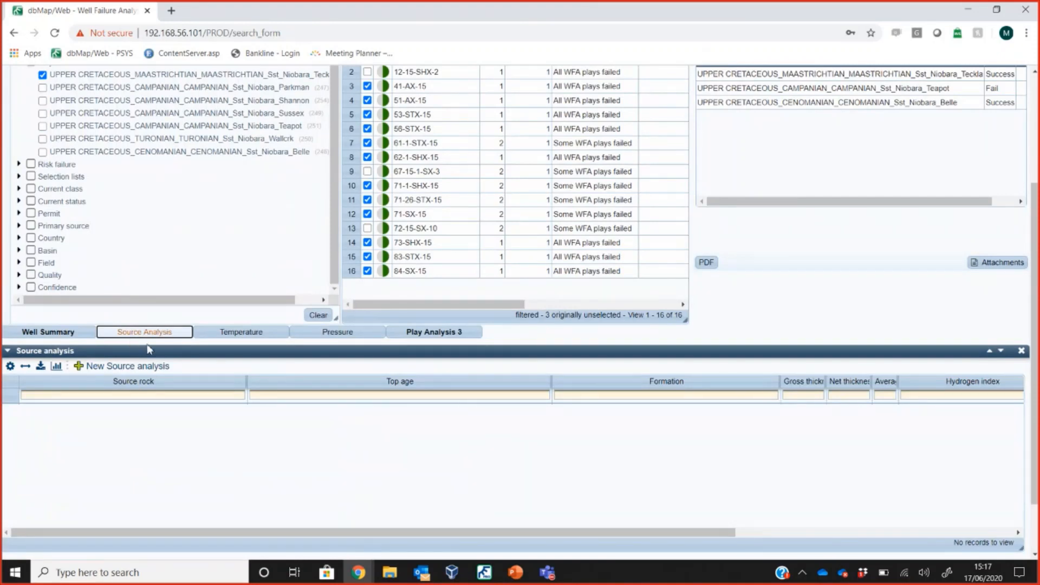
pyautogui.click(241, 331)
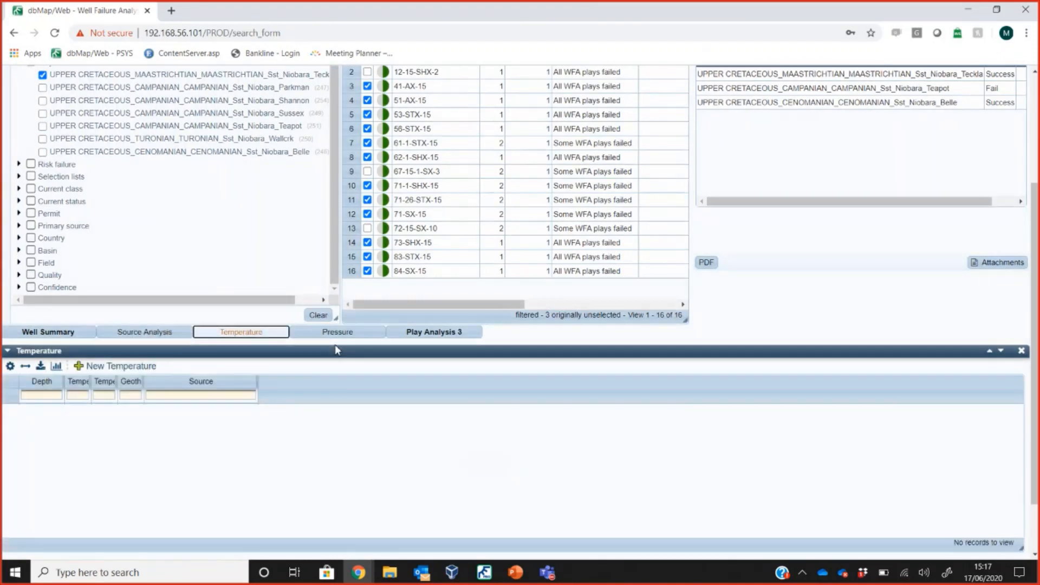
pyautogui.click(337, 331)
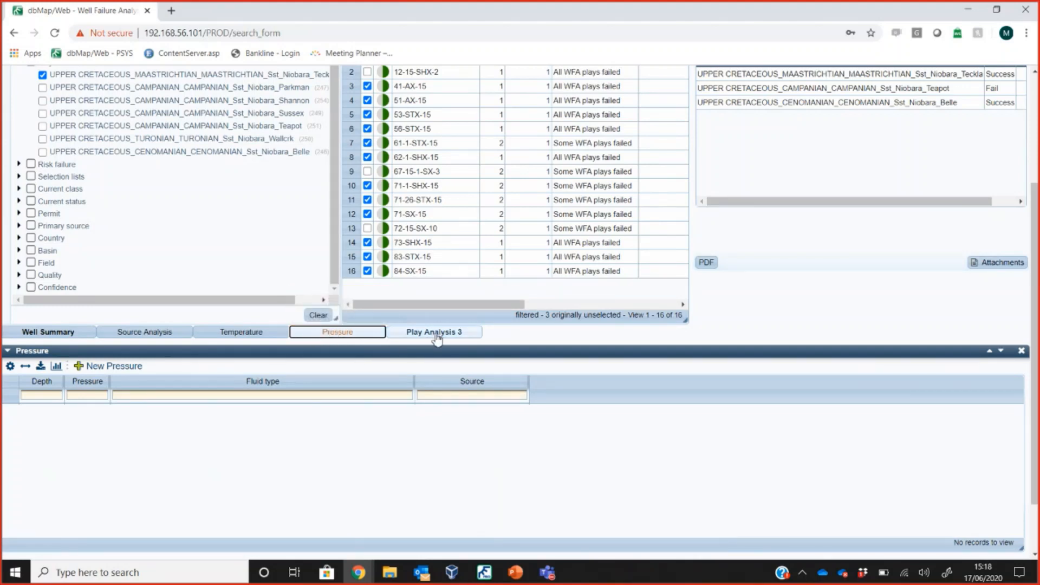
# Show the Play Analysis tab listing three plays, with the Teapot play failing on trap.
pyautogui.click(433, 332)
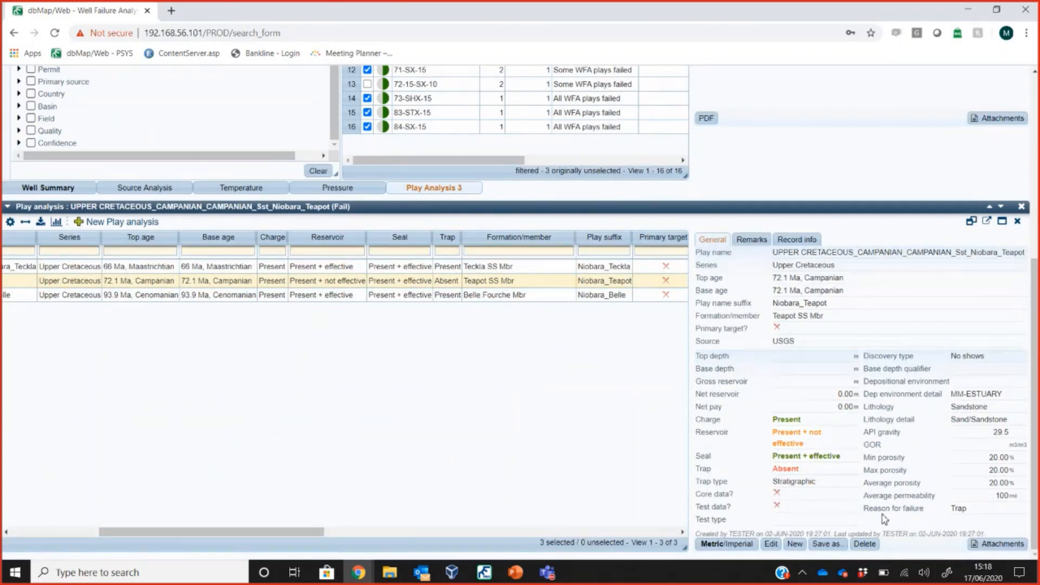
pyautogui.moveTo(961, 524)
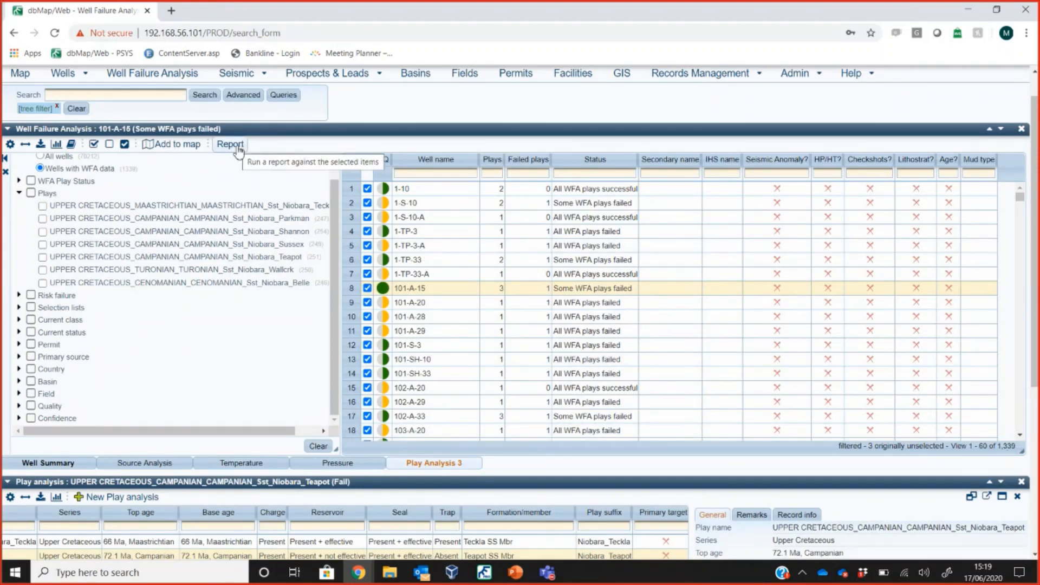
# Pick 'WFA: Report: Play Analysis - selected Plays/Risks' from the General reports list.
pyautogui.click(230, 144)
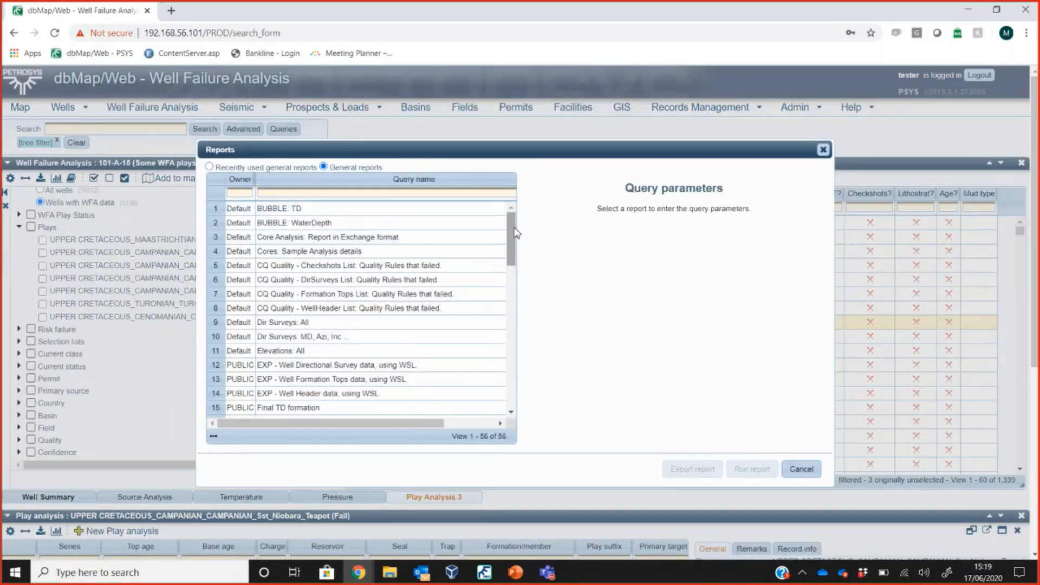
pyautogui.scroll(-3)
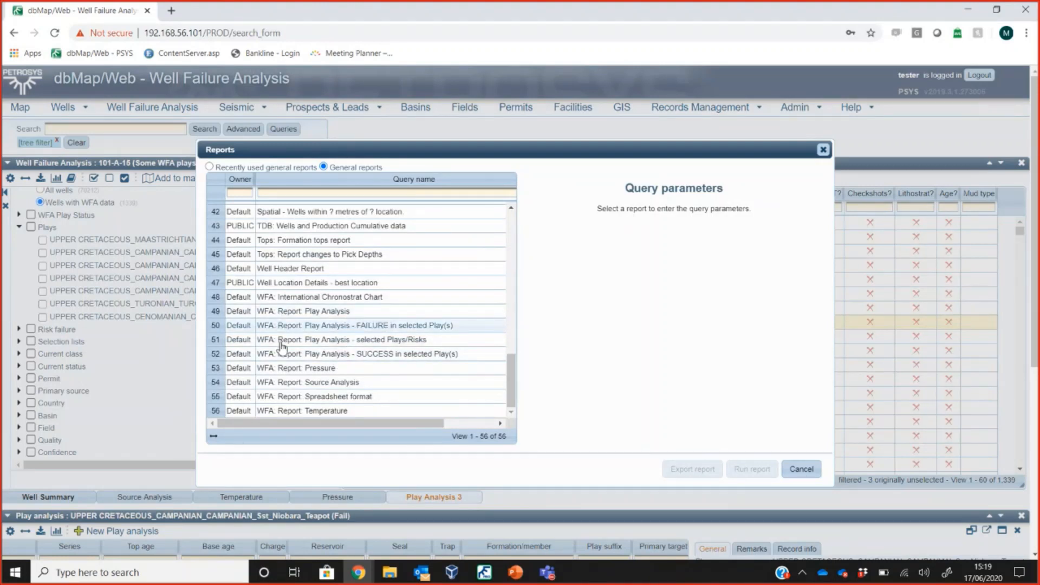
pyautogui.click(343, 339)
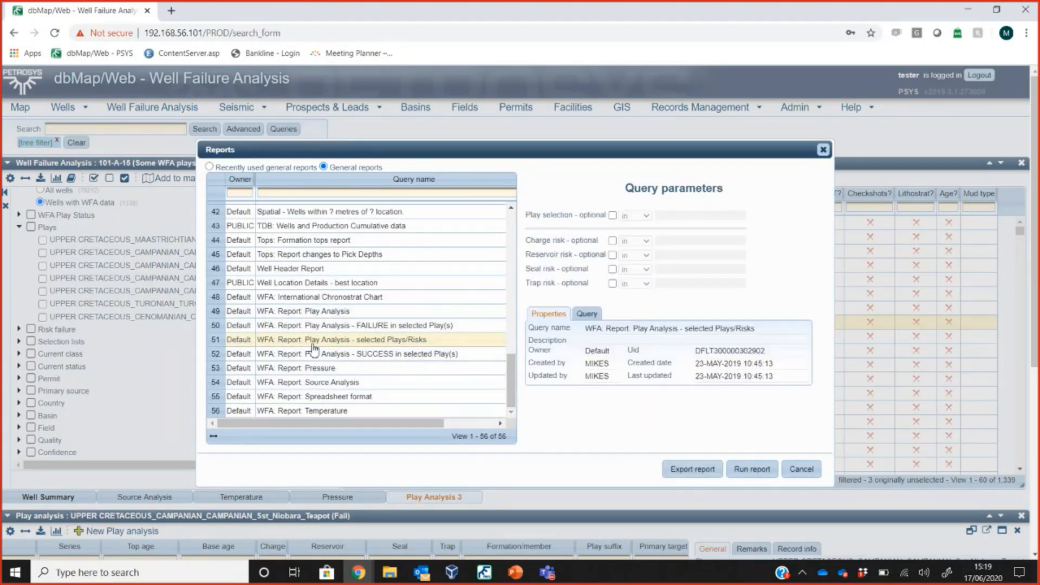
pyautogui.moveTo(618, 216)
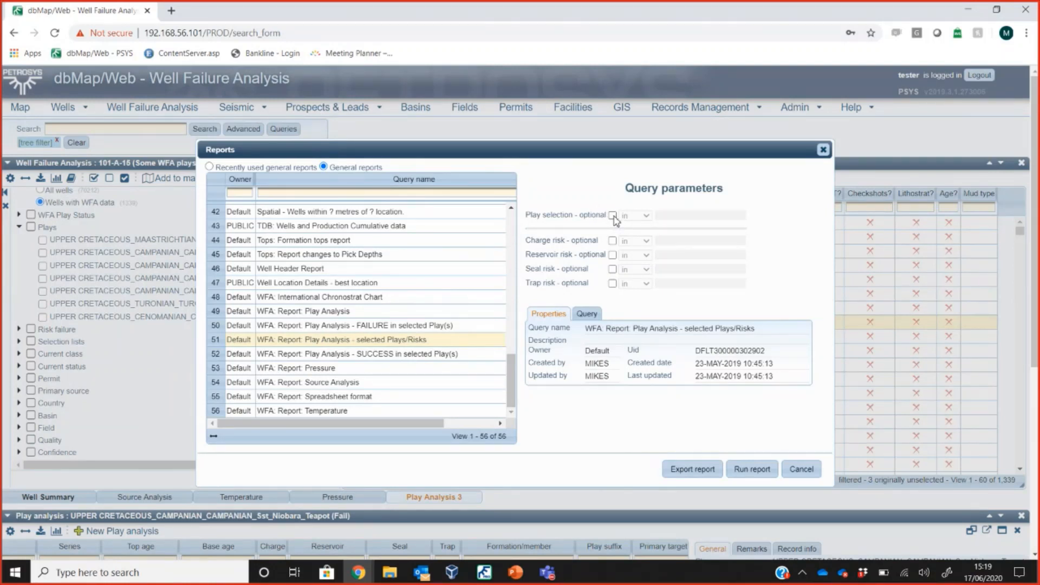
pyautogui.moveTo(613, 219)
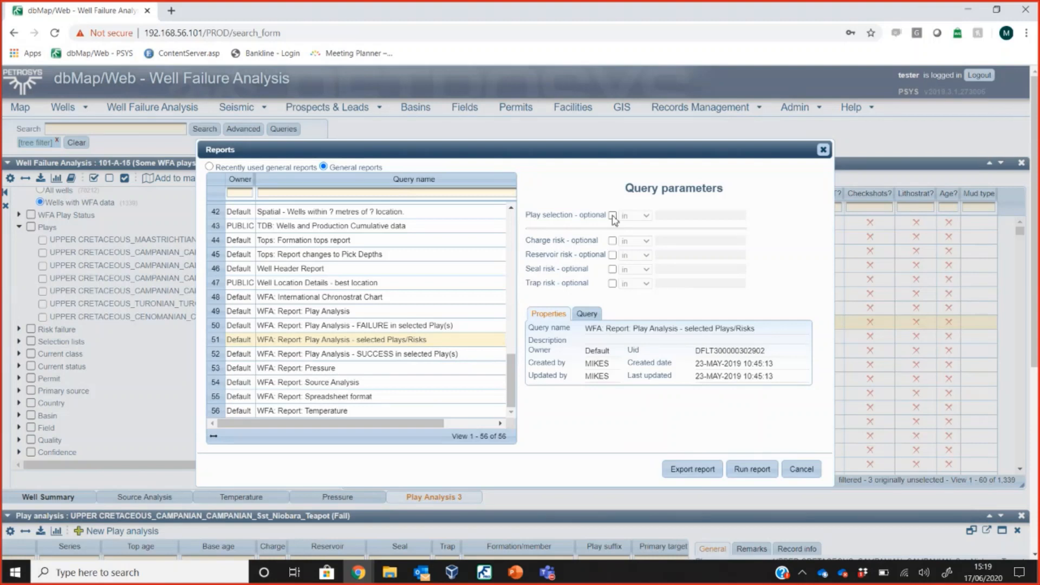
pyautogui.moveTo(614, 271)
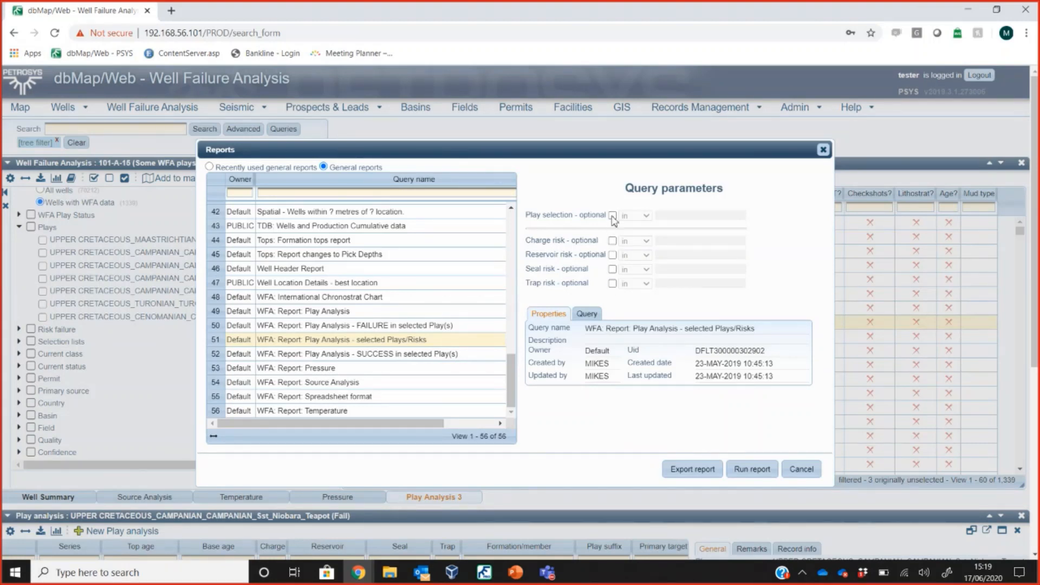
# Set the report's play selection to the Upper Cretaceous Campanian Niobara Teapot play.
pyautogui.click(611, 215)
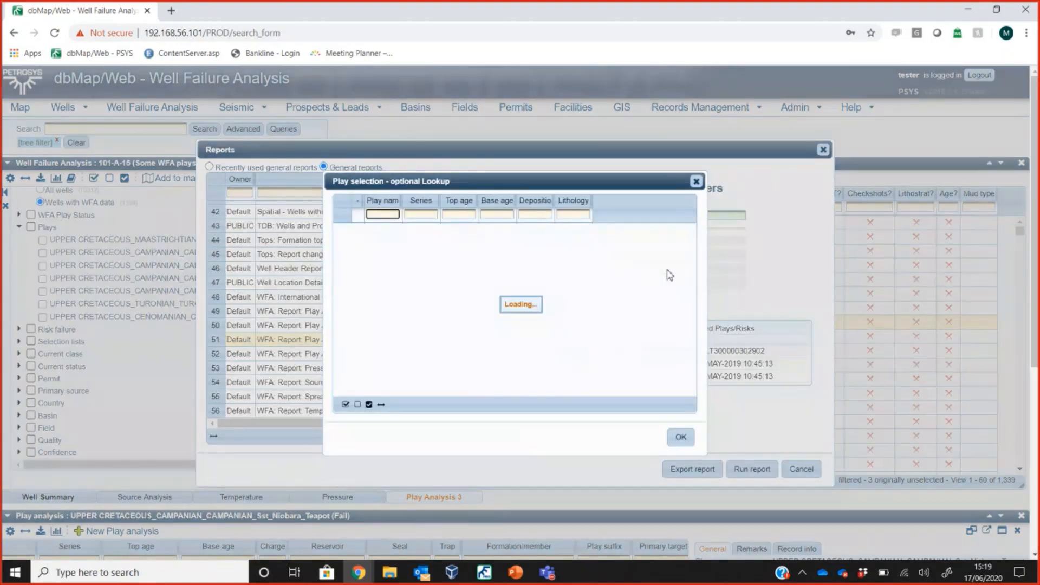
pyautogui.moveTo(663, 274)
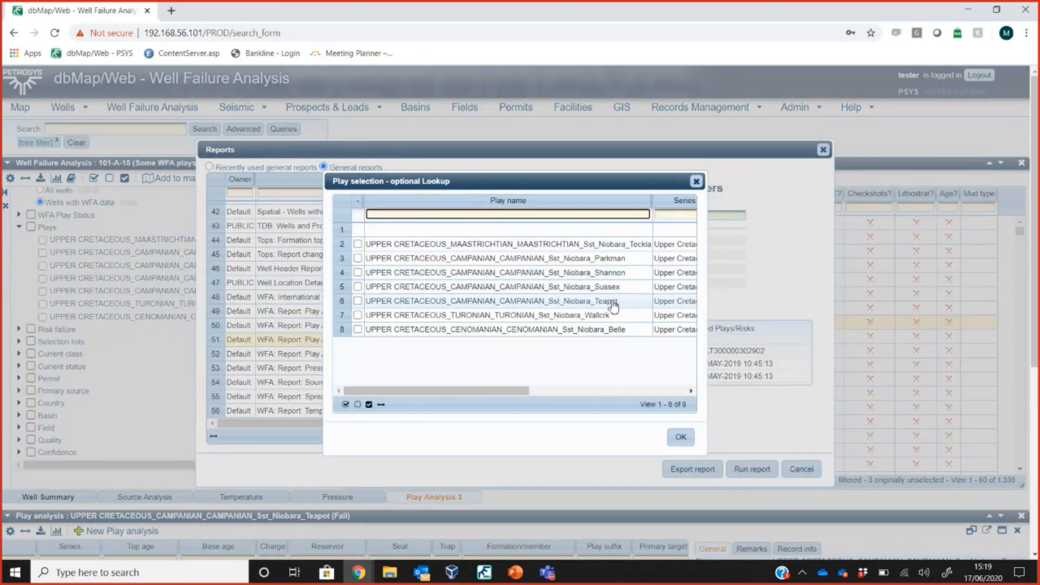
pyautogui.click(357, 301)
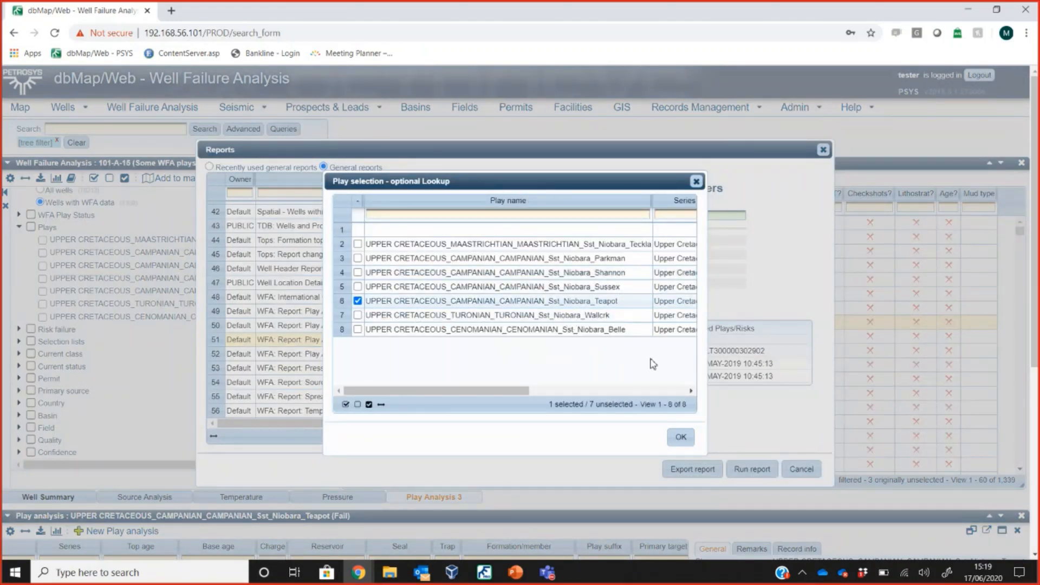
pyautogui.click(679, 437)
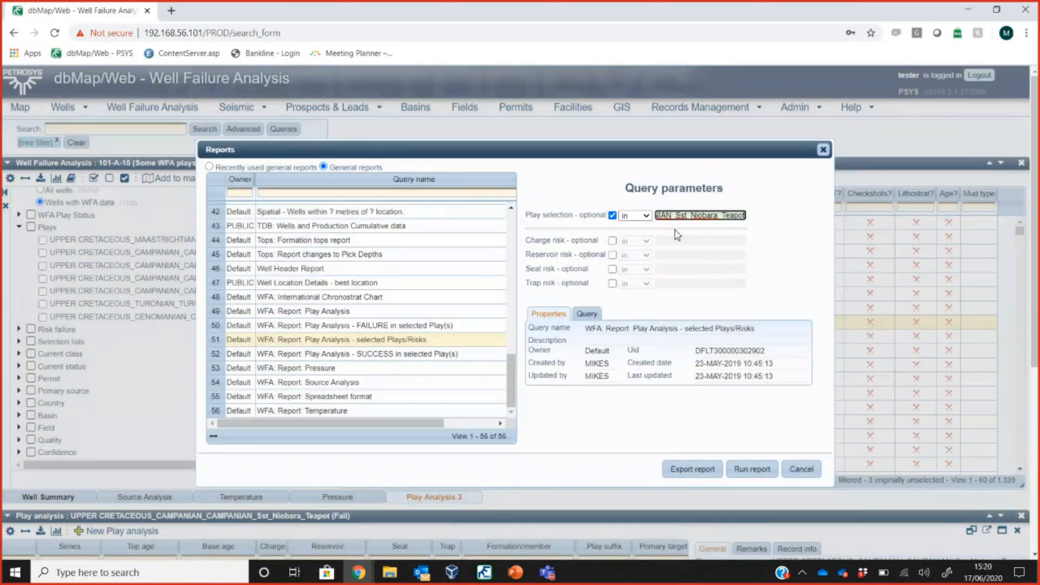
pyautogui.moveTo(657, 270)
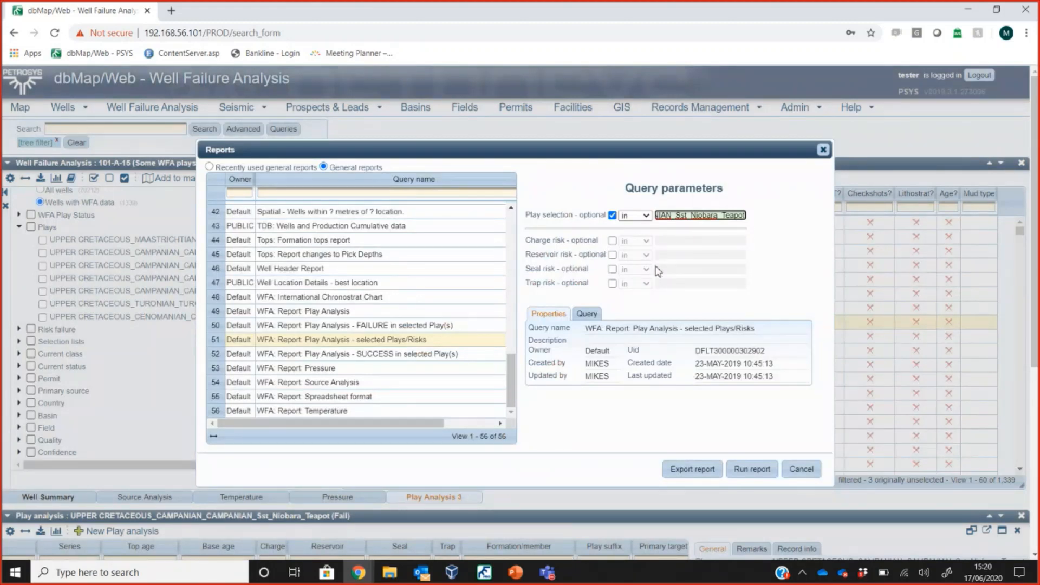
pyautogui.moveTo(672, 305)
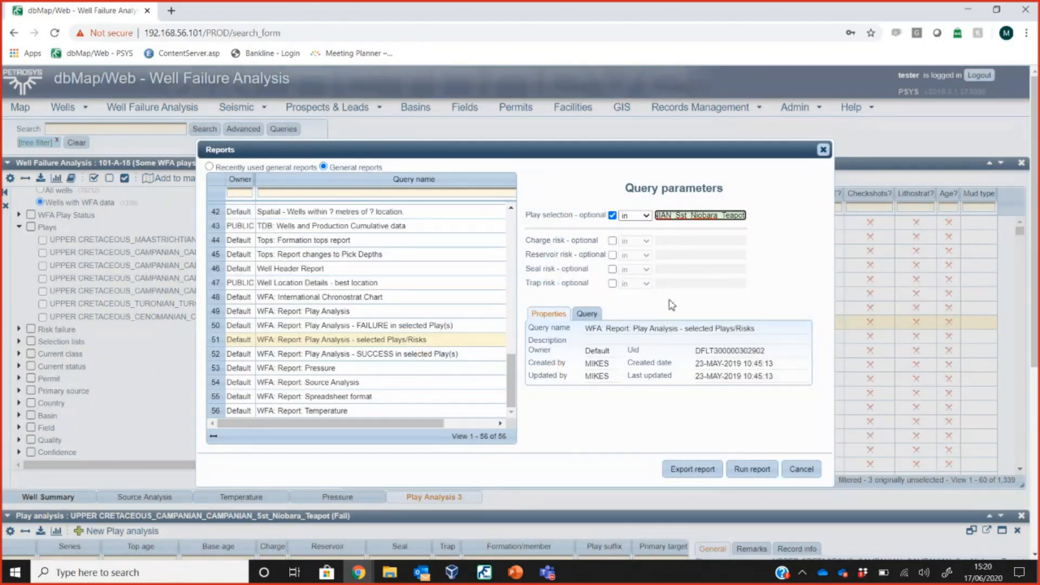
# Review the report's SQL query, then run it on all 1336 selected records.
pyautogui.click(586, 313)
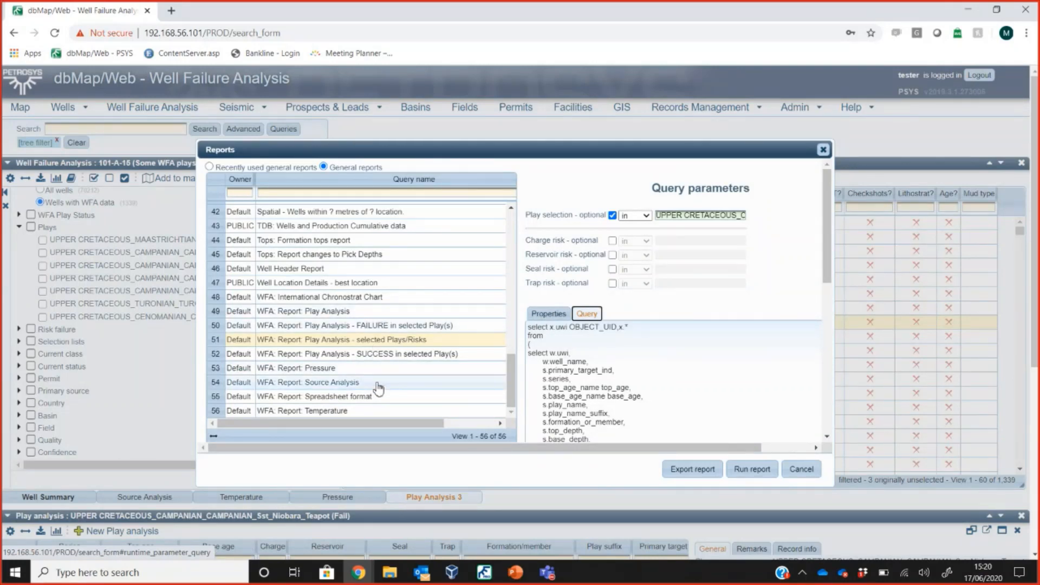
pyautogui.moveTo(380, 369)
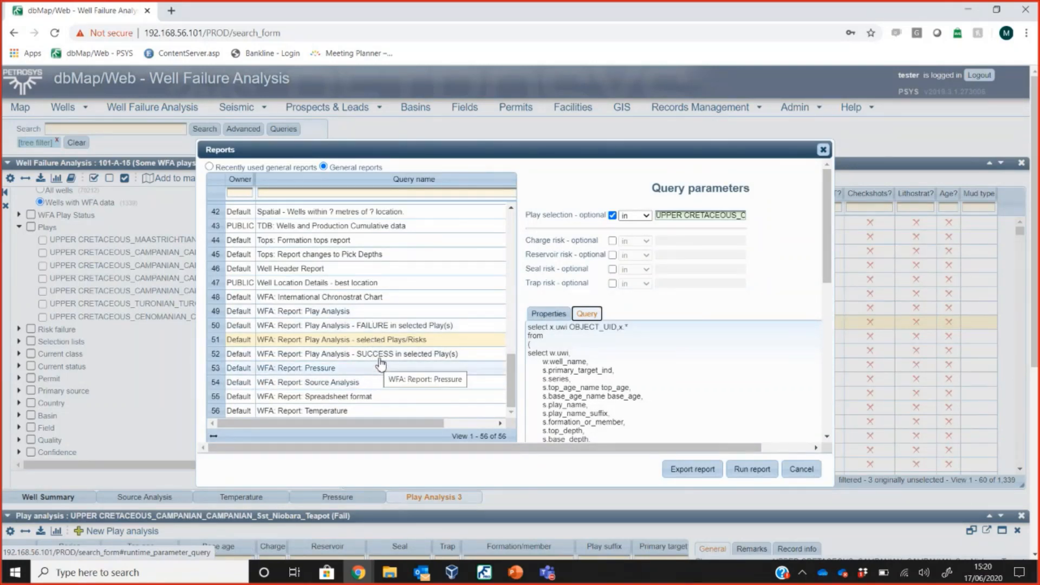
pyautogui.click(548, 313)
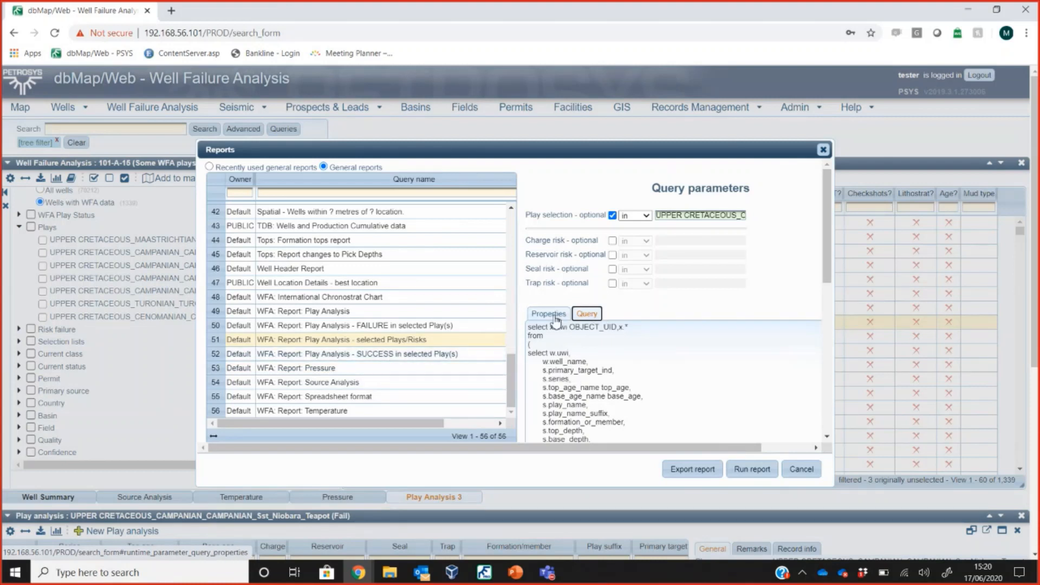
pyautogui.click(548, 313)
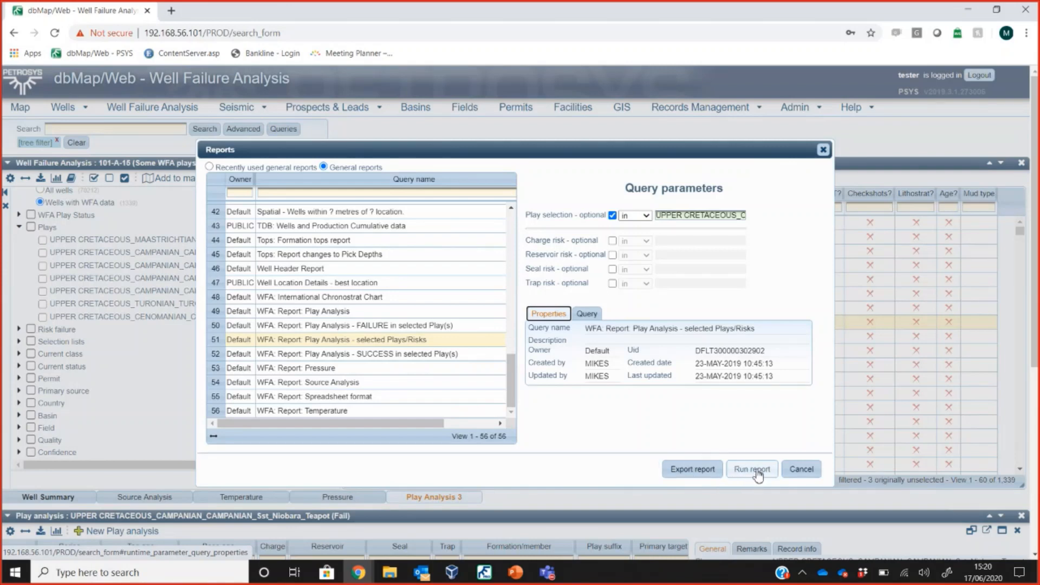
pyautogui.click(751, 469)
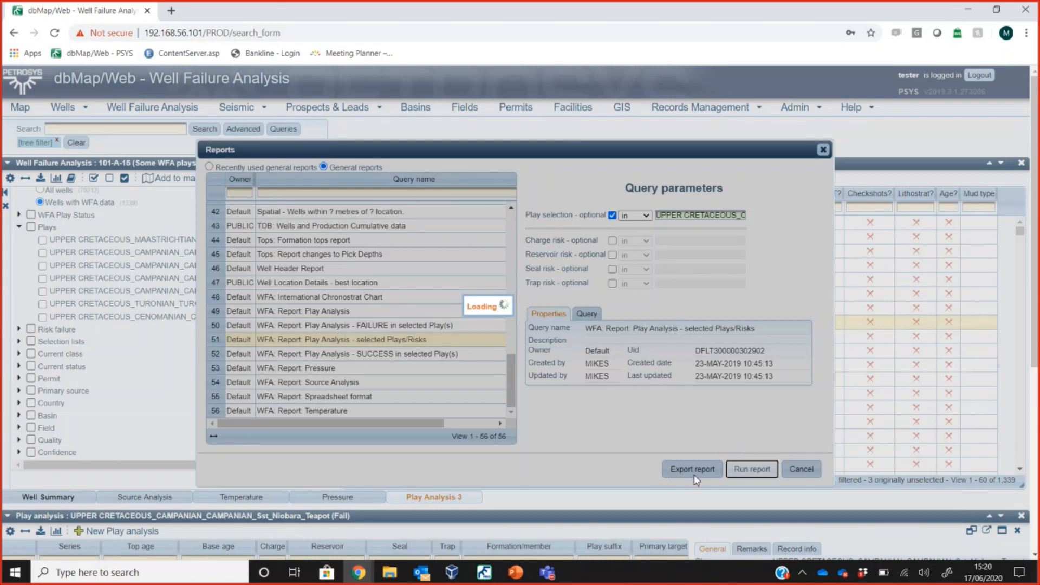
pyautogui.click(752, 469)
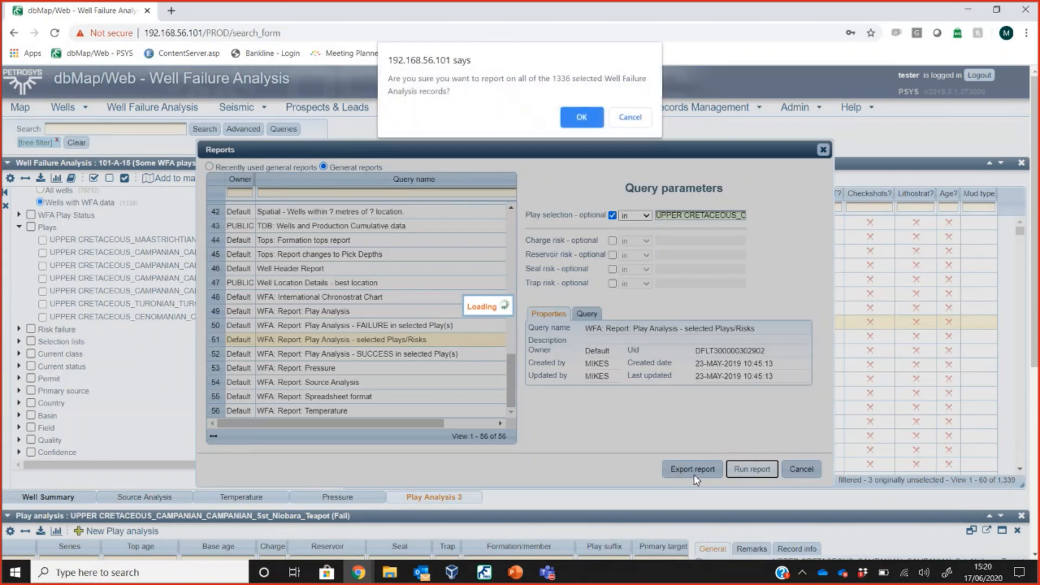
pyautogui.moveTo(712, 240)
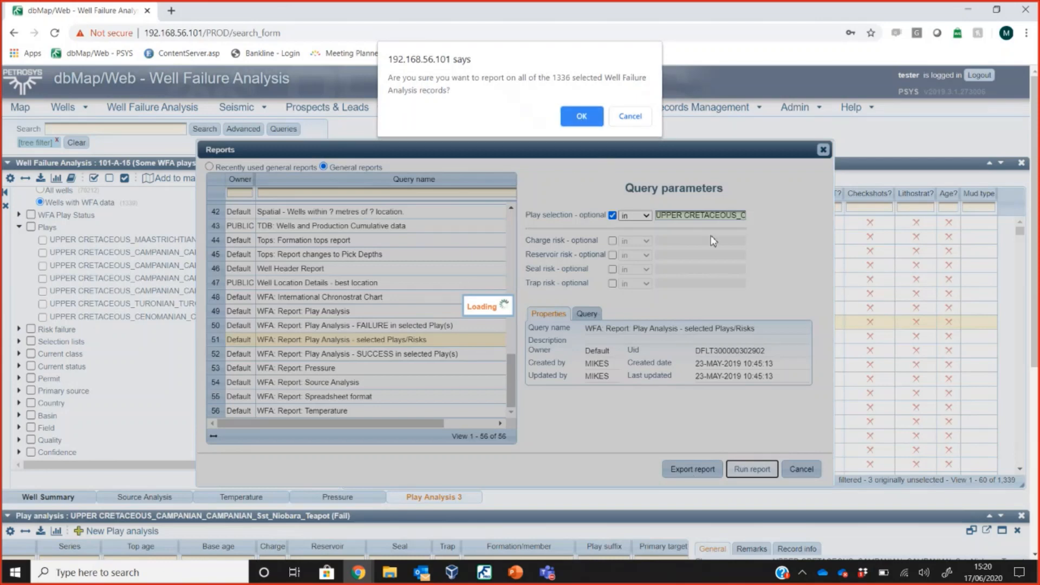
pyautogui.click(580, 116)
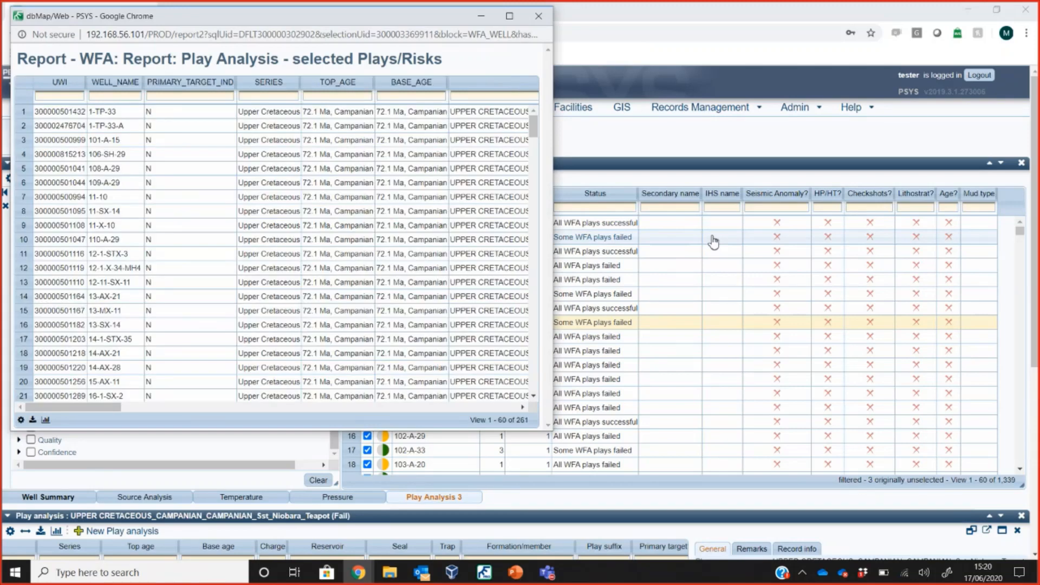
pyautogui.moveTo(785, 318)
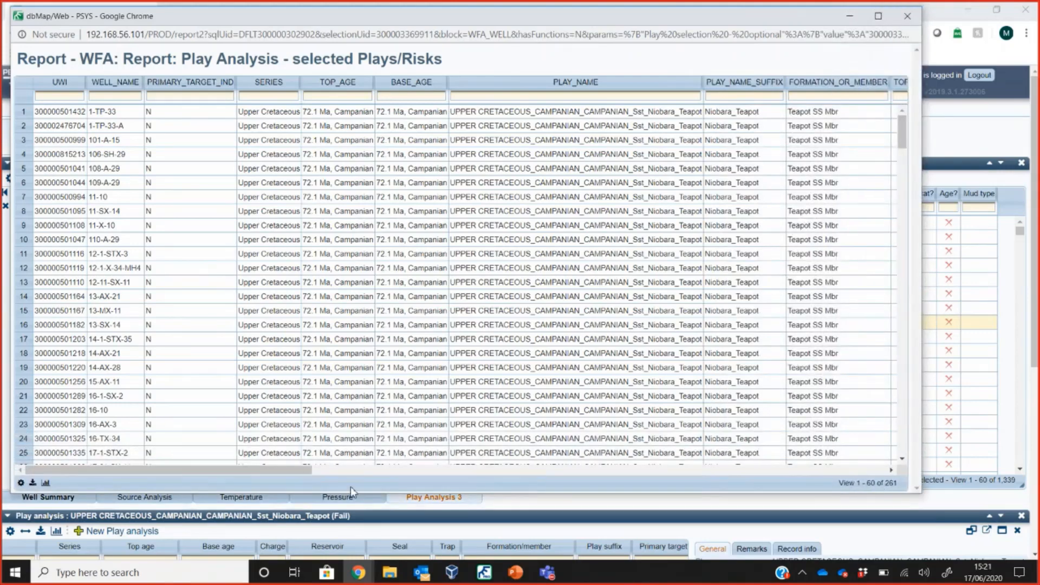
# Scroll to the TRAP column and filter it to Absent, narrowing 261 rows to 107.
pyautogui.hscroll(3)
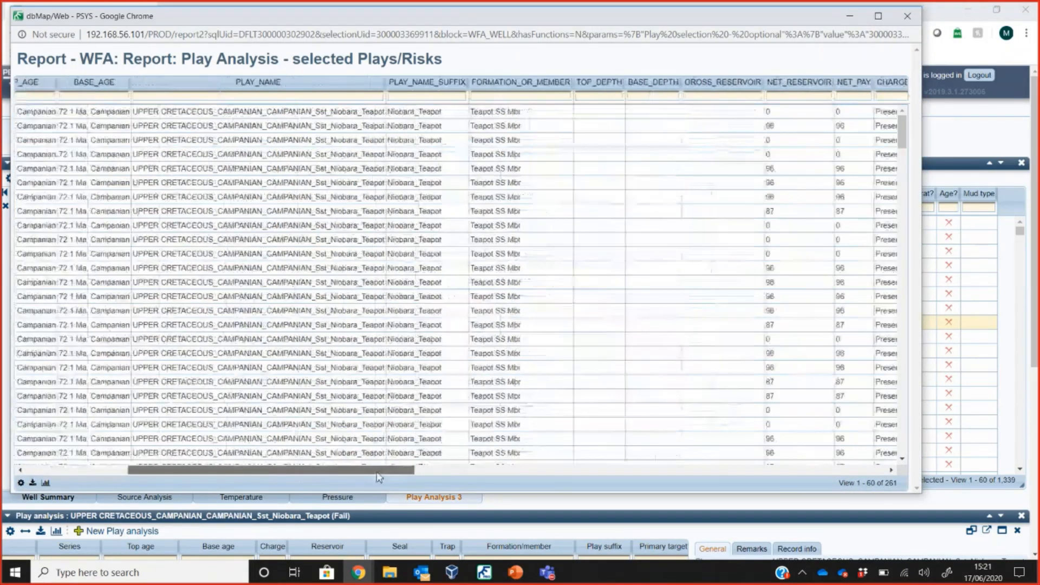
pyautogui.hscroll(-3)
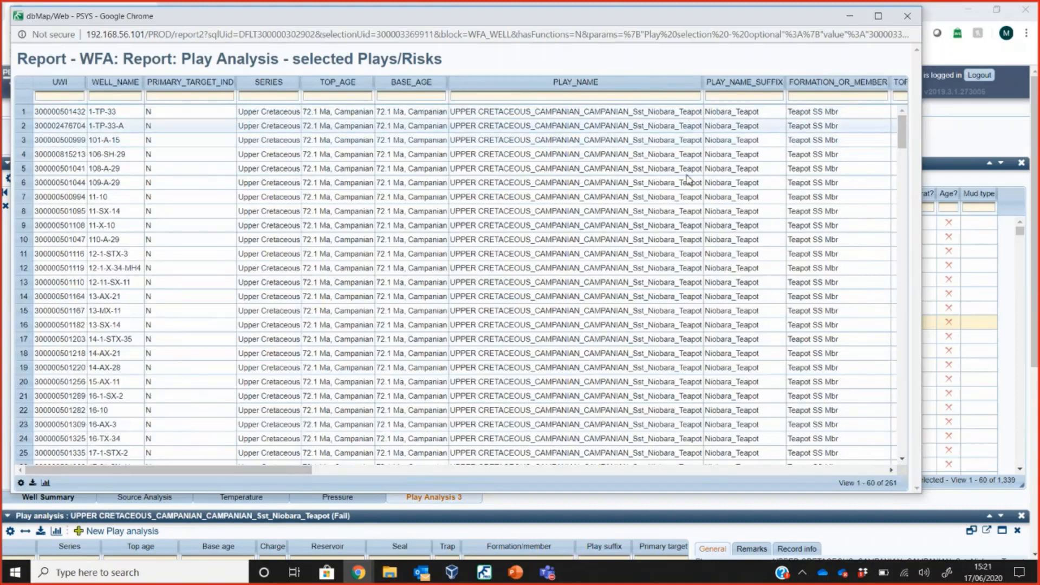
pyautogui.moveTo(837, 484)
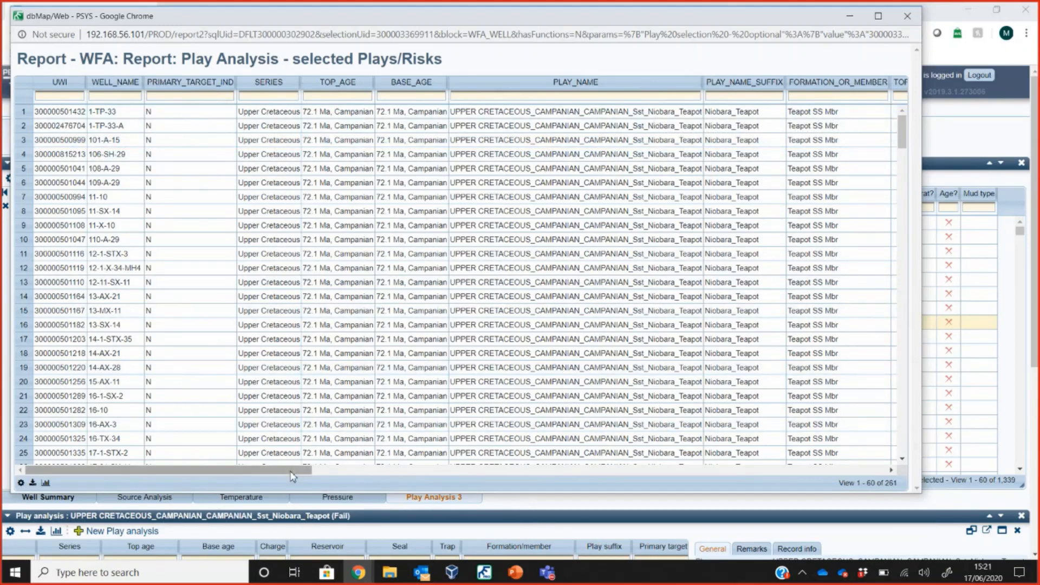
pyautogui.moveTo(292, 471); pyautogui.dragTo(560, 470)
pyautogui.write('absent')
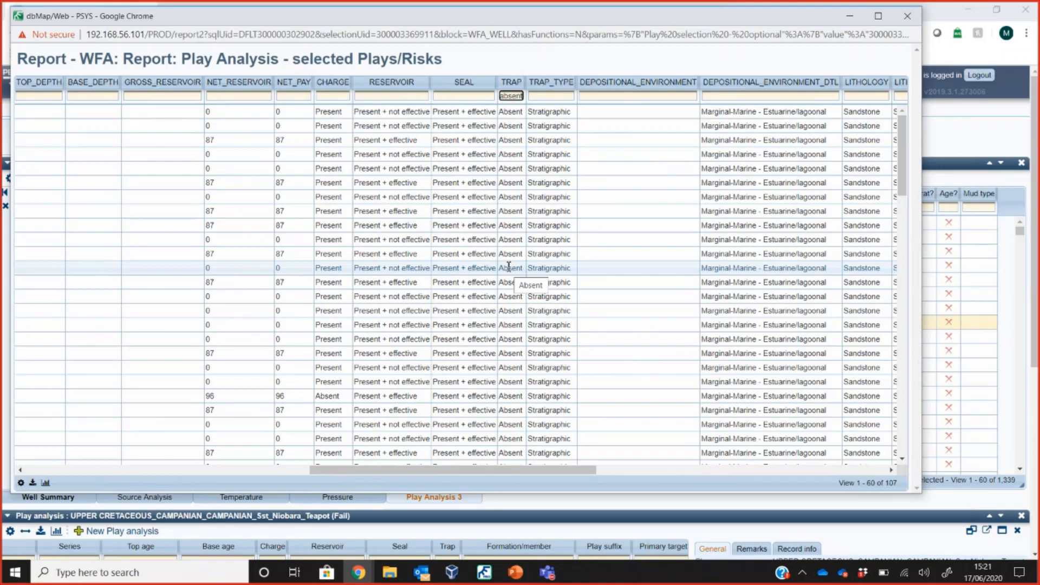
pyautogui.moveTo(524, 154)
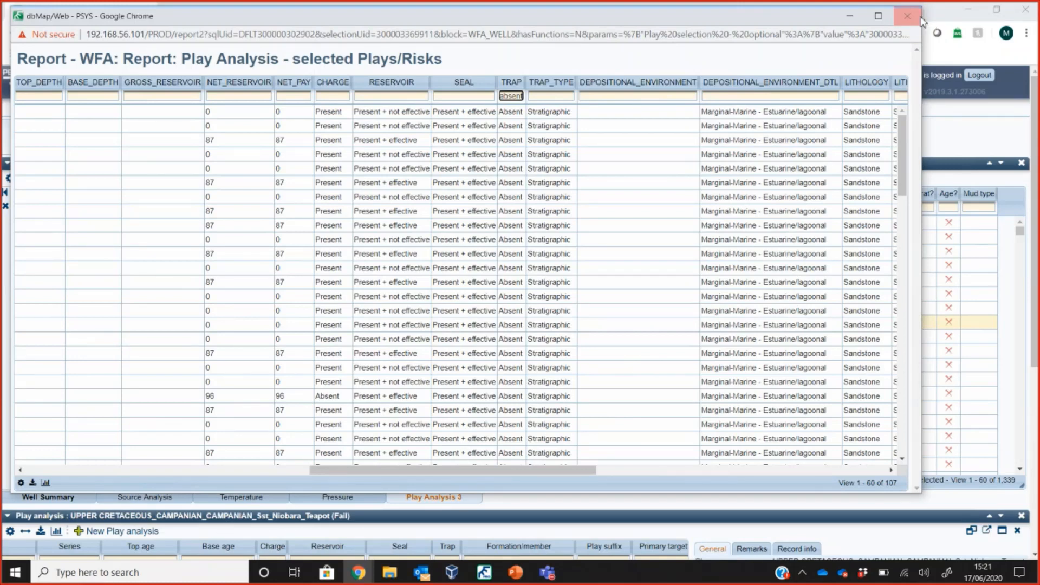
# Close the Plays/Risks report window, back to the 1,339-well failure analysis list.
pyautogui.click(908, 16)
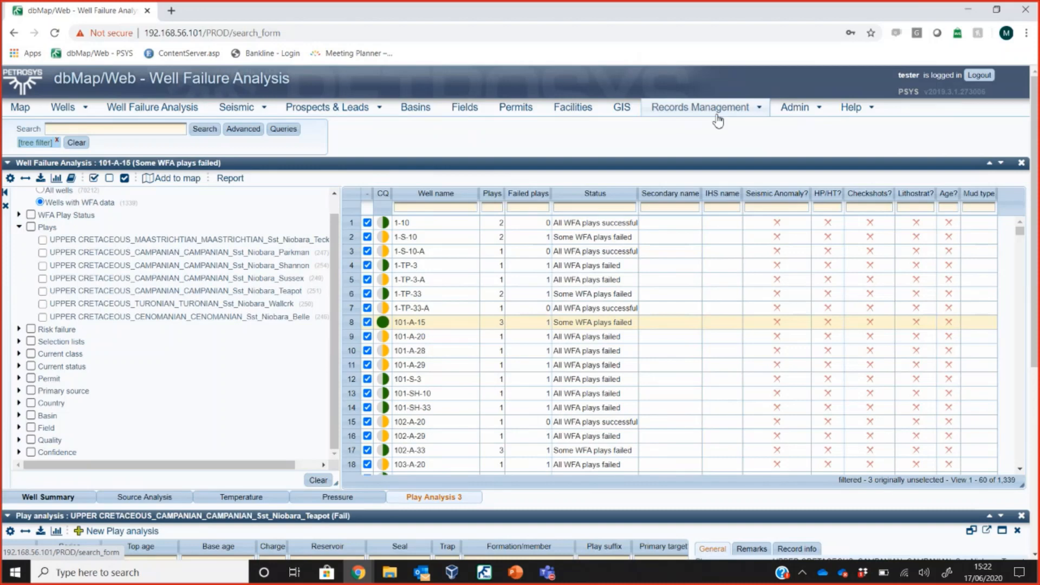
pyautogui.moveTo(572, 107)
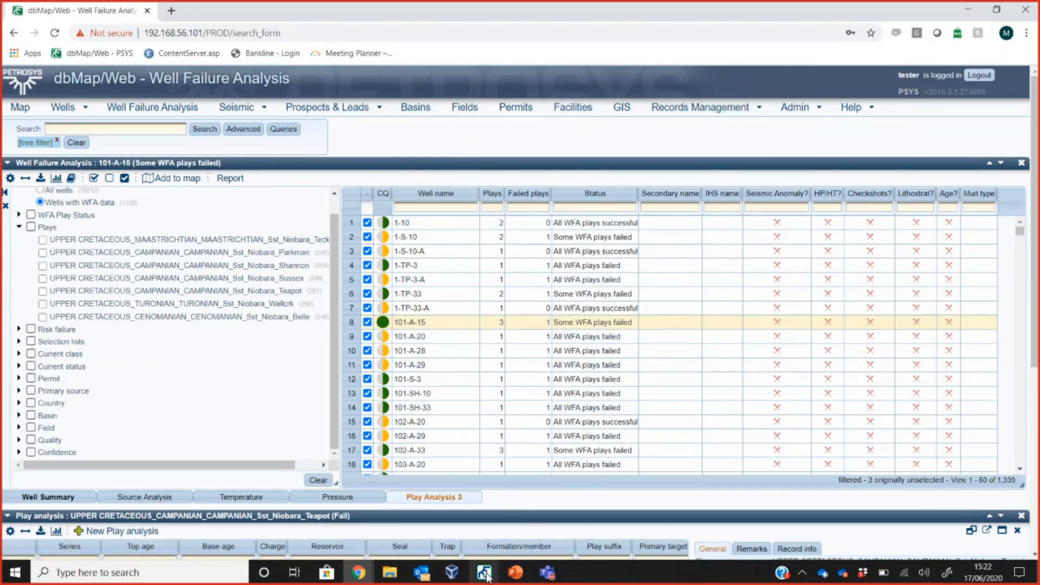
pyautogui.moveTo(513, 529)
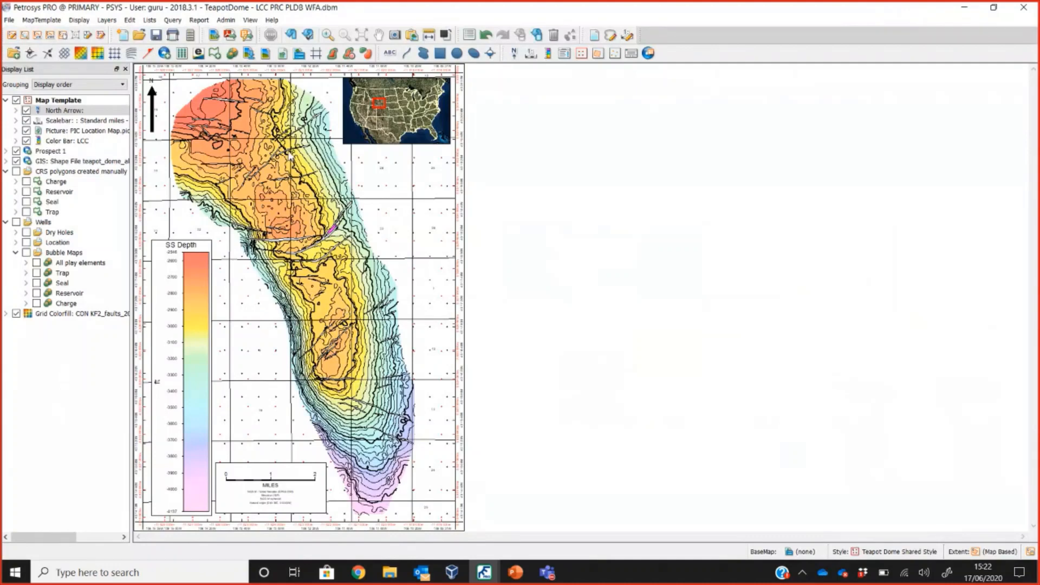
# Turn on Wells > Bubble Maps > All play elements to show pie symbols at wells.
pyautogui.click(62, 272)
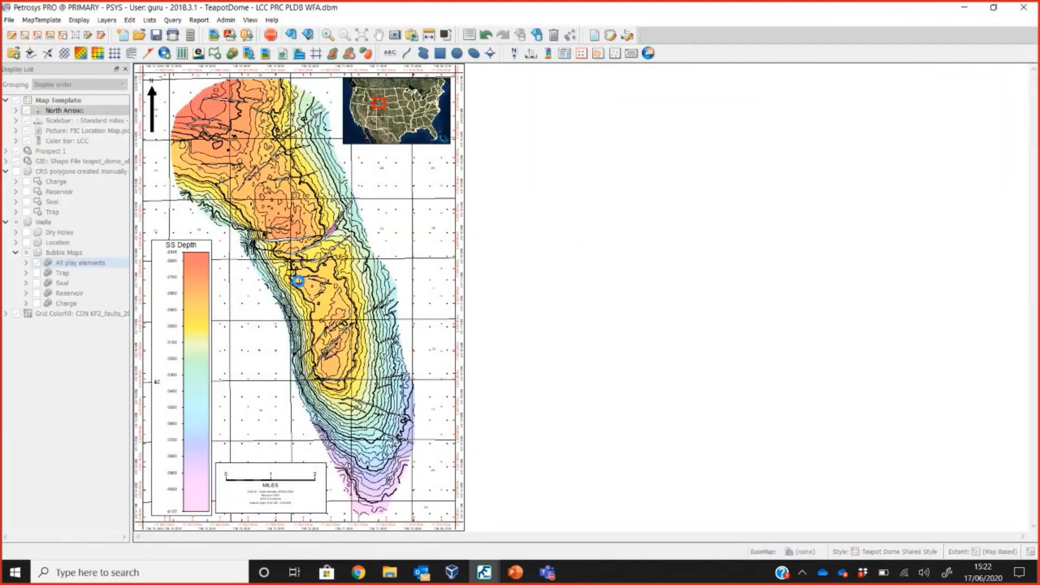
pyautogui.click(38, 262)
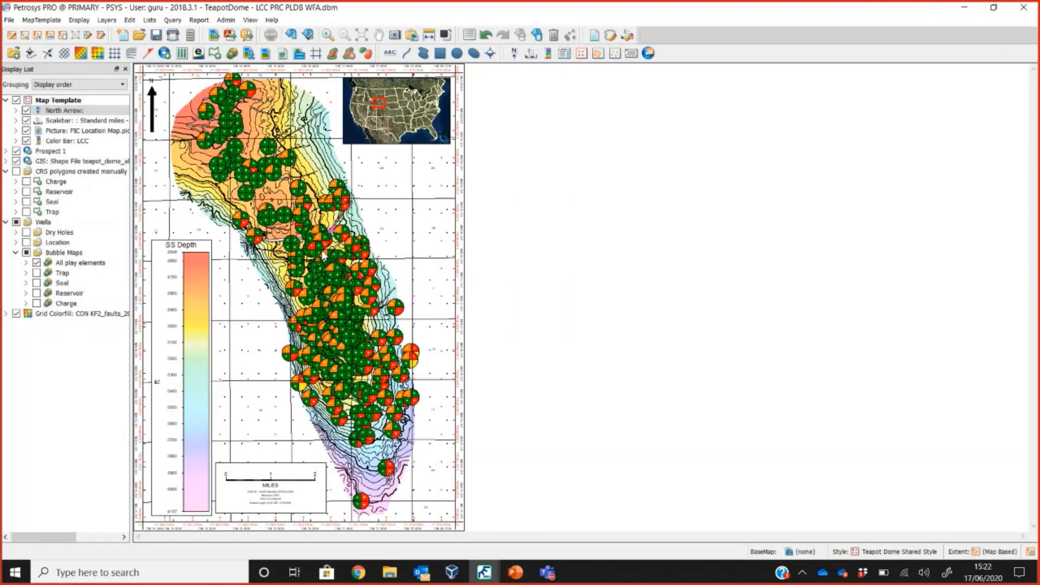
pyautogui.moveTo(292, 246)
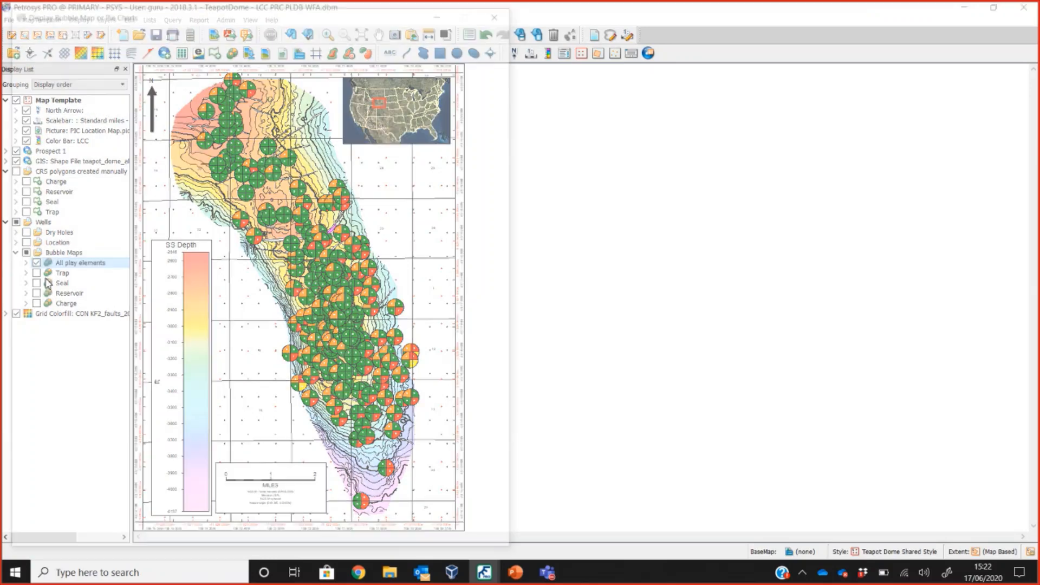
# Review the All play elements layer's Play Risk data source and play name filter.
pyautogui.doubleClick(80, 262)
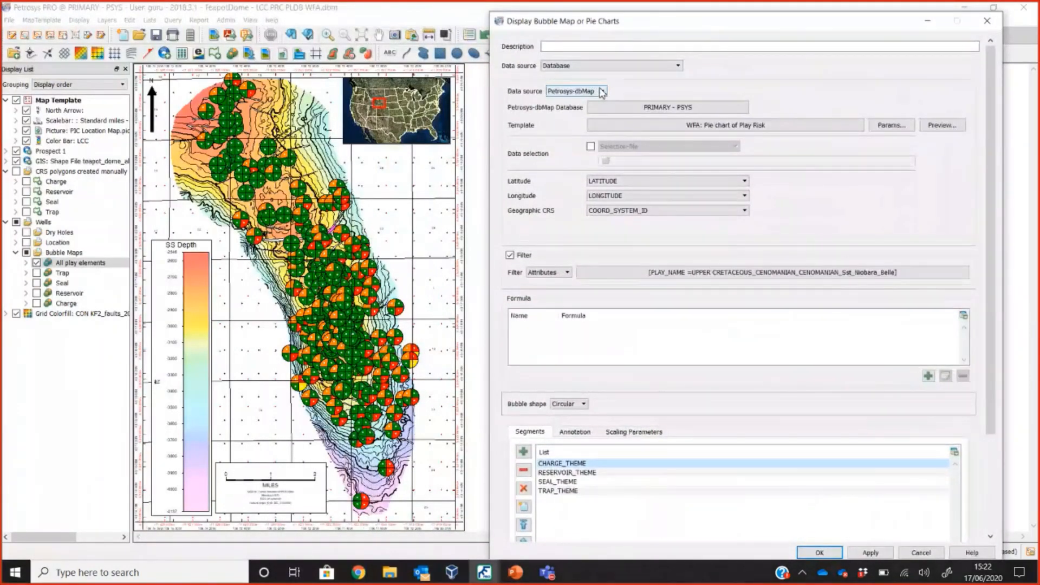
pyautogui.click(724, 124)
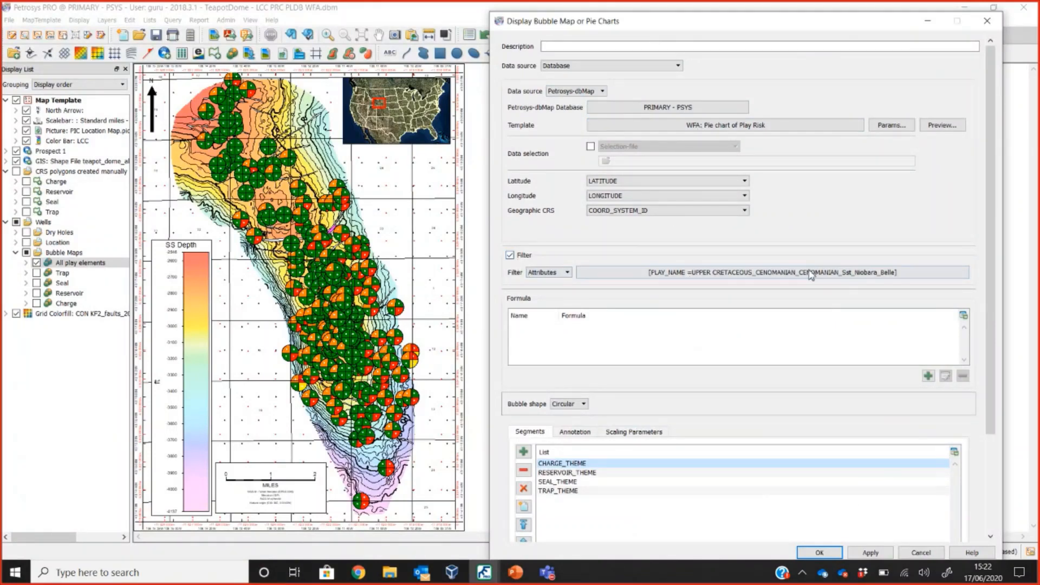
pyautogui.click(769, 271)
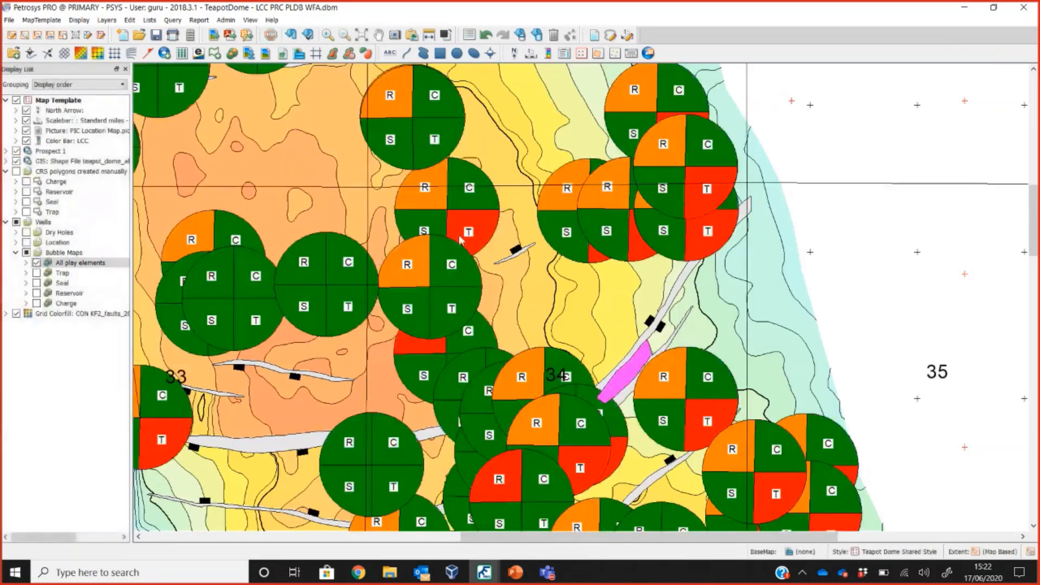
pyautogui.moveTo(239, 305)
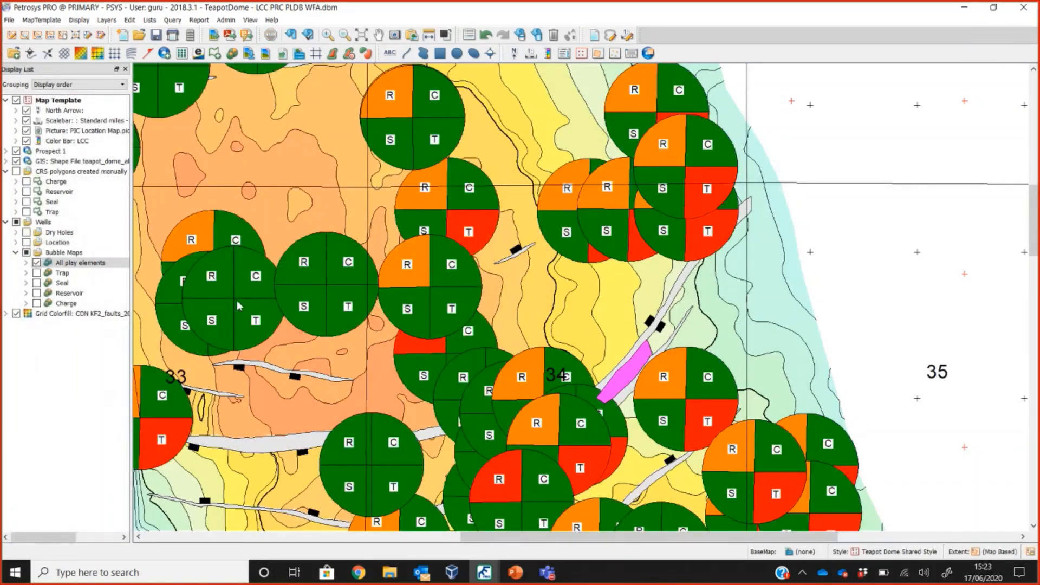
pyautogui.moveTo(80, 263)
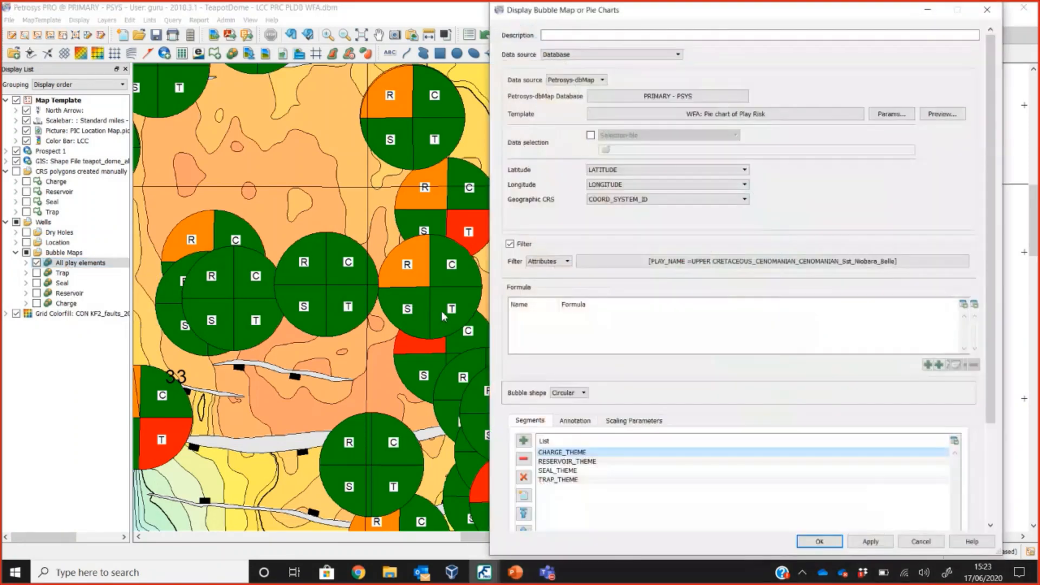
# Set the pie charts' reference diameter to 5 and apply to redraw them.
pyautogui.click(574, 421)
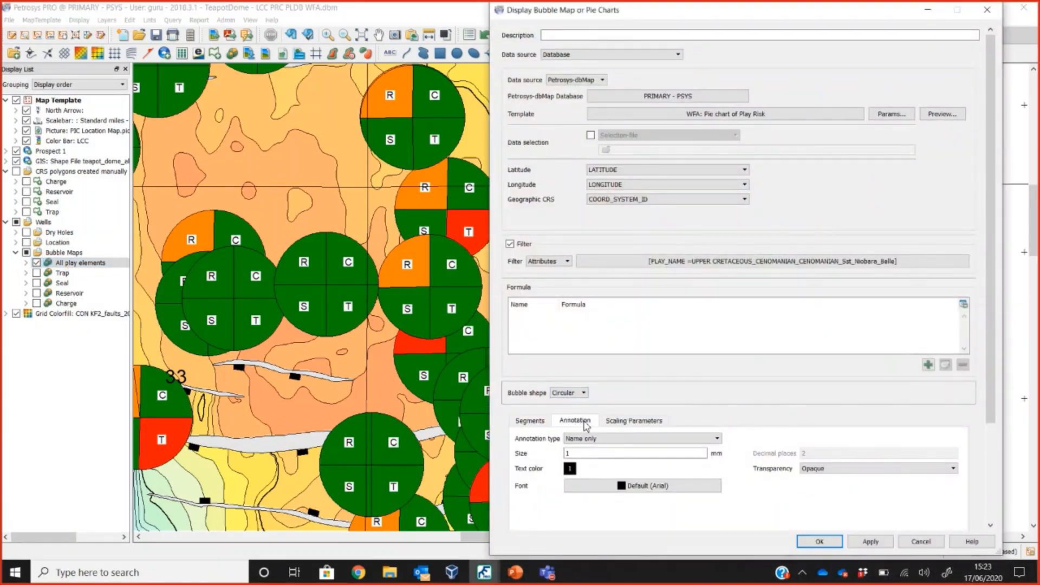
pyautogui.click(633, 419)
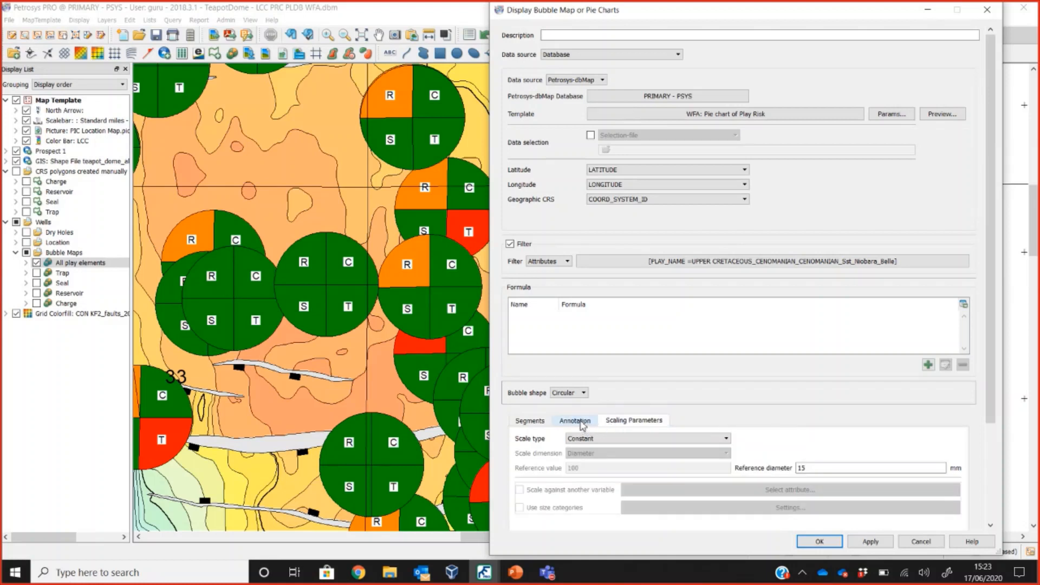
pyautogui.click(573, 421)
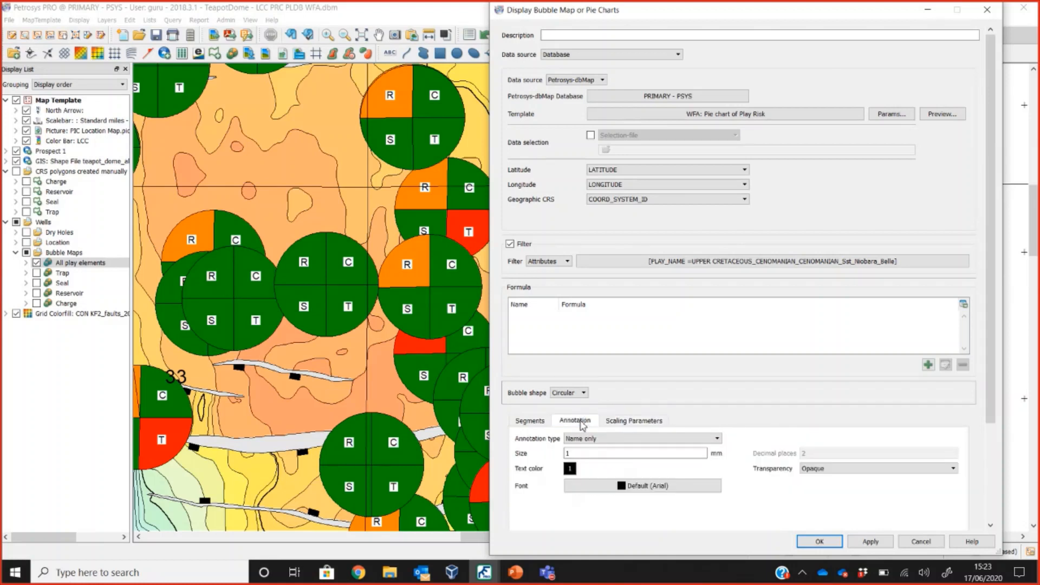
pyautogui.click(632, 420)
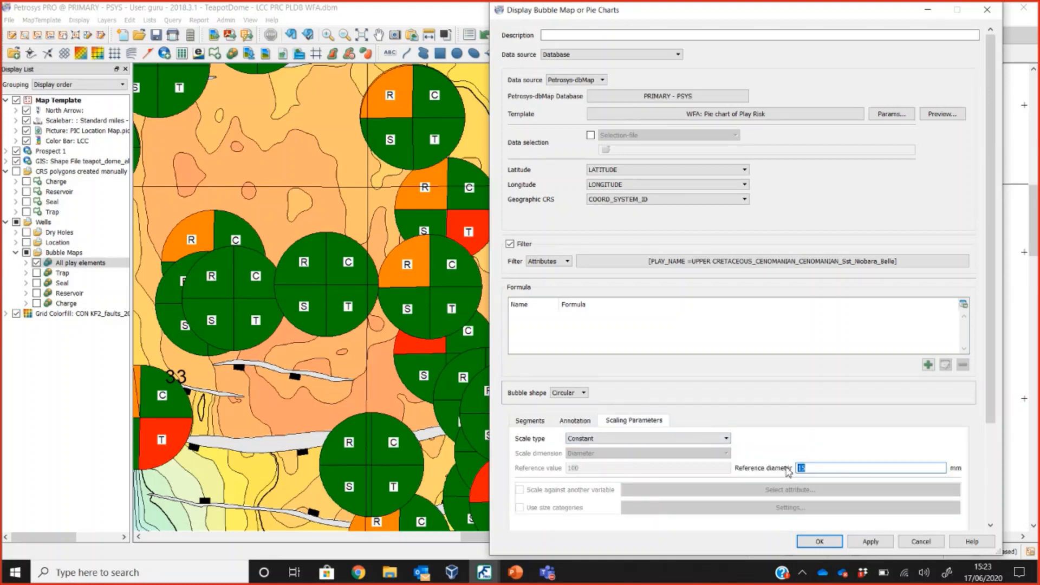
pyautogui.write('5')
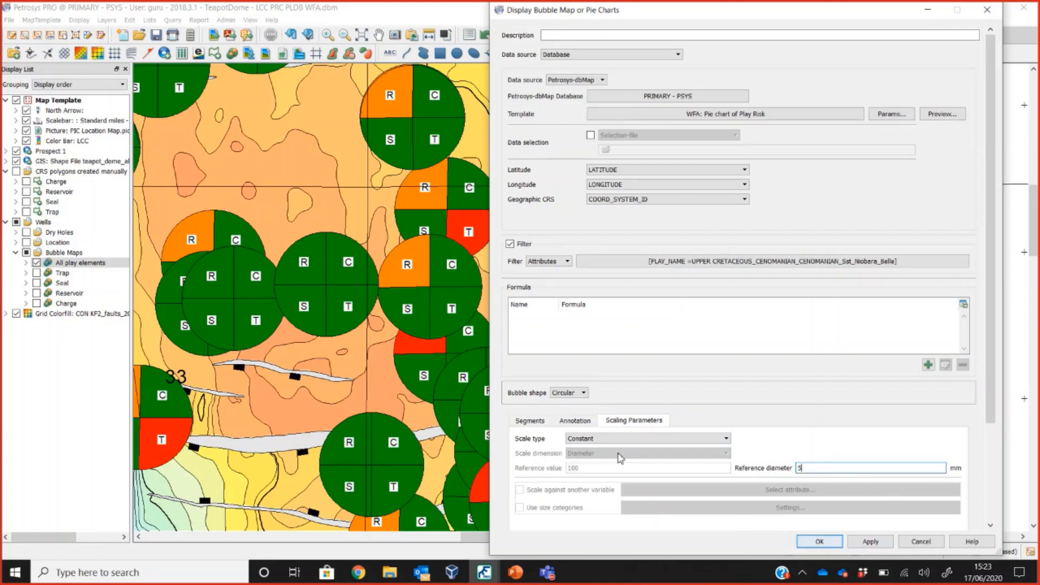
pyautogui.click(573, 420)
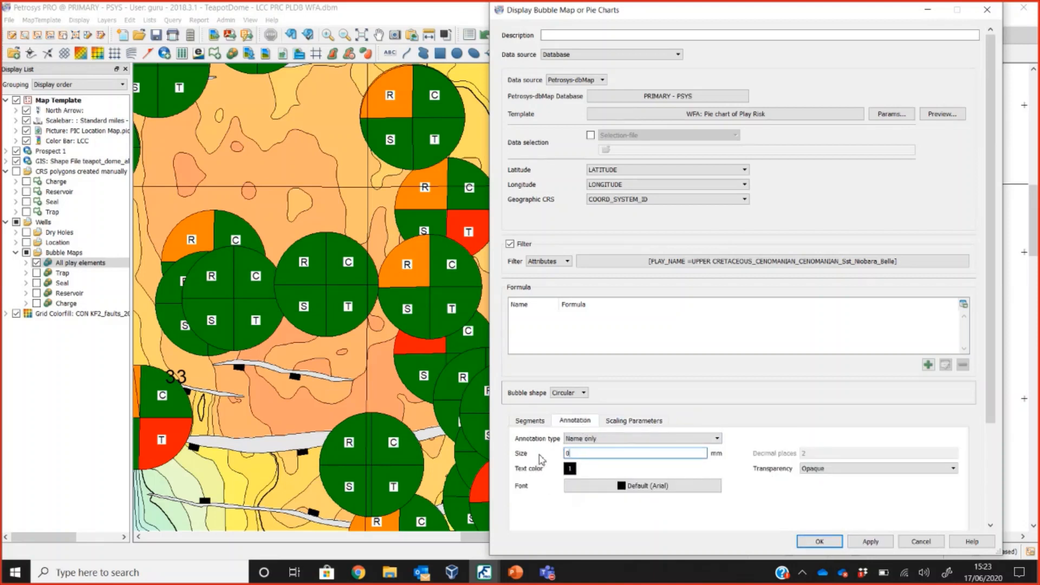
pyautogui.click(818, 542)
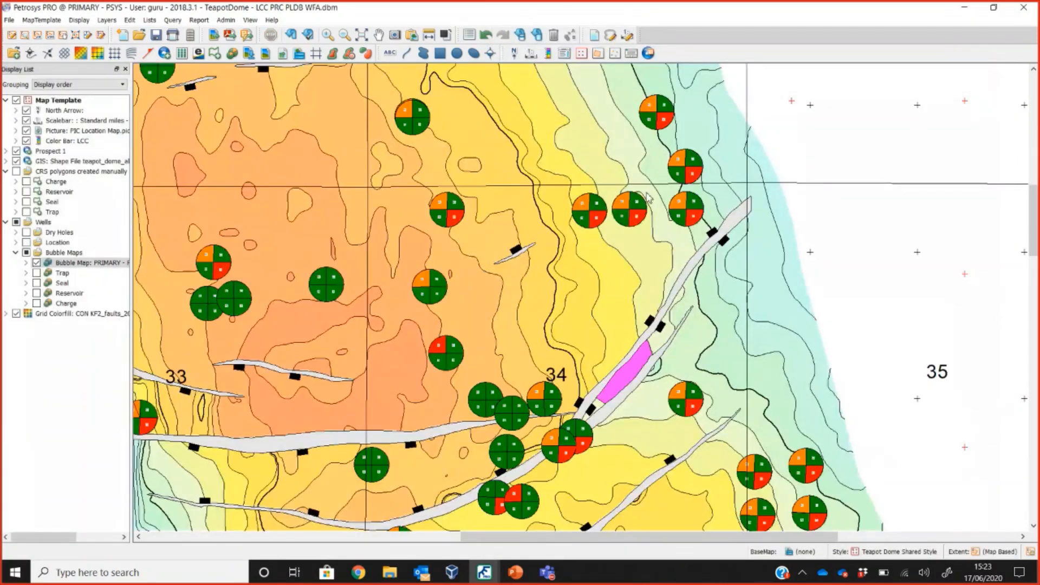
pyautogui.moveTo(633, 376)
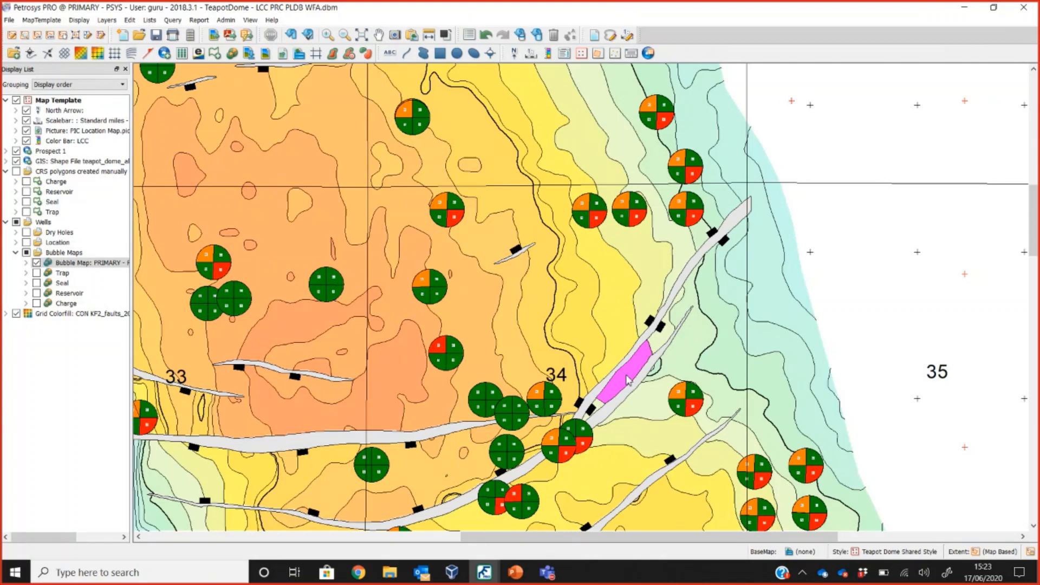
pyautogui.moveTo(541, 396)
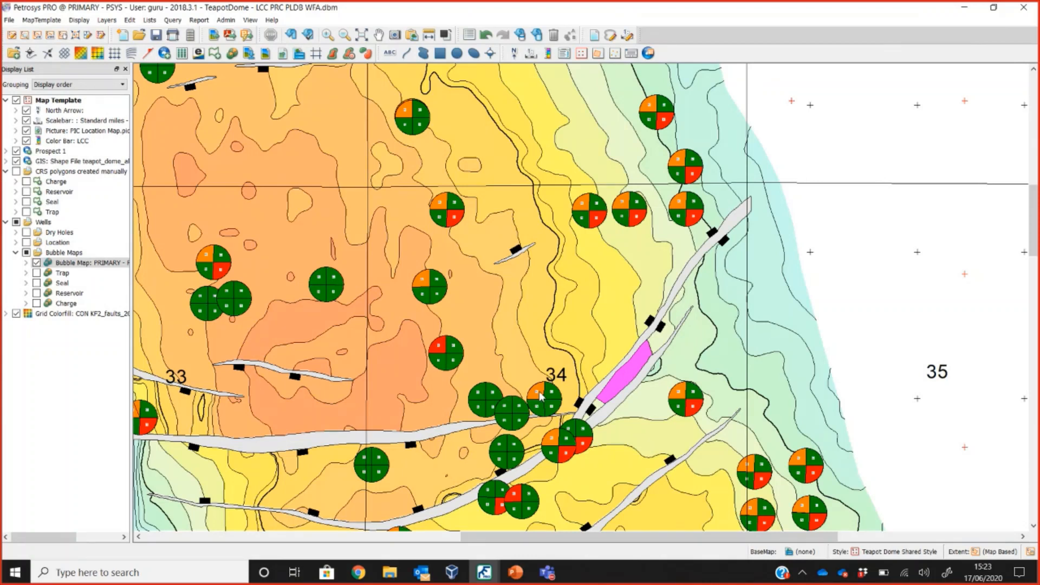
pyautogui.moveTo(662, 380)
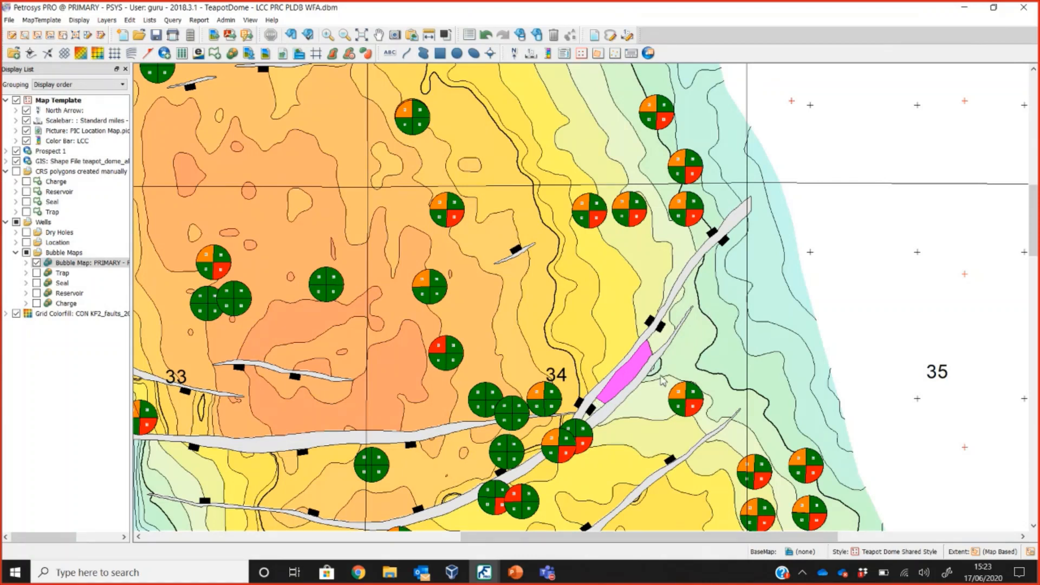
pyautogui.moveTo(585, 455)
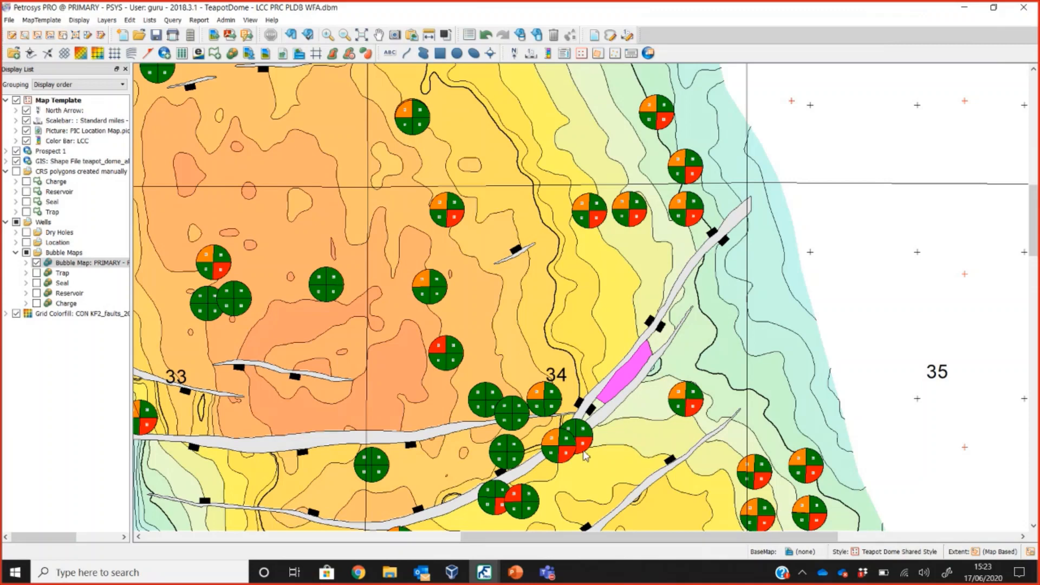
pyautogui.moveTo(689, 398)
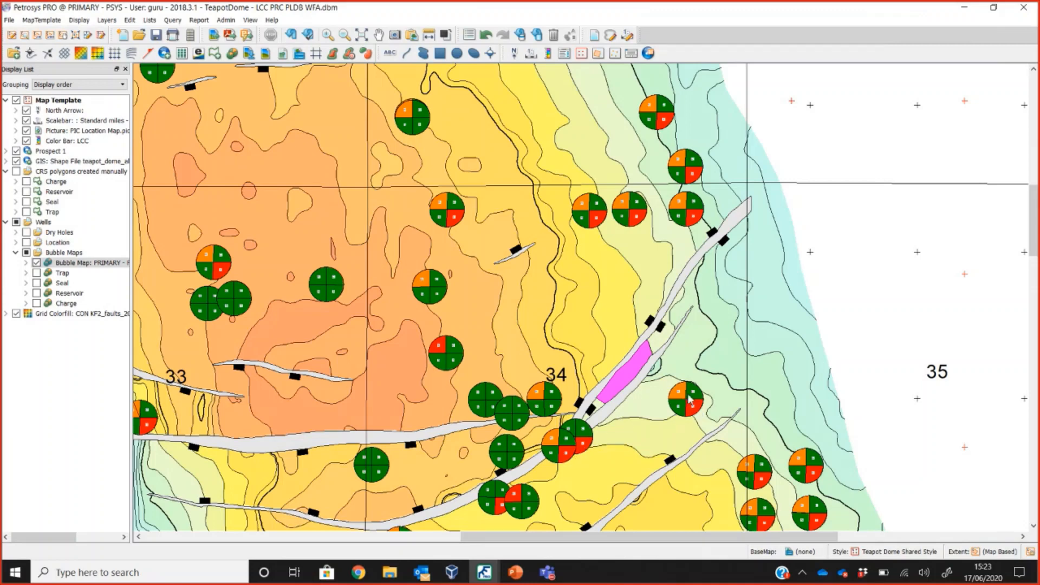
pyautogui.moveTo(769, 409)
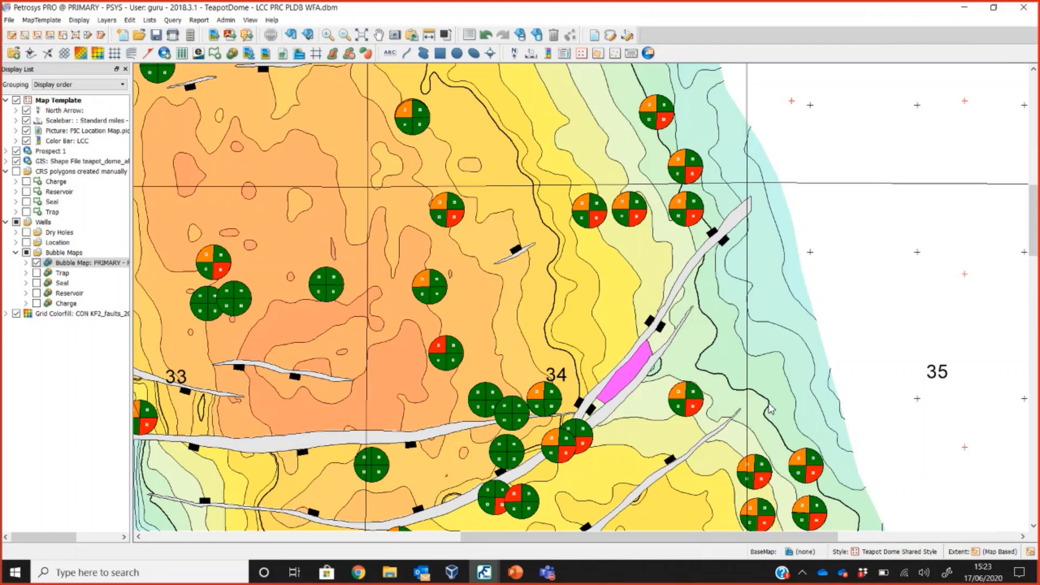
pyautogui.moveTo(553, 241)
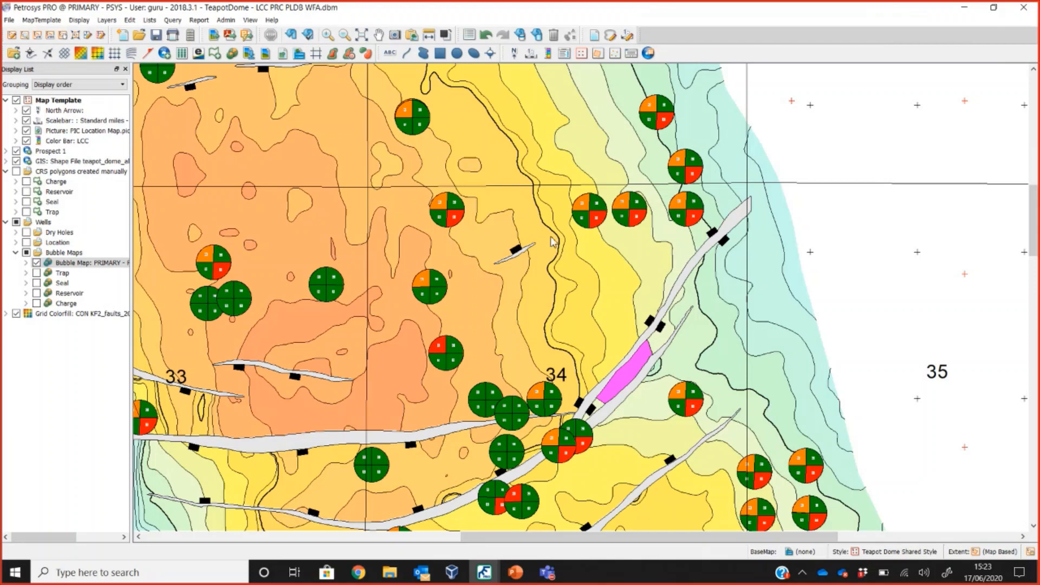
pyautogui.moveTo(611, 260)
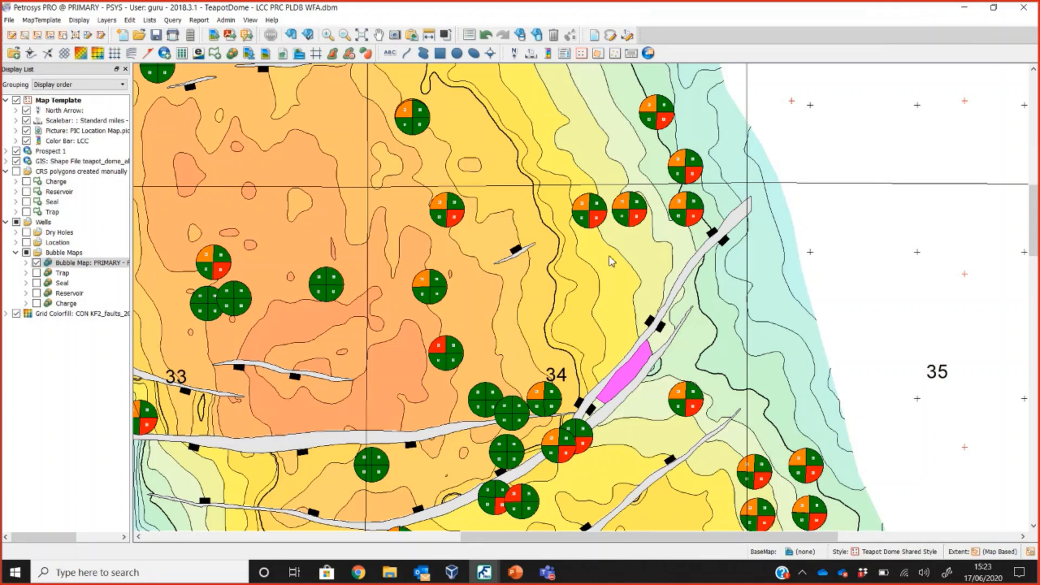
pyautogui.moveTo(622, 248)
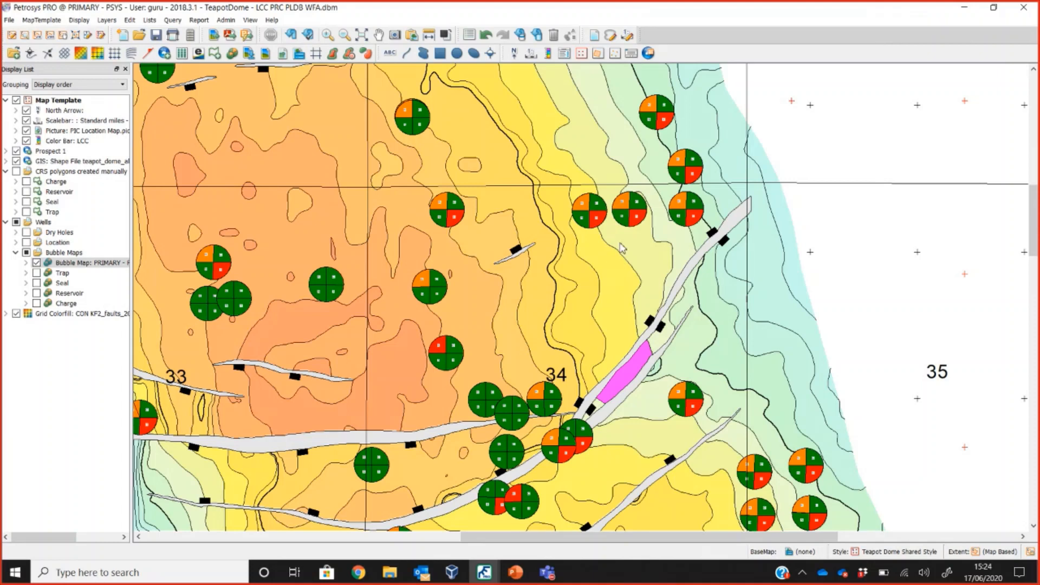
pyautogui.moveTo(576, 300)
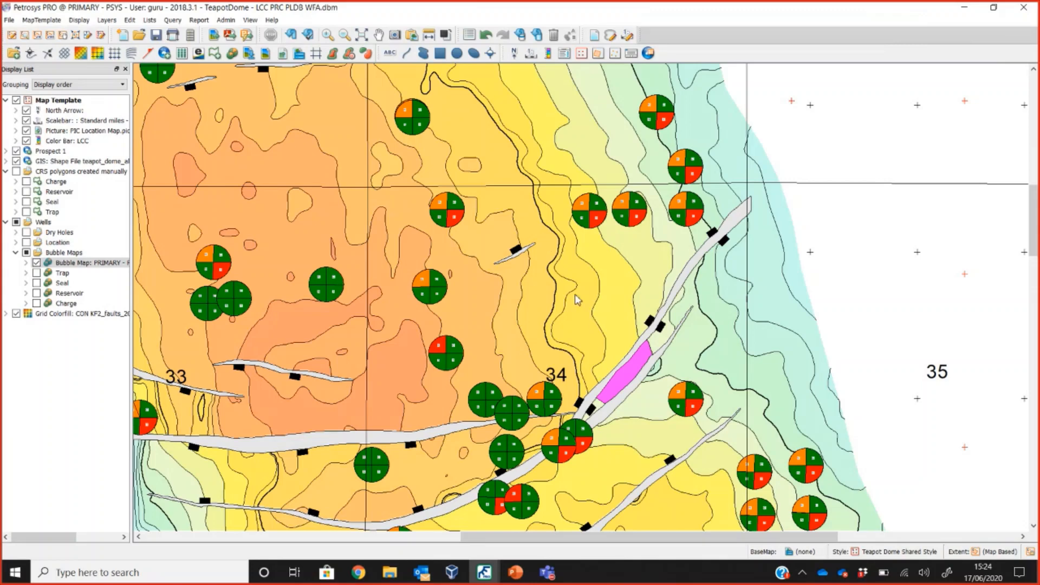
pyautogui.moveTo(497, 286)
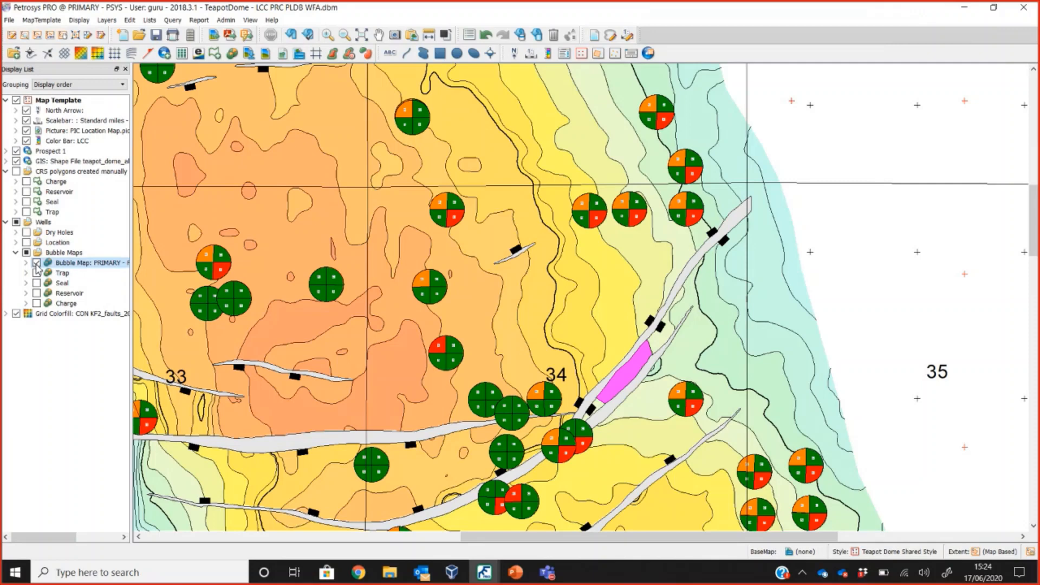
pyautogui.moveTo(93, 263)
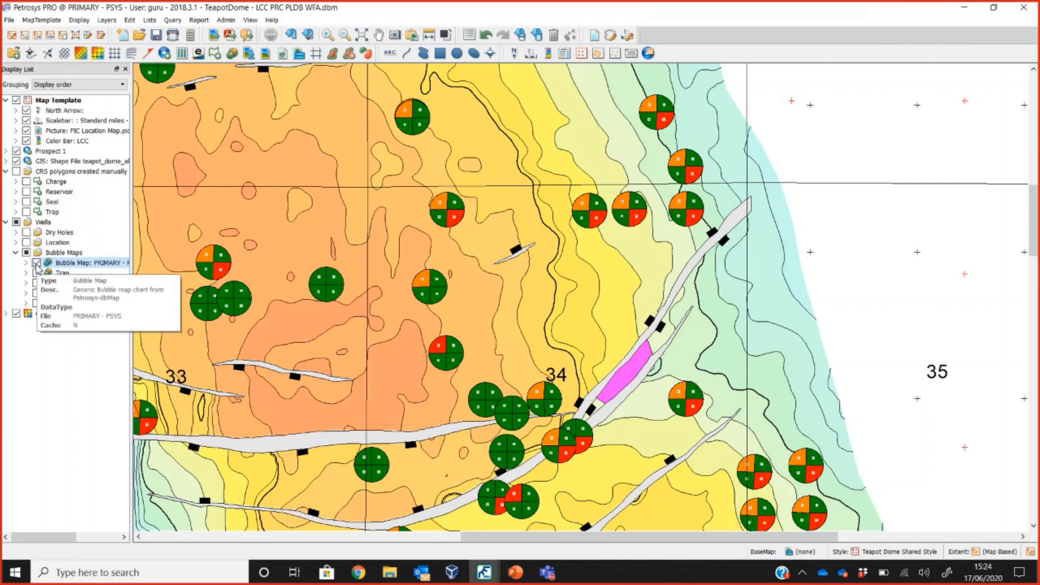
# Hide the combined pie charts and show only the Reservoir risk bubble map.
pyautogui.click(27, 262)
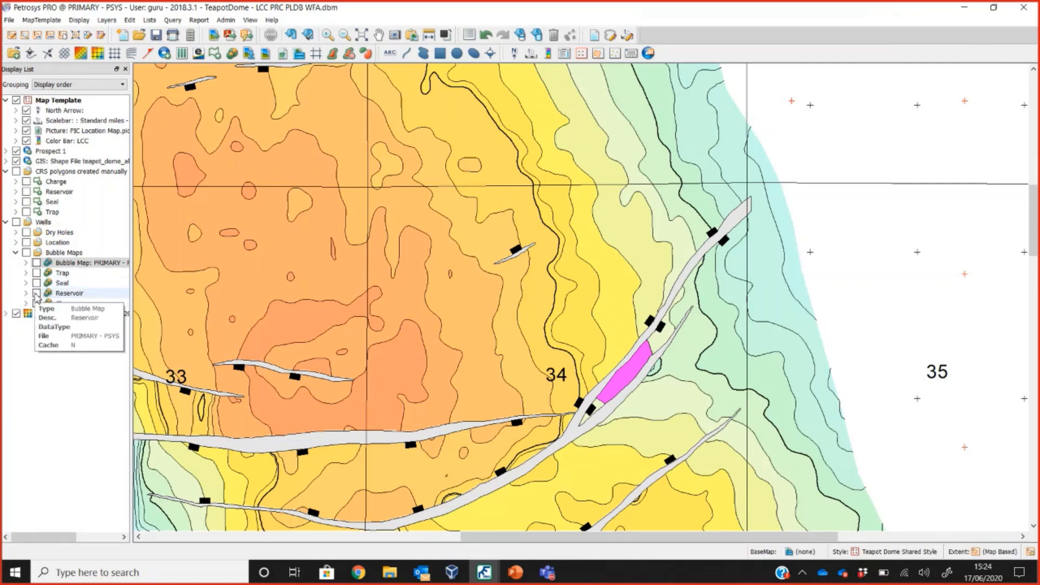
pyautogui.click(27, 293)
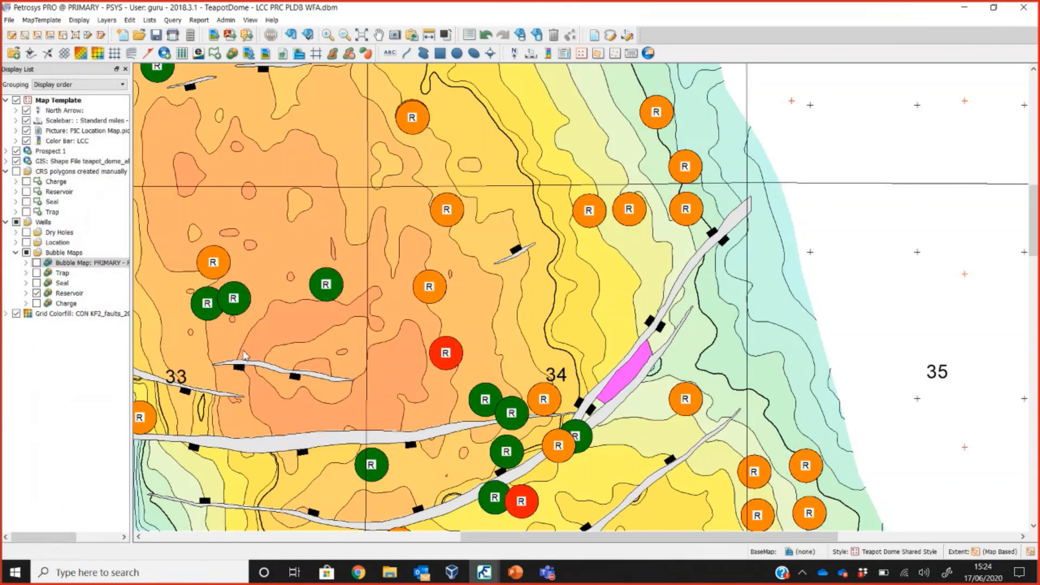
pyautogui.moveTo(476, 396)
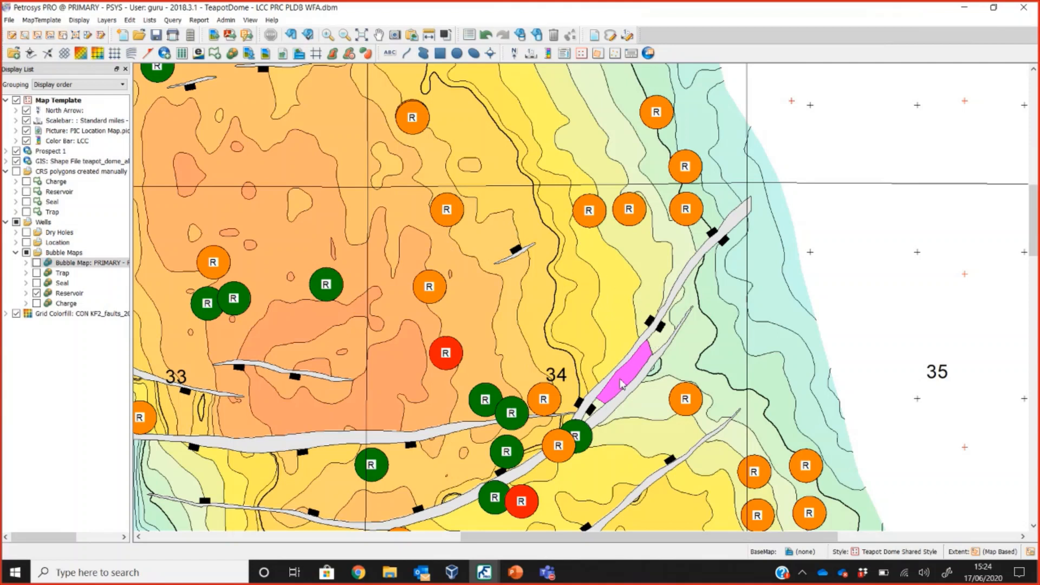
pyautogui.moveTo(597, 408)
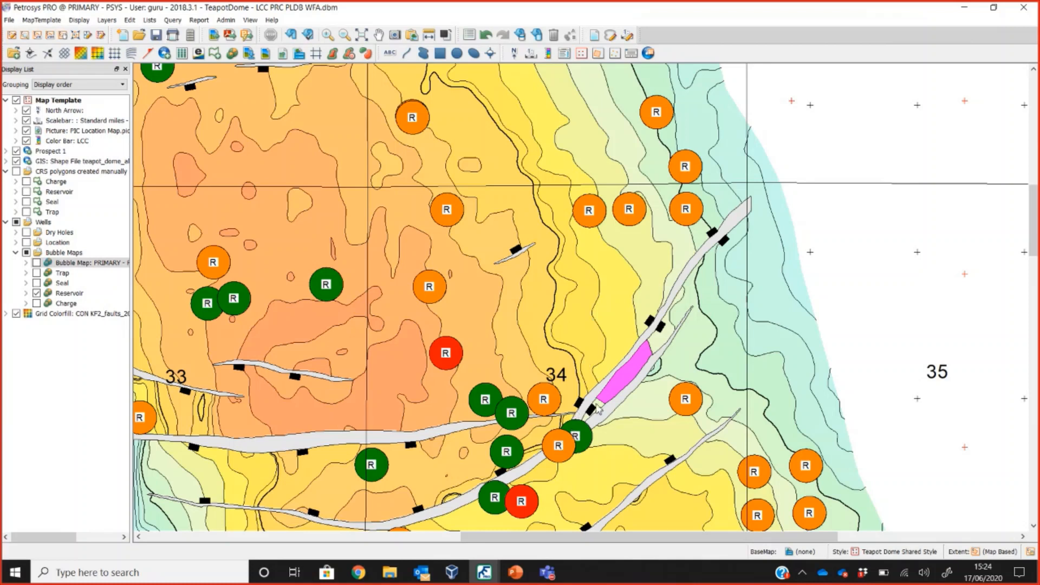
pyautogui.moveTo(590, 420)
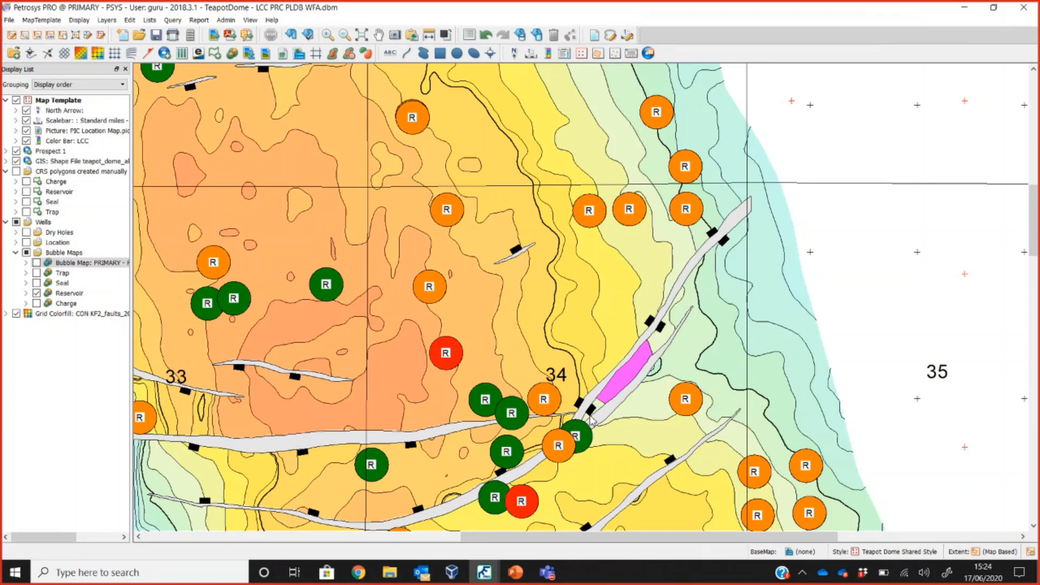
pyautogui.moveTo(569, 398)
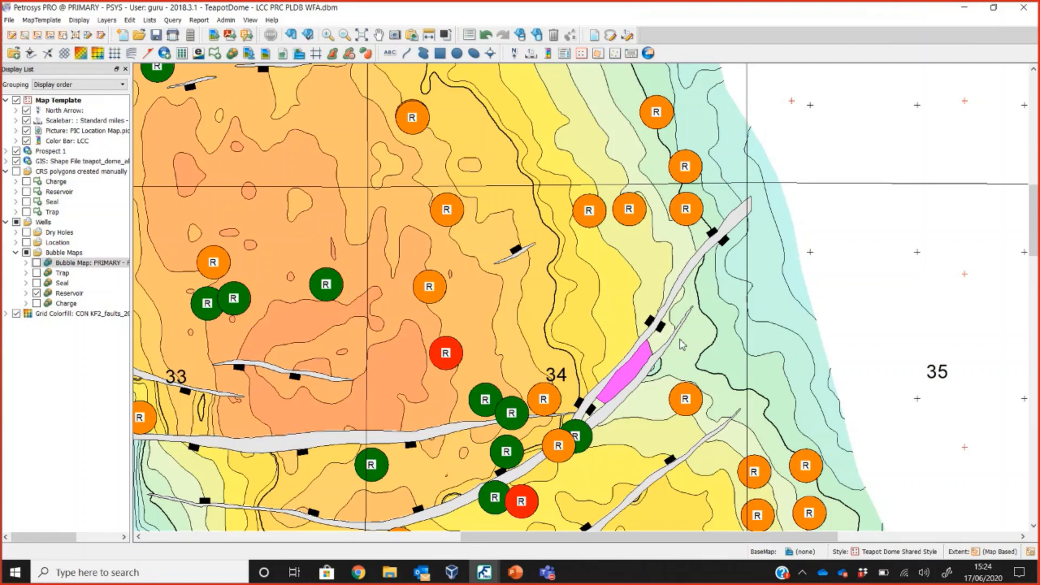
pyautogui.moveTo(494, 451)
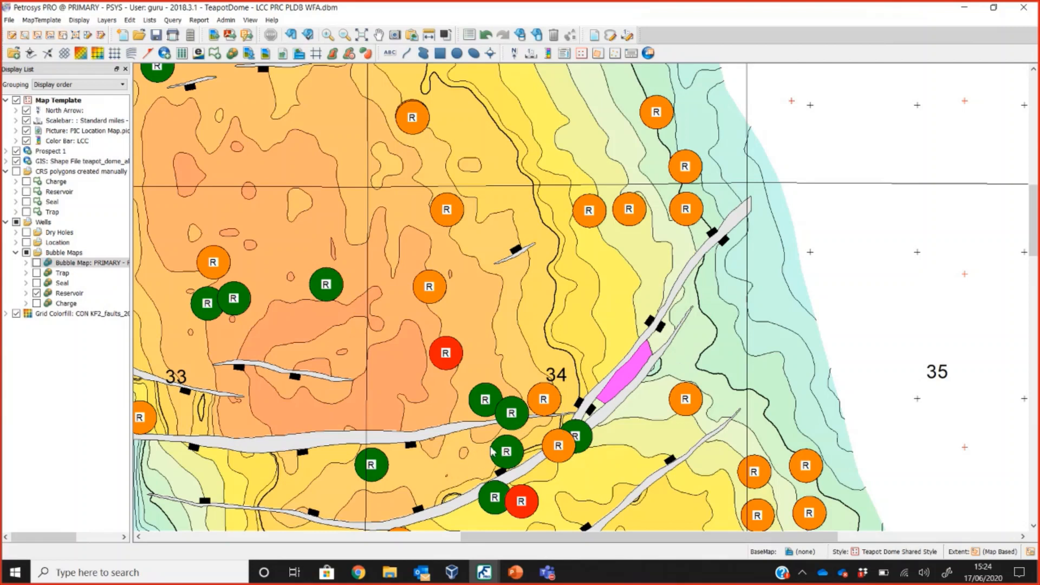
pyautogui.moveTo(668, 347)
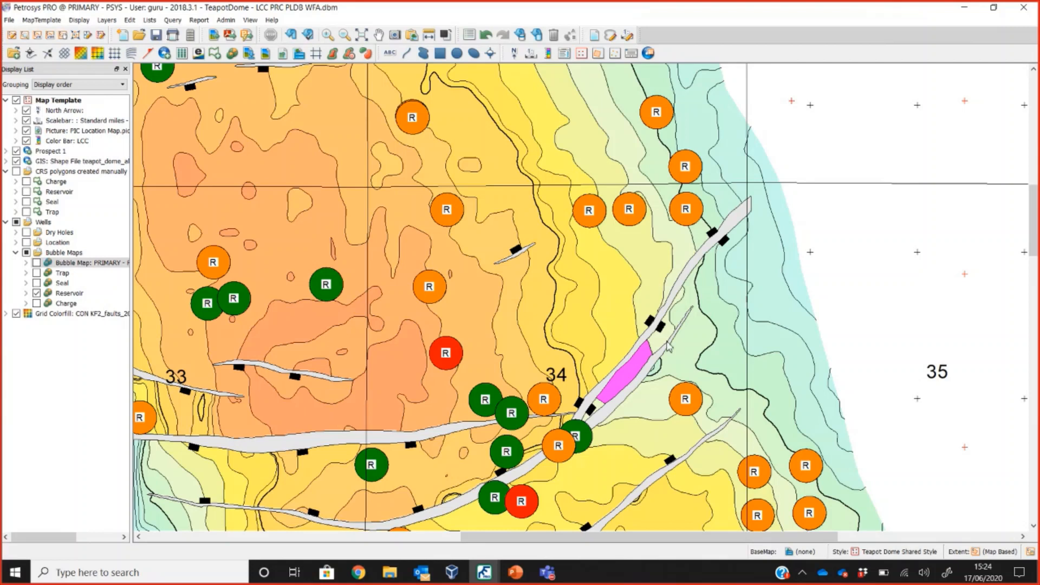
pyautogui.moveTo(726, 438)
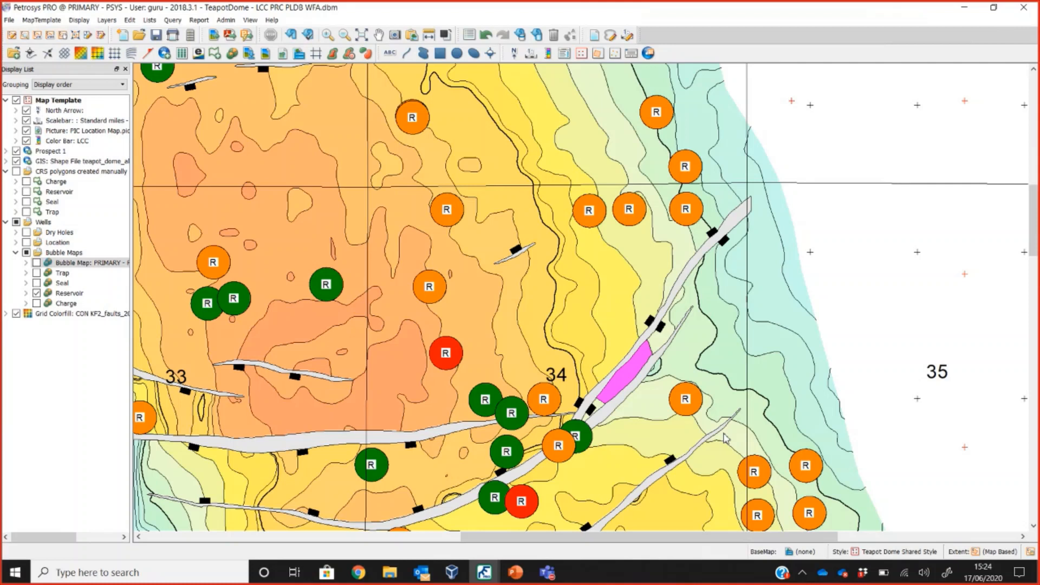
pyautogui.moveTo(630, 490)
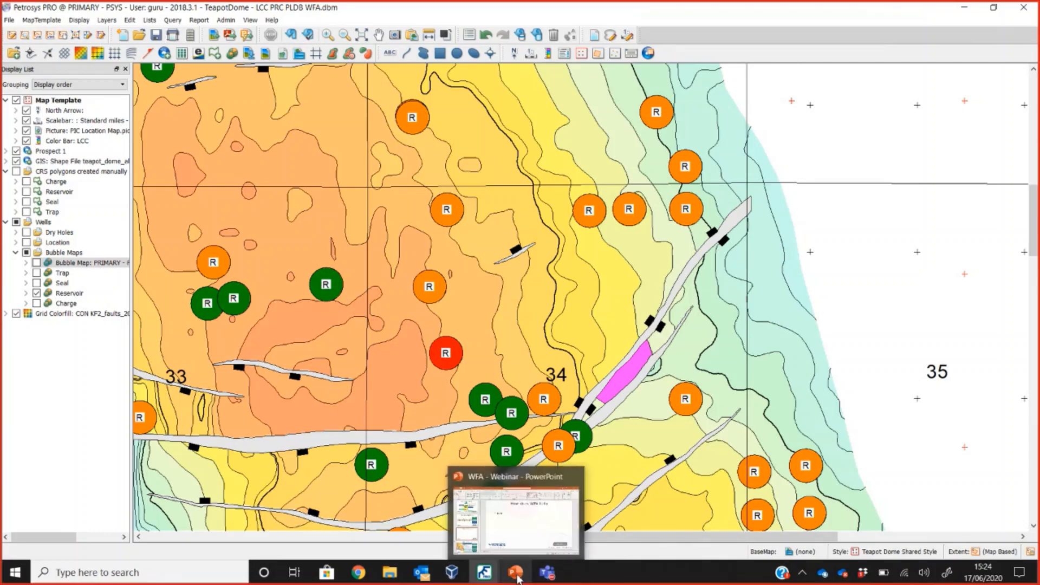
# Start the PowerPoint slideshow from slide 6, 'How does WFA help'.
pyautogui.click(515, 572)
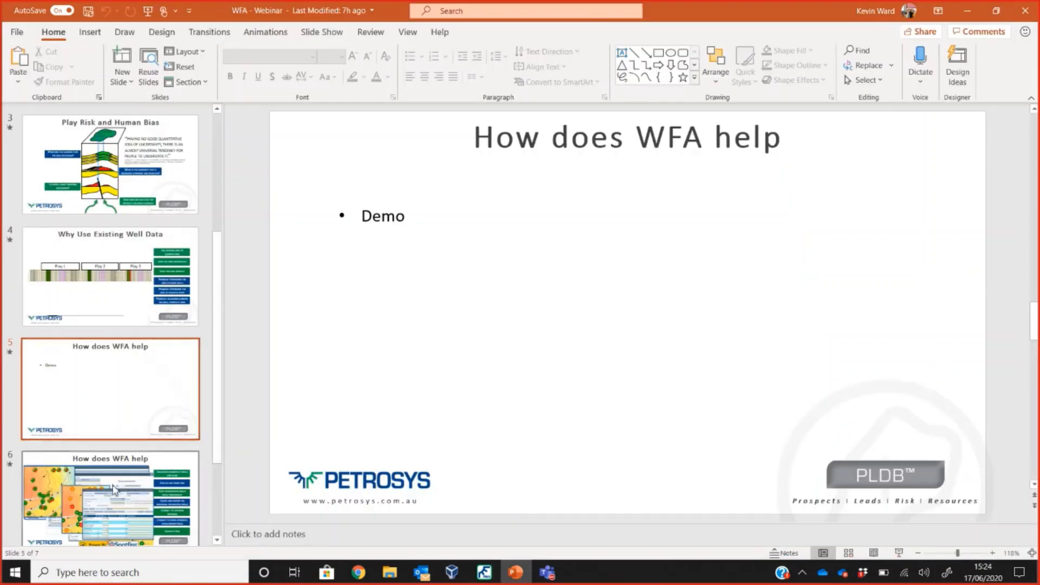
pyautogui.click(110, 385)
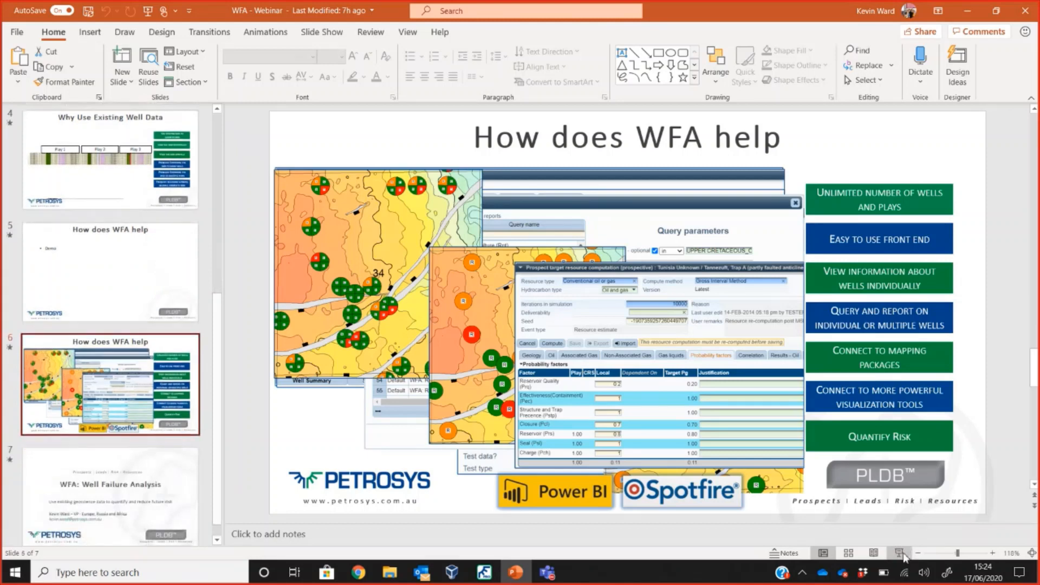
pyautogui.click(903, 552)
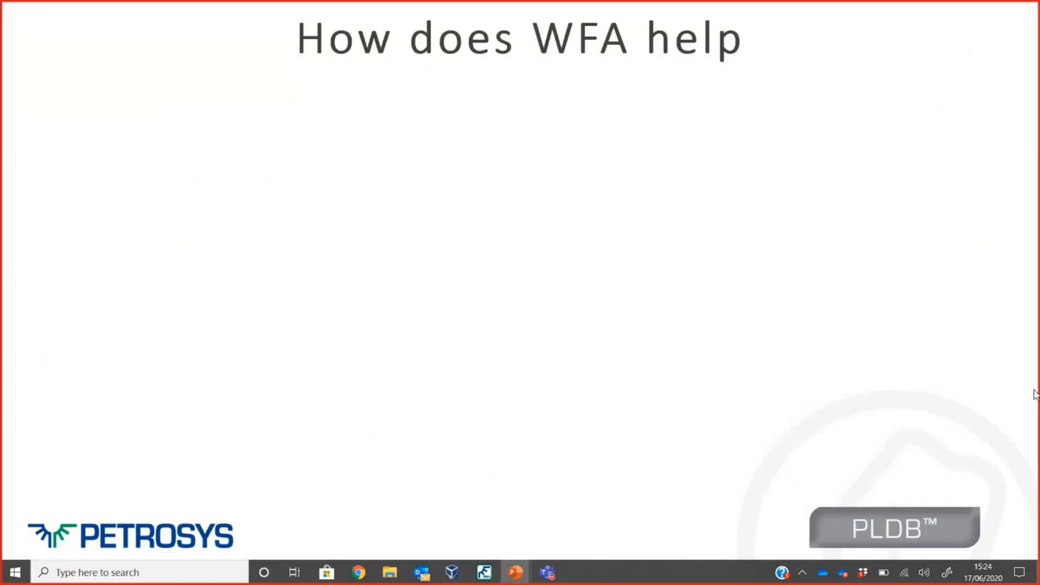
# Advance through the slide's animations up to 'Unlimited number of wells and plays'.
pyautogui.press('right')
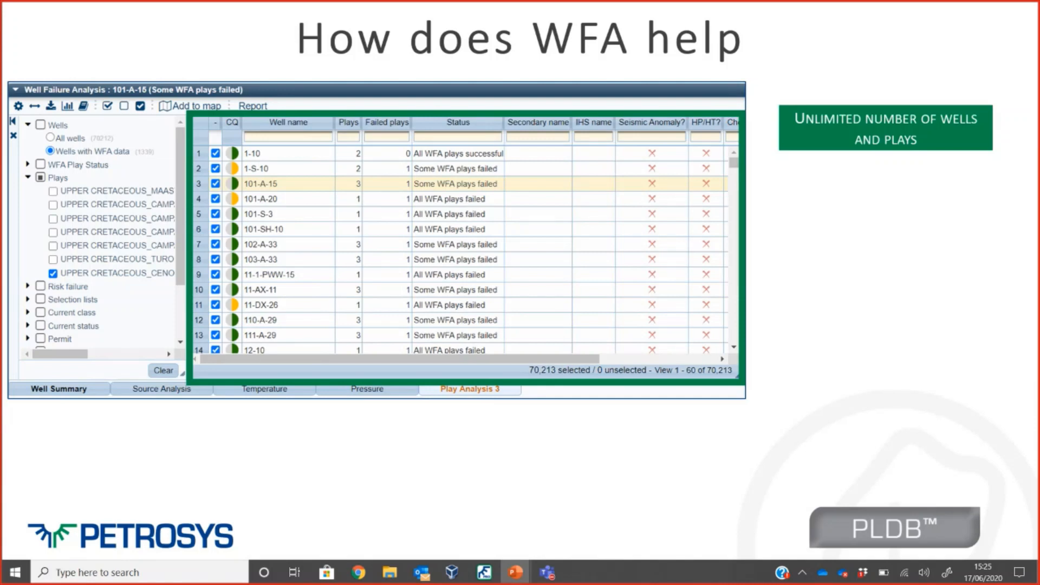
pyautogui.moveTo(1005, 348)
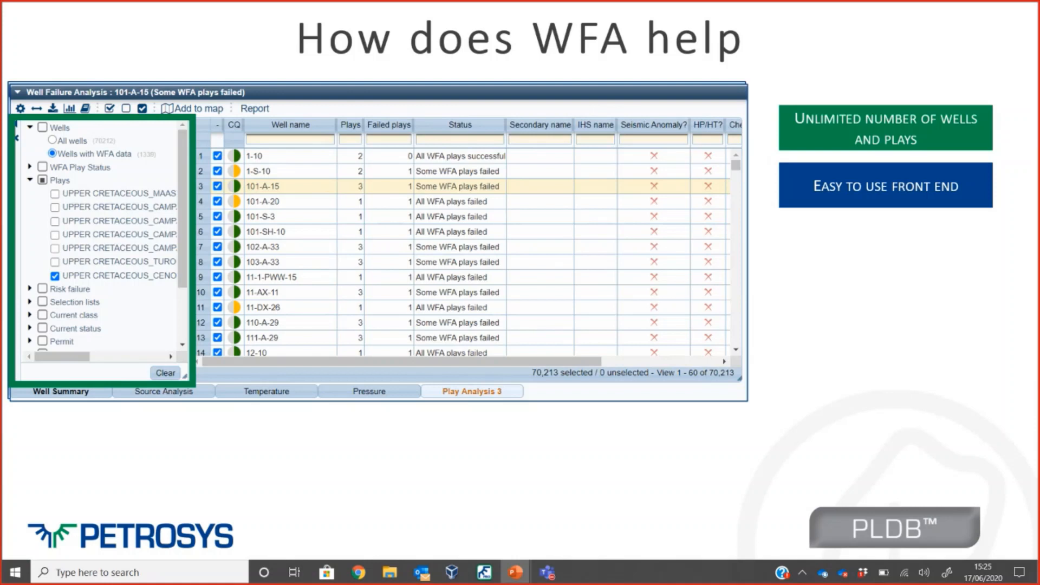
pyautogui.moveTo(139, 201)
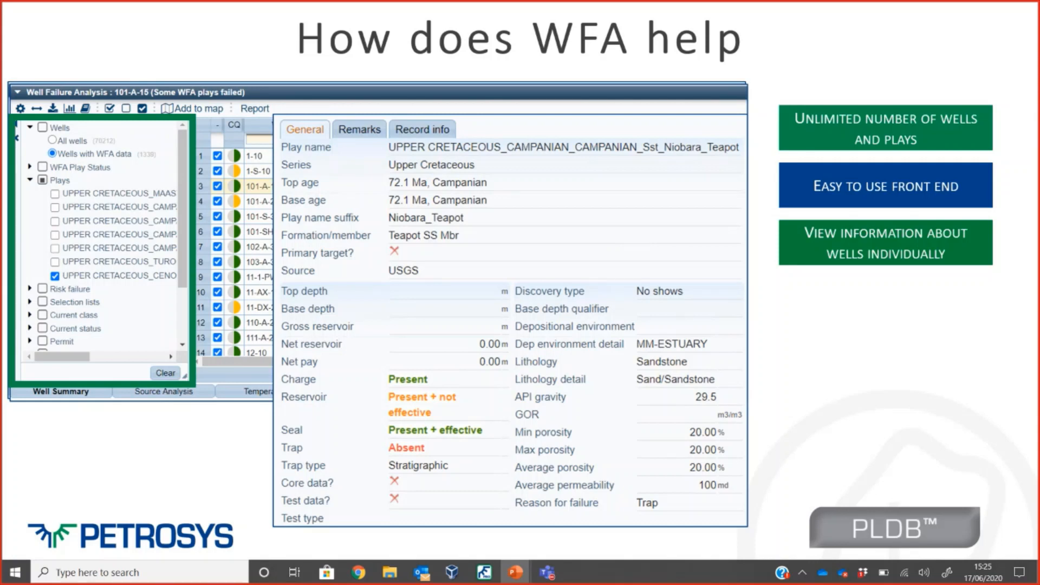
pyautogui.moveTo(414, 453)
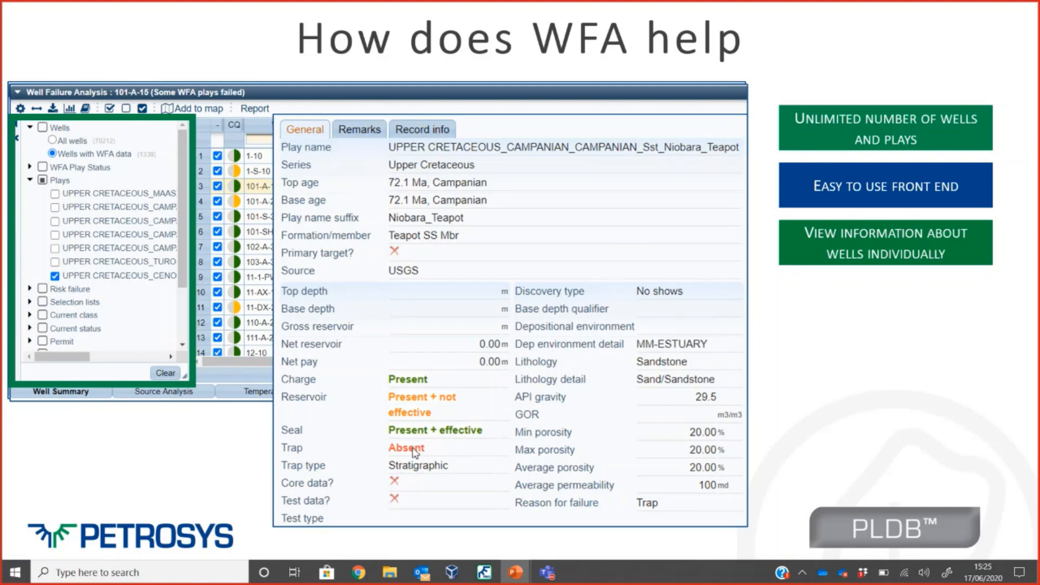
pyautogui.moveTo(414, 452)
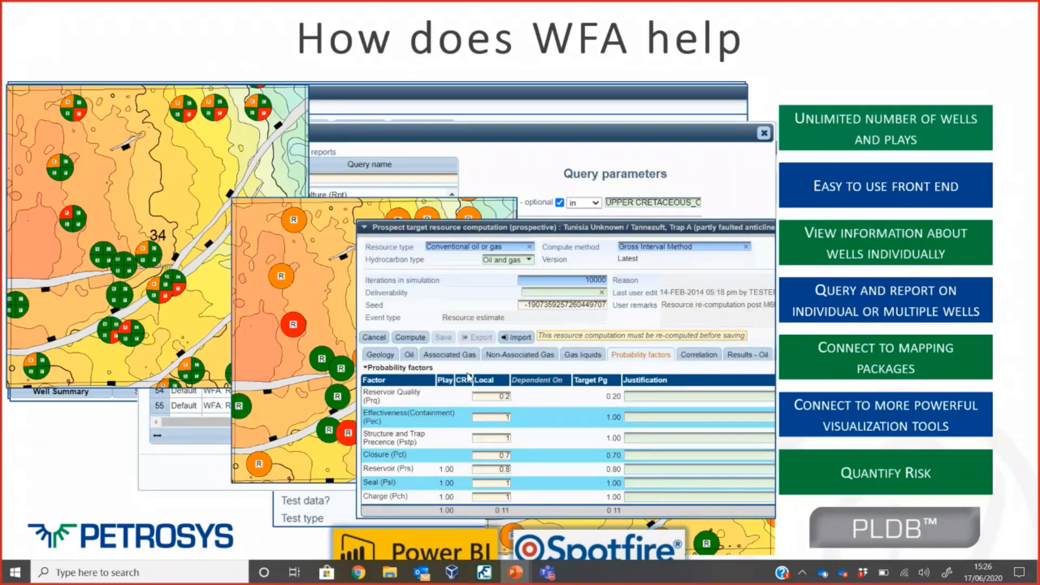
pyautogui.moveTo(535, 466)
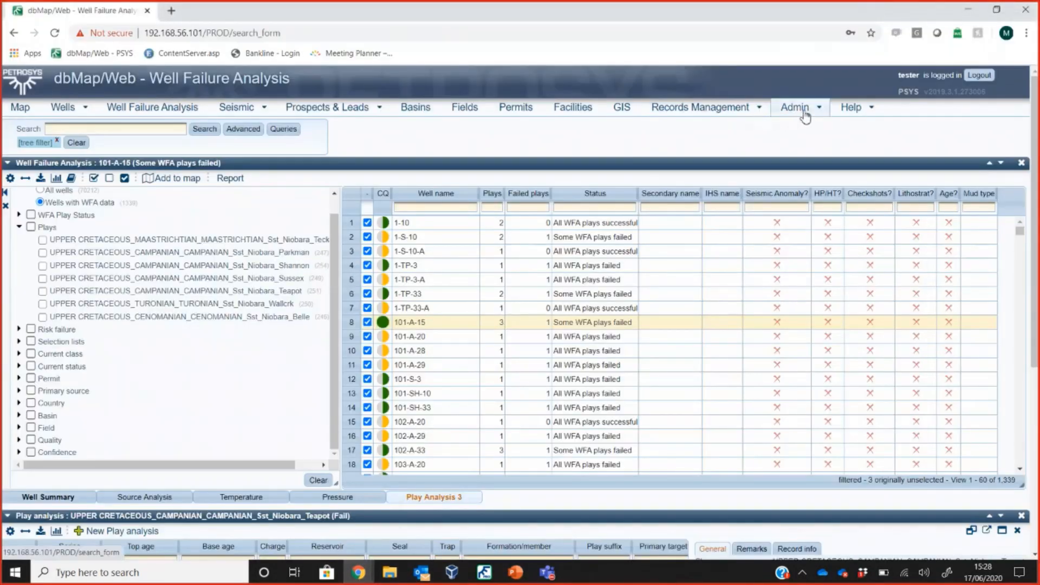
# Go to Admin > Data Exchange > Import to list the 19 data importers.
pyautogui.click(795, 107)
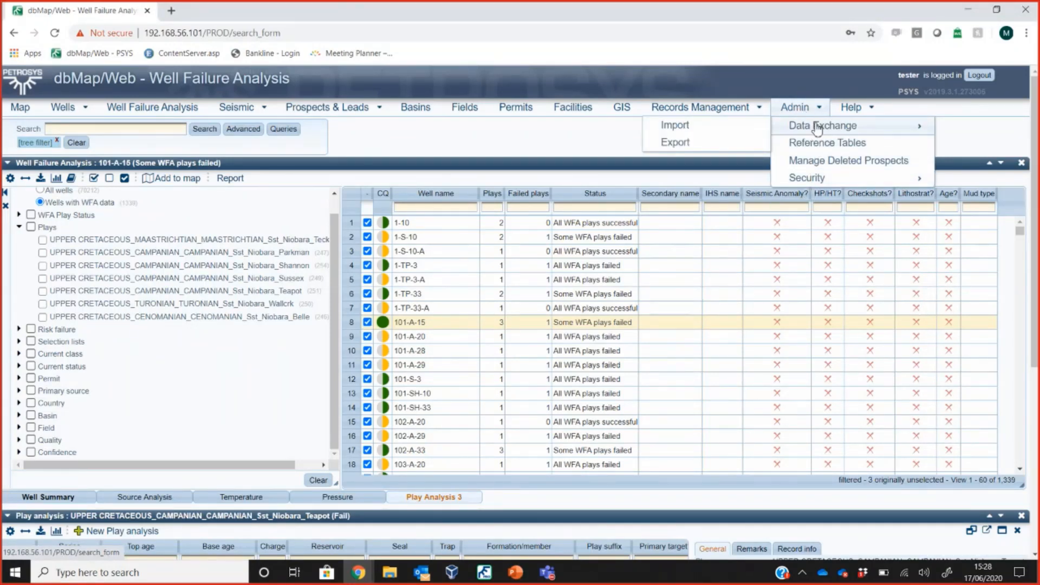
pyautogui.click(698, 107)
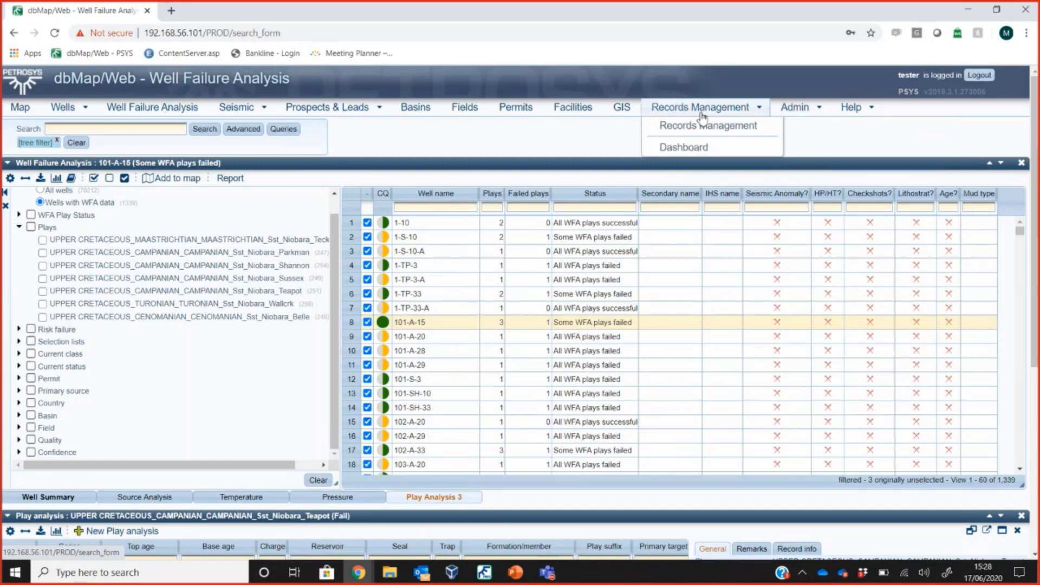
pyautogui.click(793, 107)
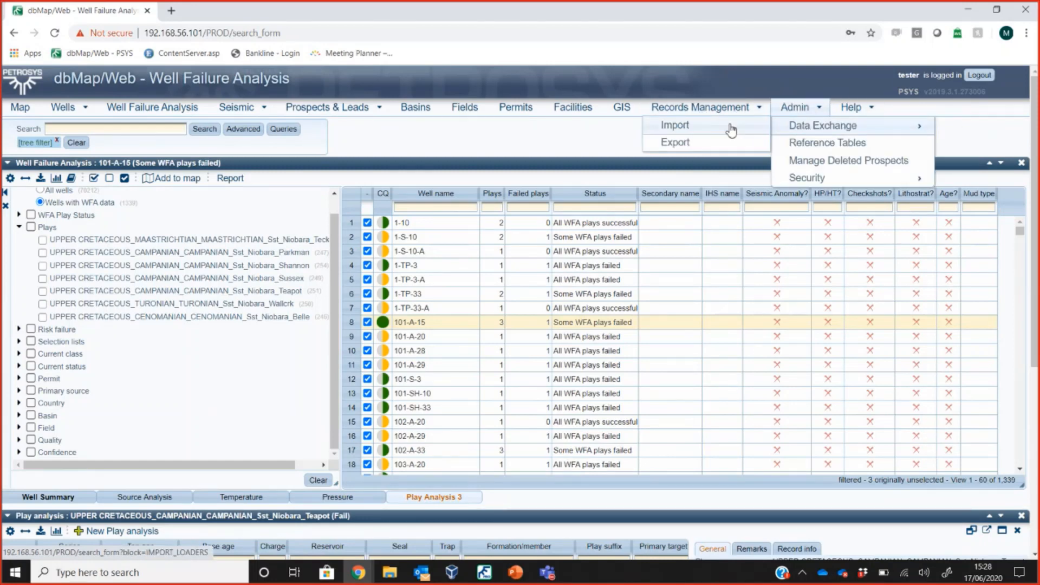
pyautogui.click(674, 125)
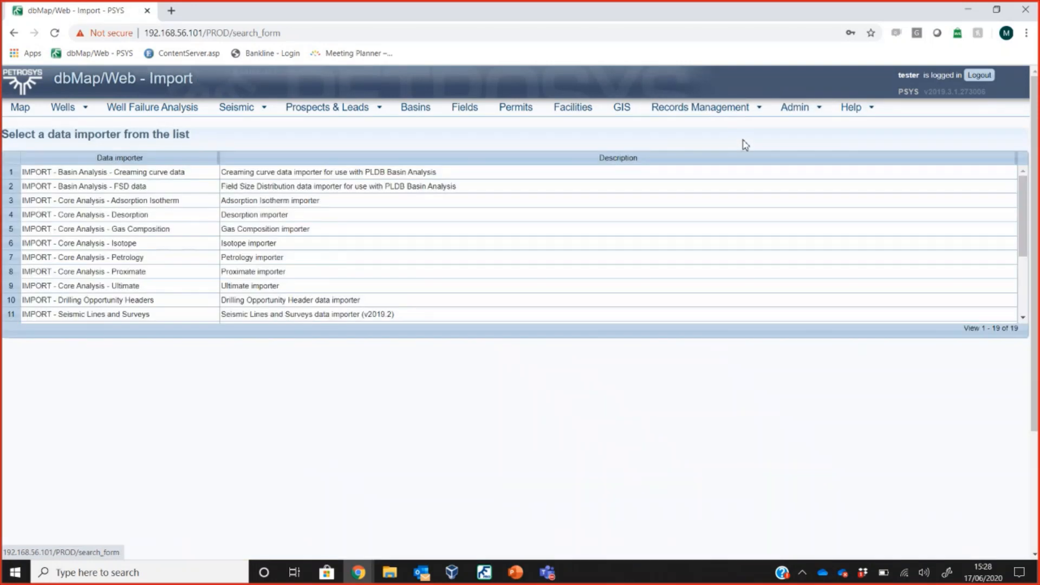
pyautogui.moveTo(188, 272)
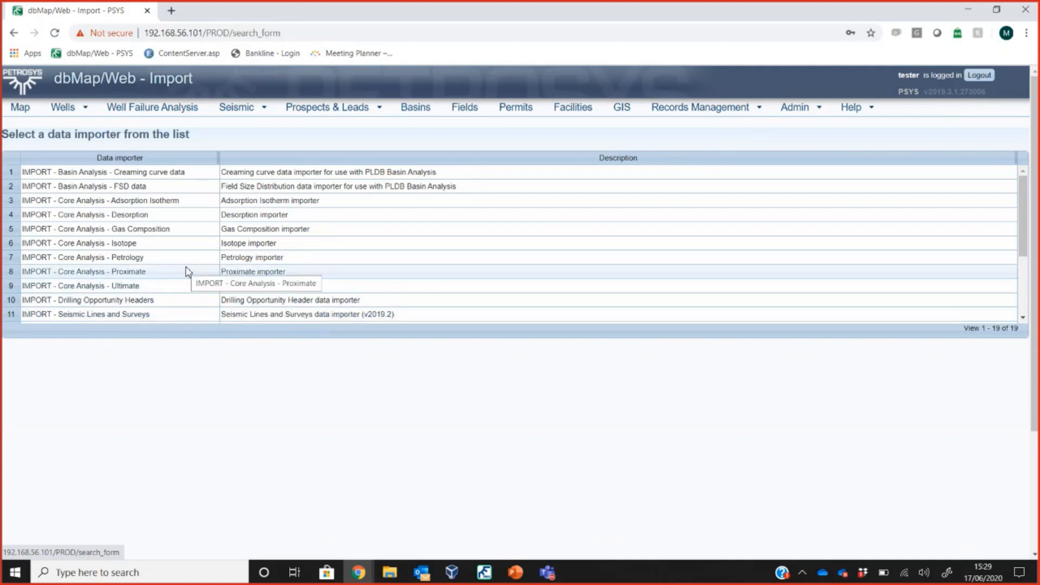
pyautogui.moveTo(200, 124)
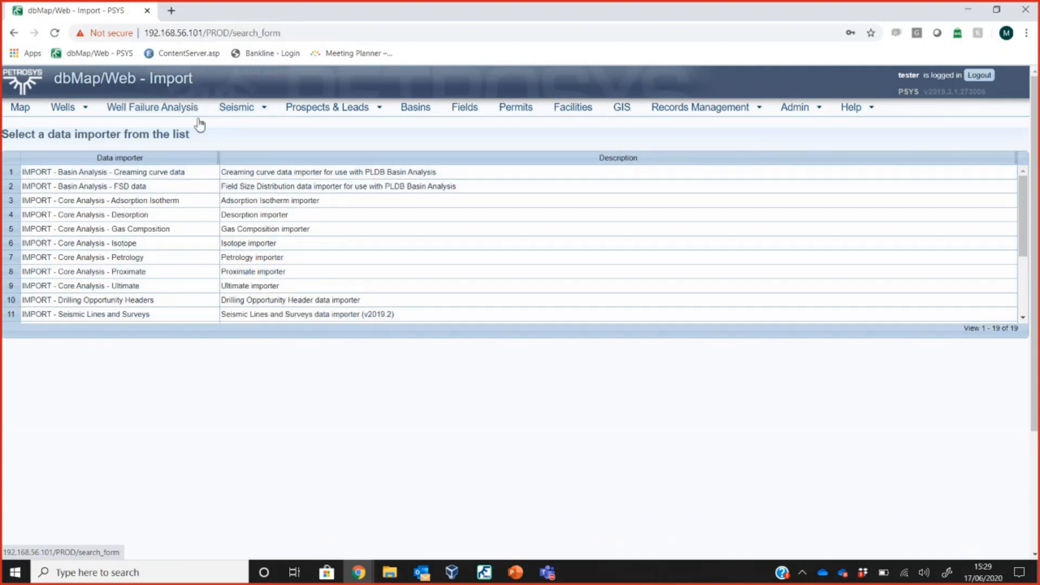
pyautogui.moveTo(241, 100)
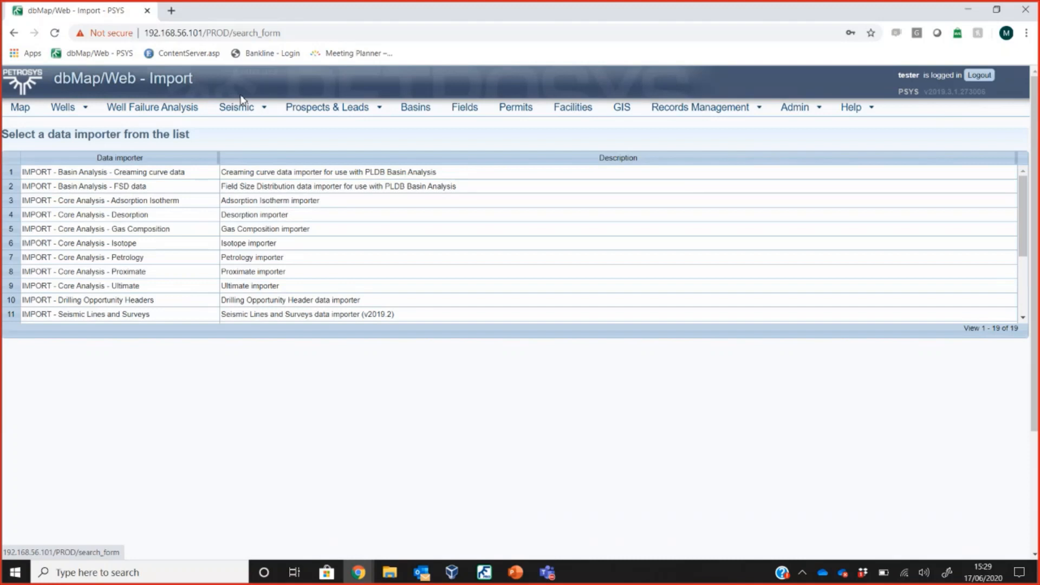
pyautogui.moveTo(206, 326)
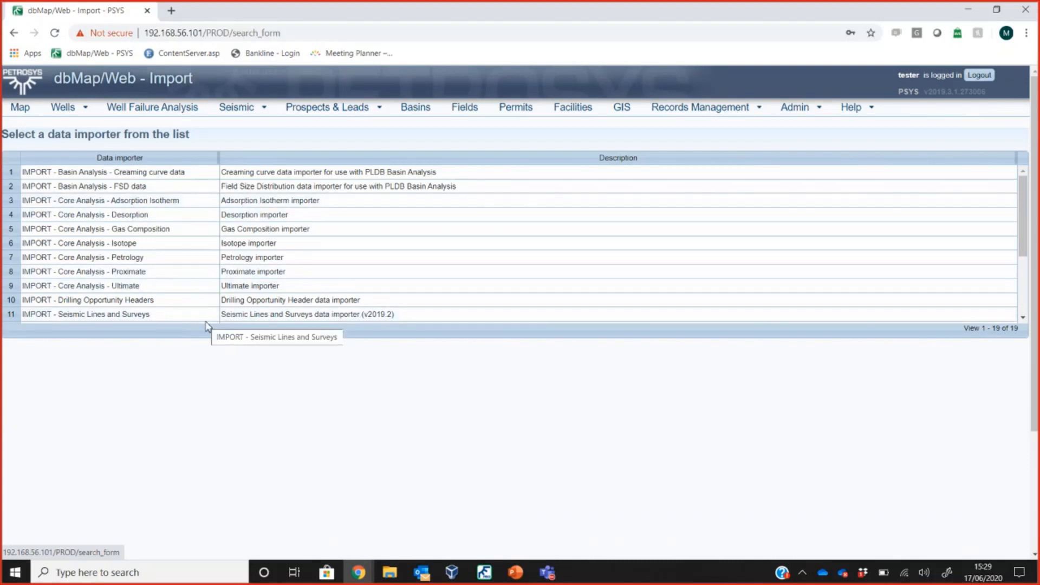
pyautogui.moveTo(148, 254)
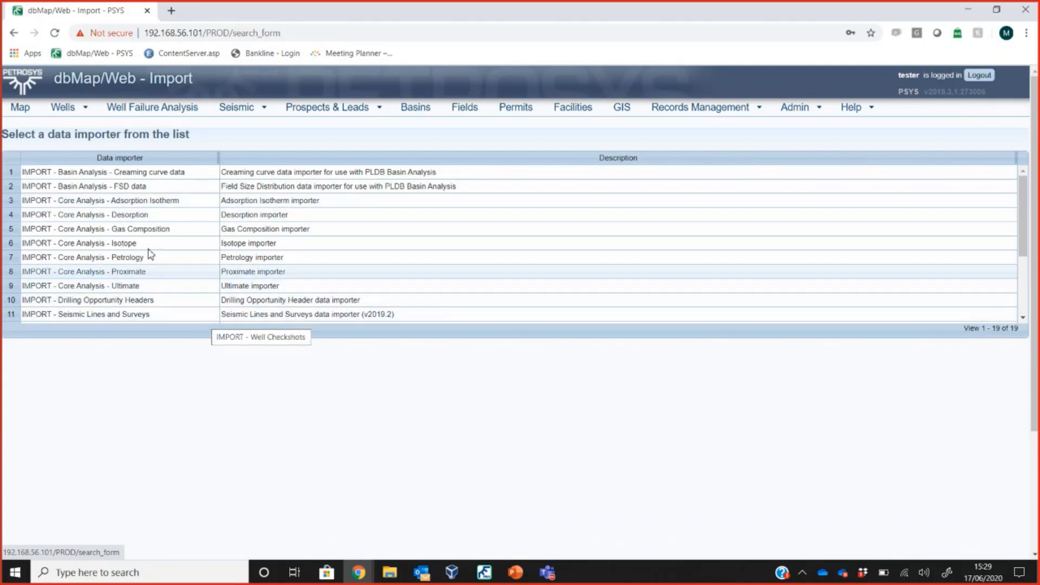
# Show the Well Failure Analysis importer form, then present the 'WFA: Well Failure Analysis' slide.
pyautogui.scroll(-3)
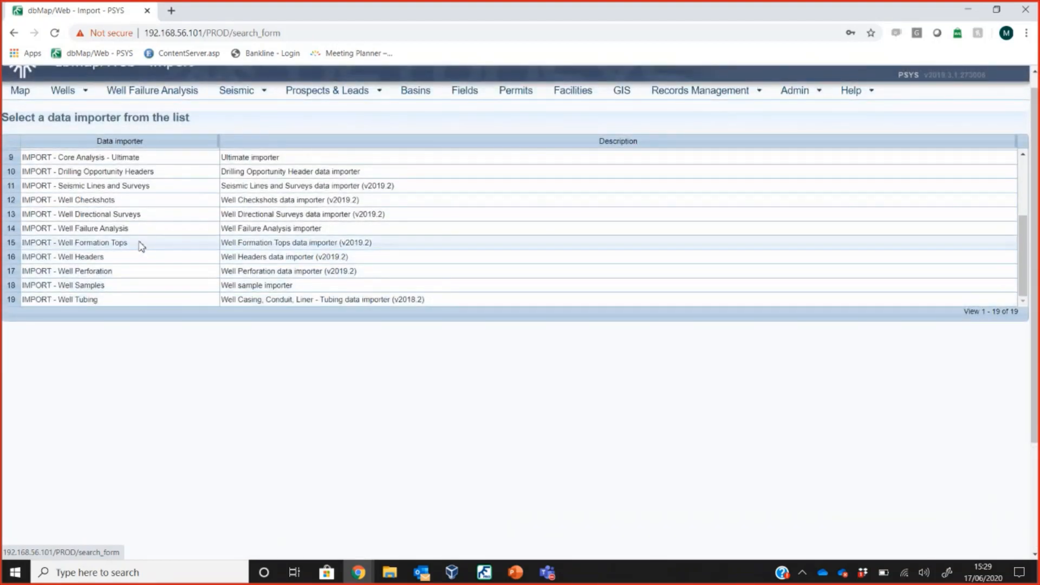
pyautogui.moveTo(268, 233)
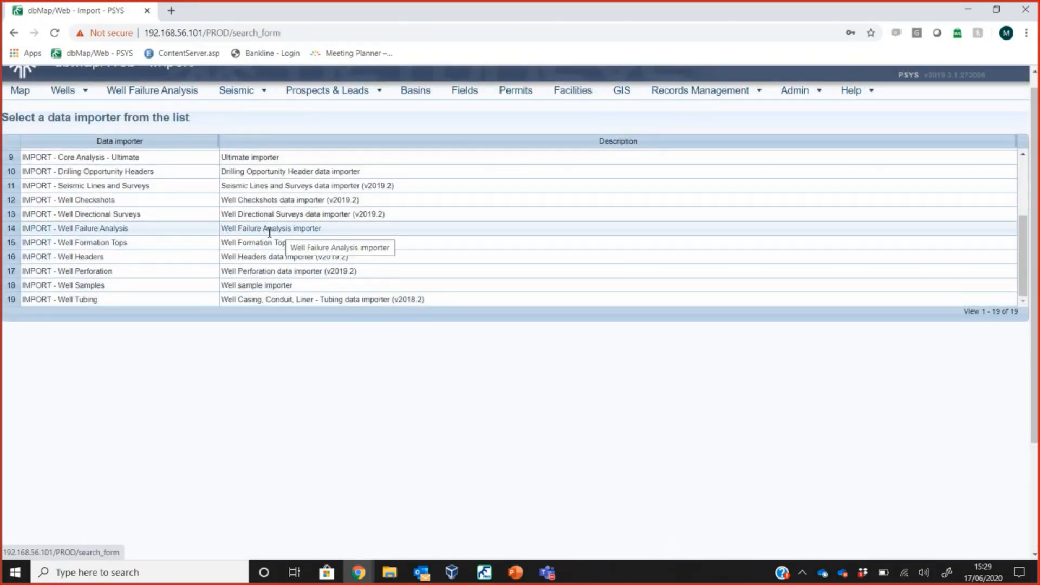
pyautogui.click(75, 228)
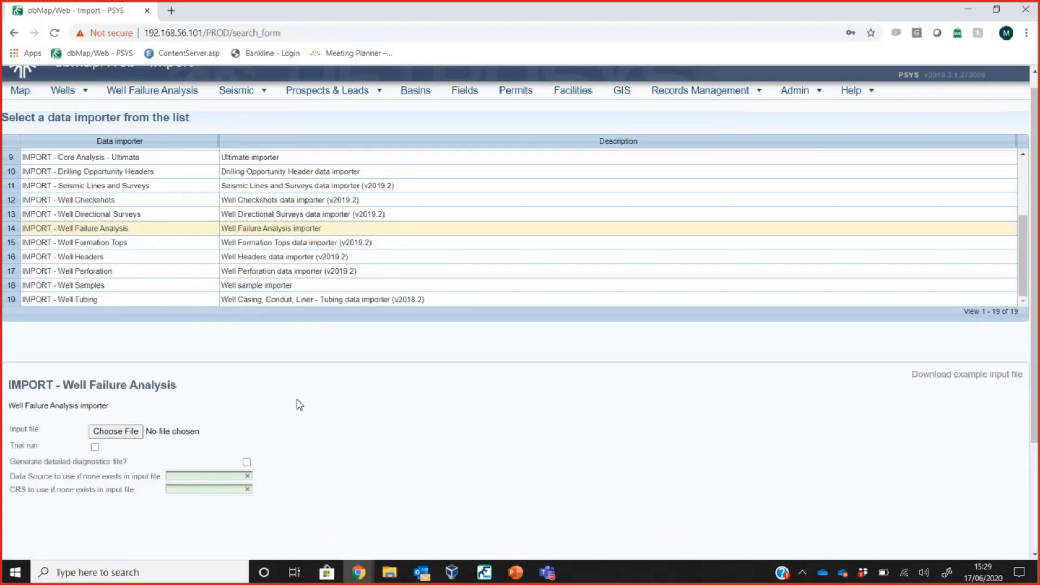
pyautogui.moveTo(177, 424)
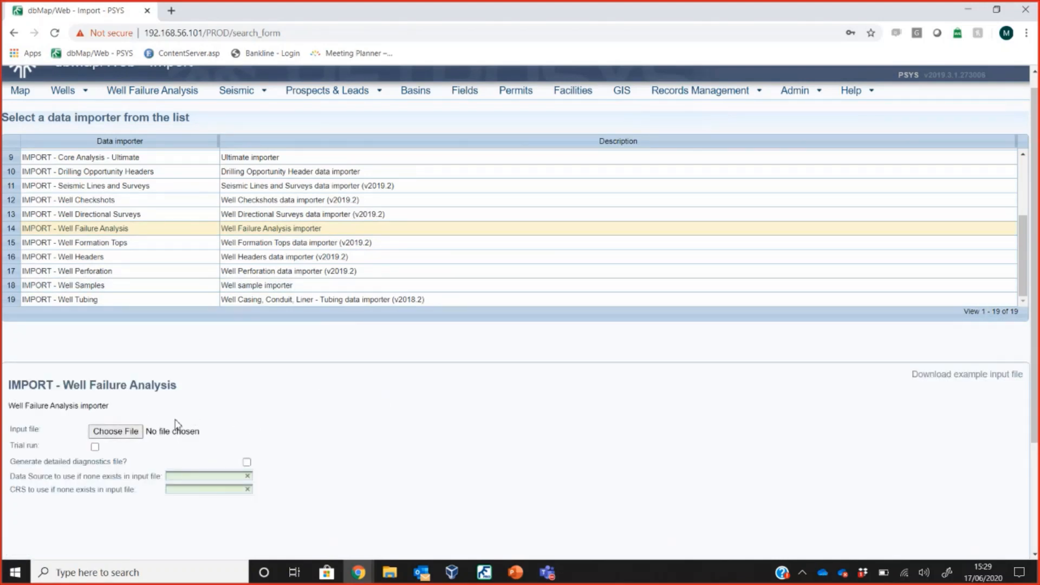
pyautogui.moveTo(378, 448)
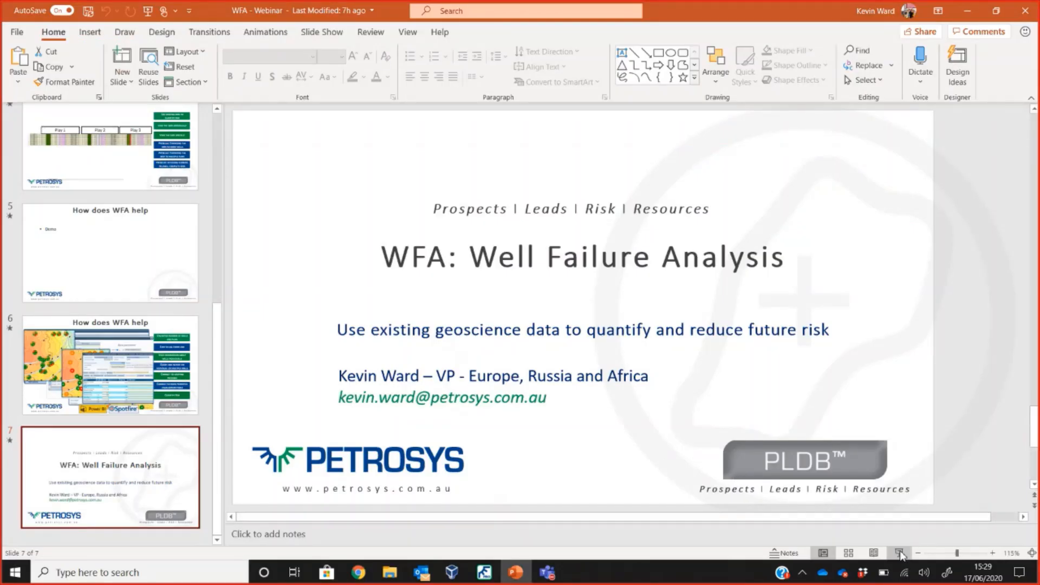
pyautogui.click(899, 553)
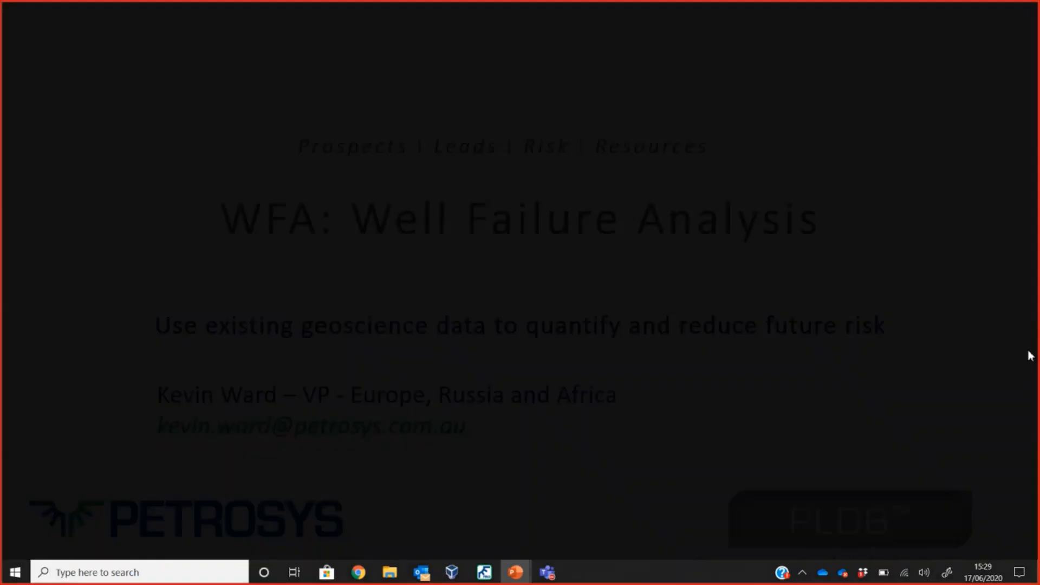